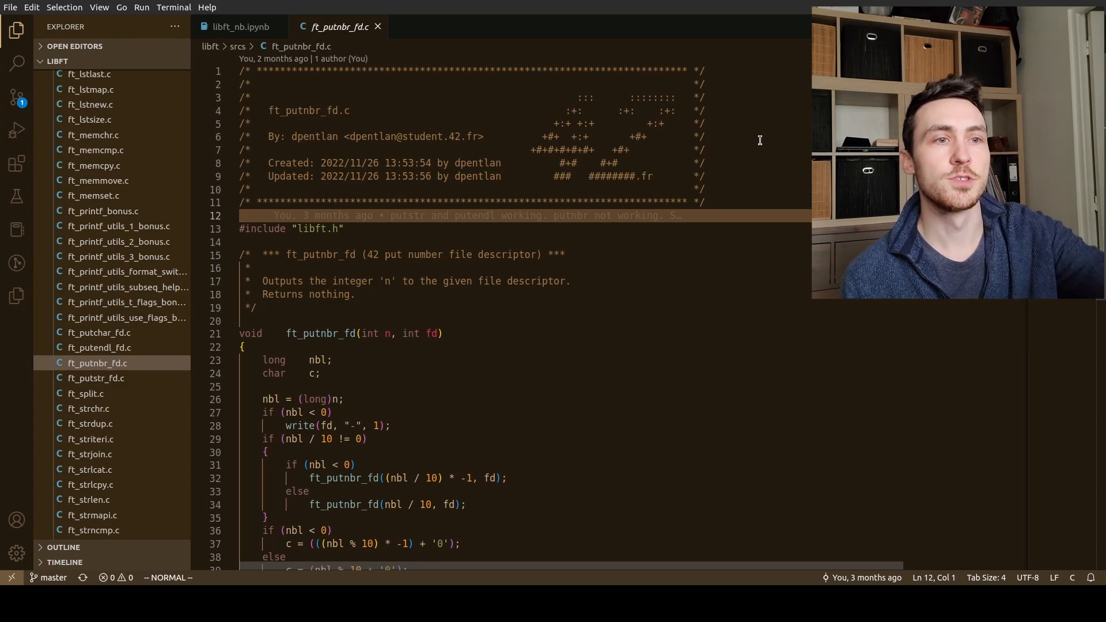
Scroll through the current source file and clear the selection
{"action": "scroll", "scroll_direction": "down", "scroll_amount": 3}
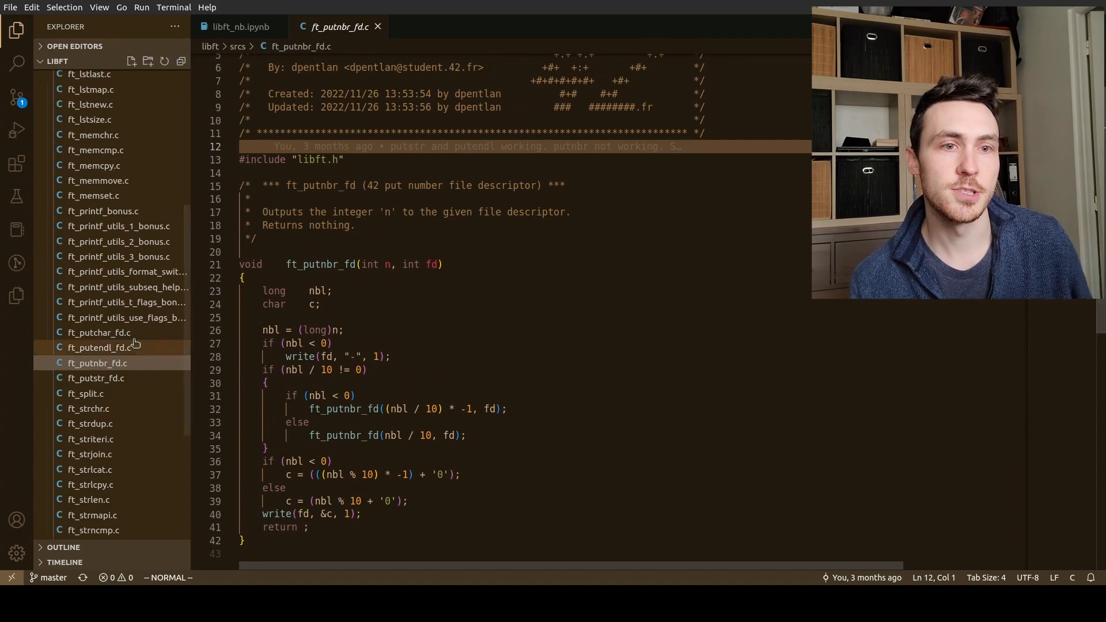
{"action": "scroll", "scroll_direction": "up", "scroll_amount": 3}
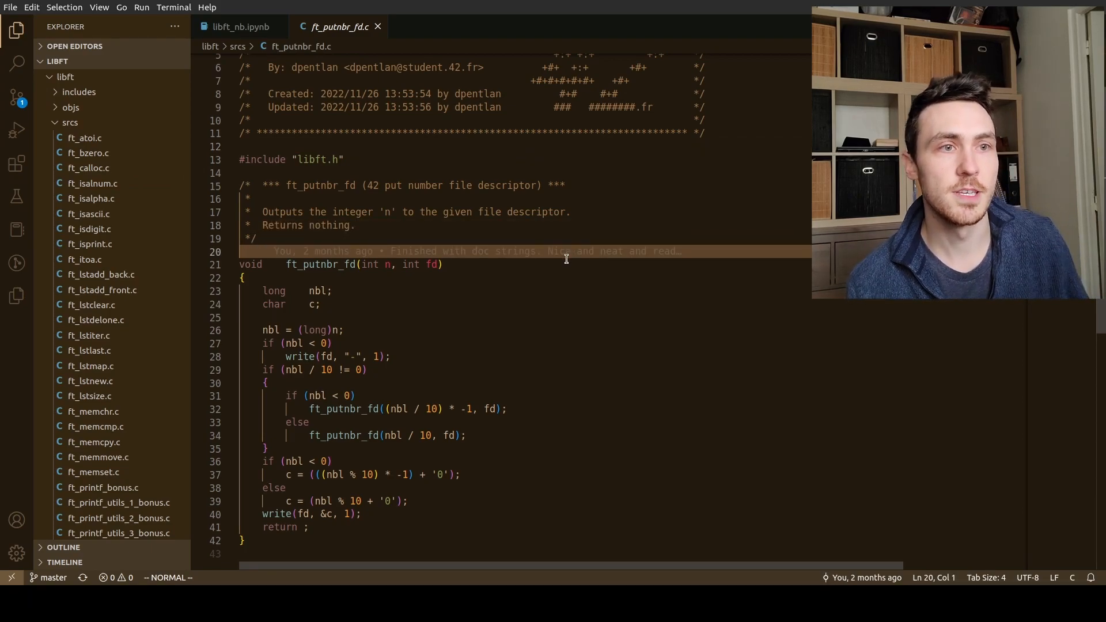
{"action": "scroll", "scroll_direction": "up", "scroll_amount": 3}
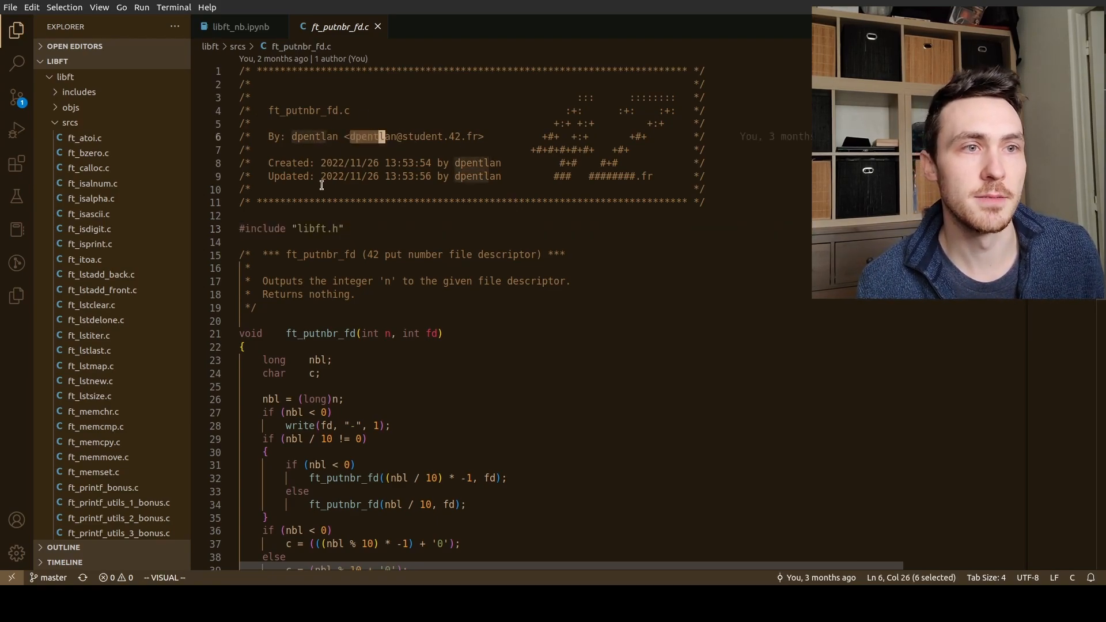
{"action": "key", "text": "Escape"}
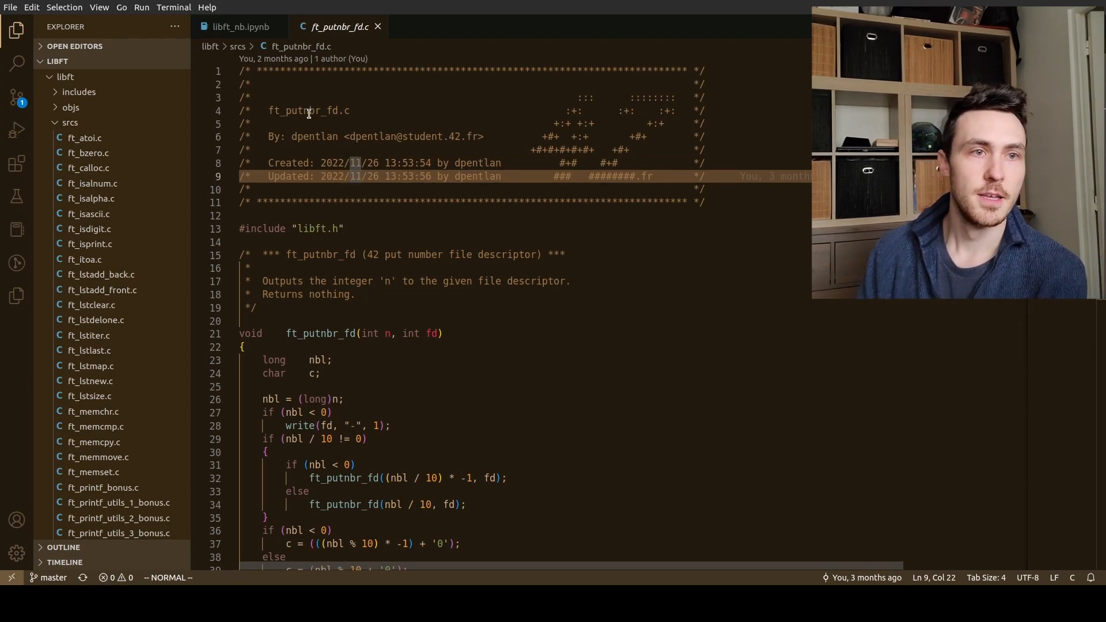
{"action": "left_click", "coordinate": [342, 228]}
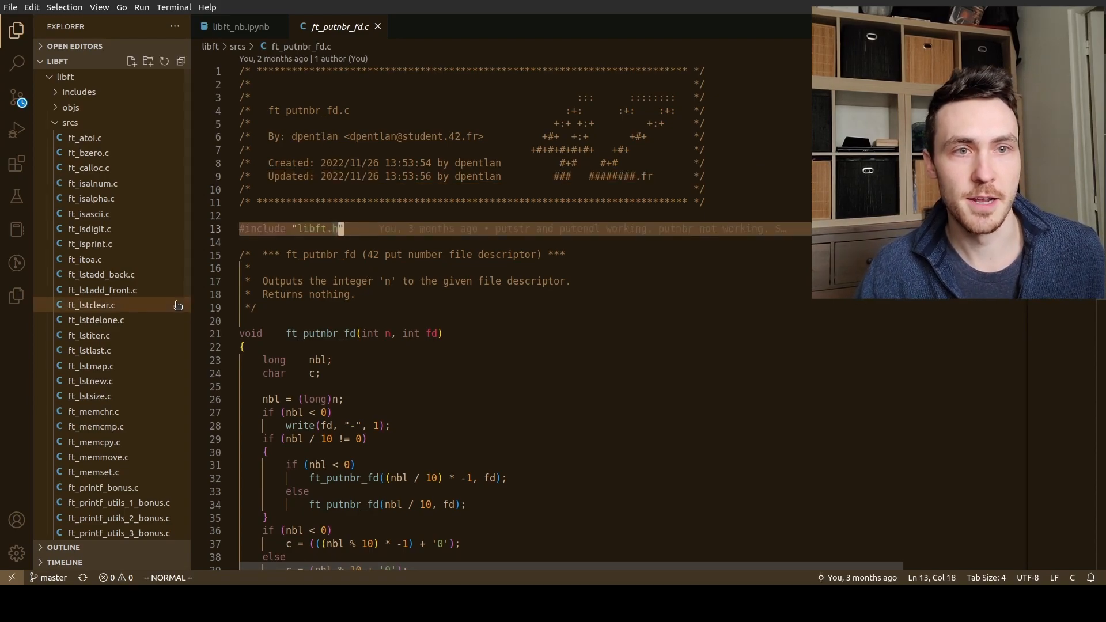
{"action": "scroll", "scroll_direction": "down", "scroll_amount": 3}
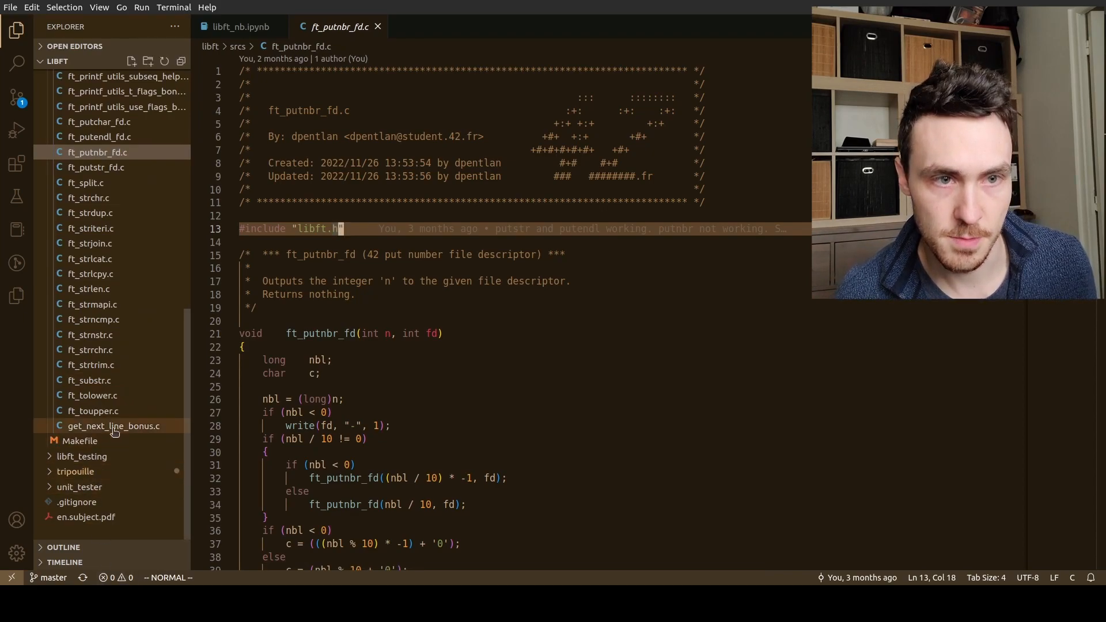
Open libft.h from the libft > includes folder in the Explorer
{"action": "left_click", "coordinate": [56, 61]}
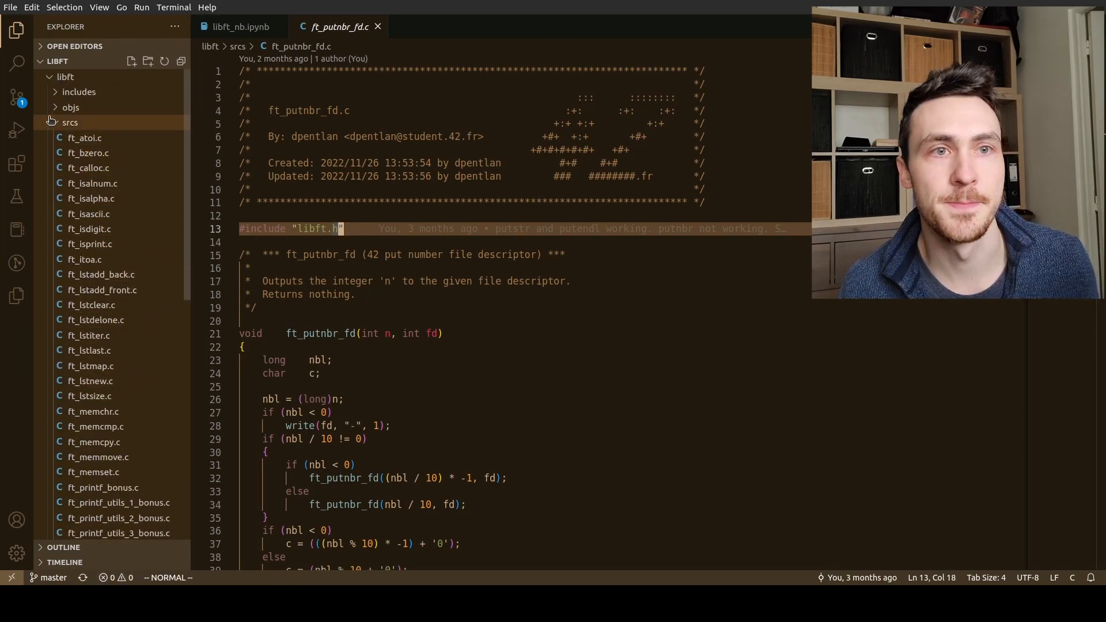
{"action": "left_click", "coordinate": [78, 92]}
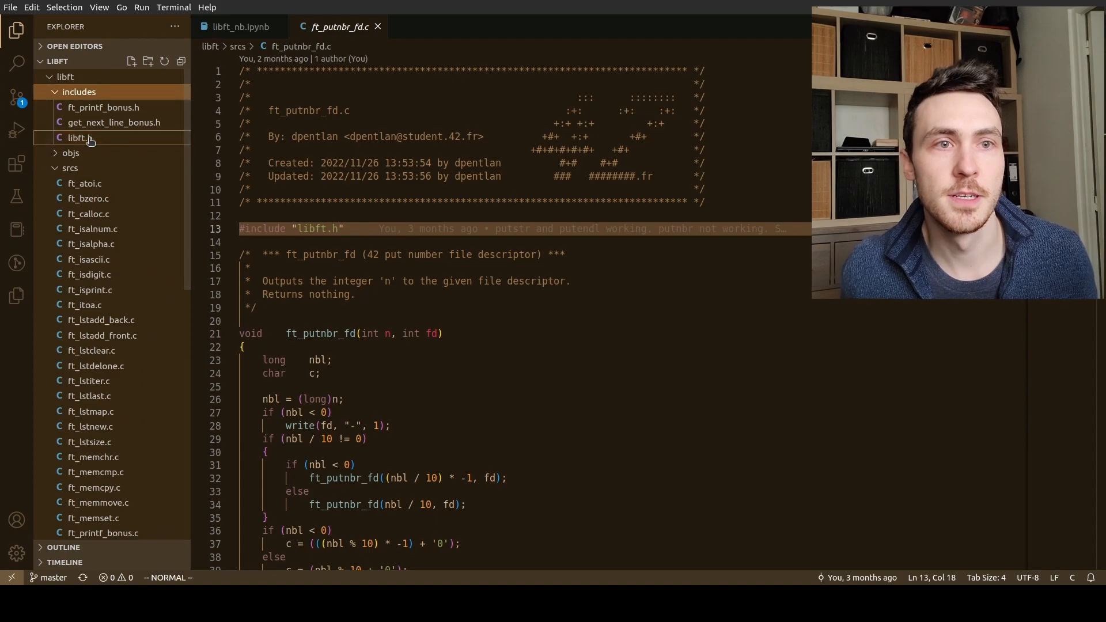
{"action": "left_click", "coordinate": [79, 137]}
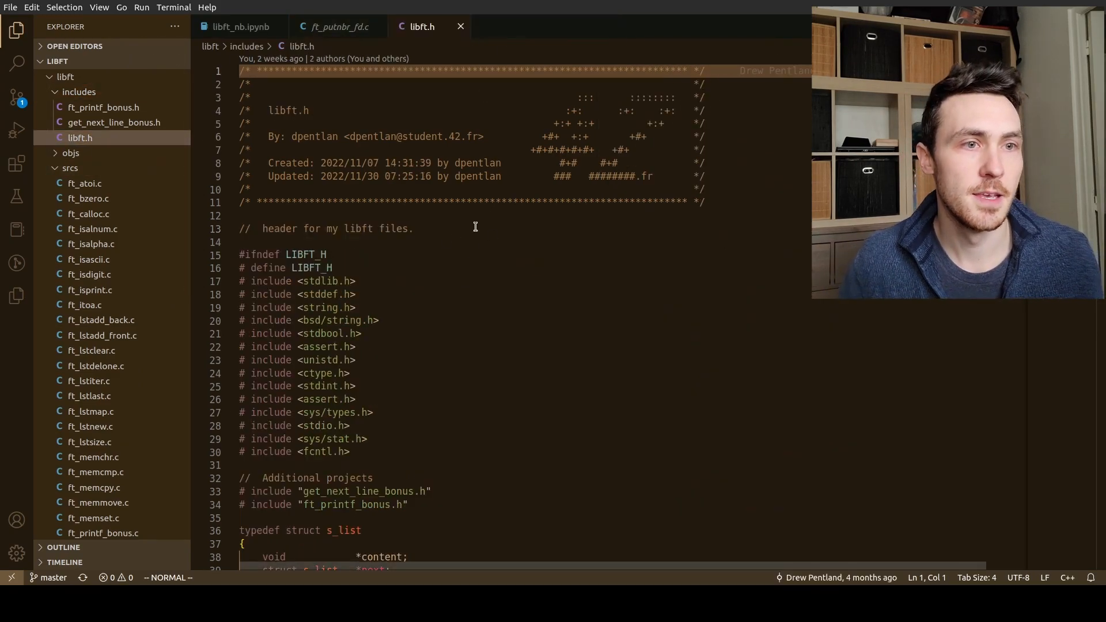
Scroll through libft.h to review the list struct and function prototypes
{"action": "scroll", "scroll_direction": "down", "scroll_amount": 3}
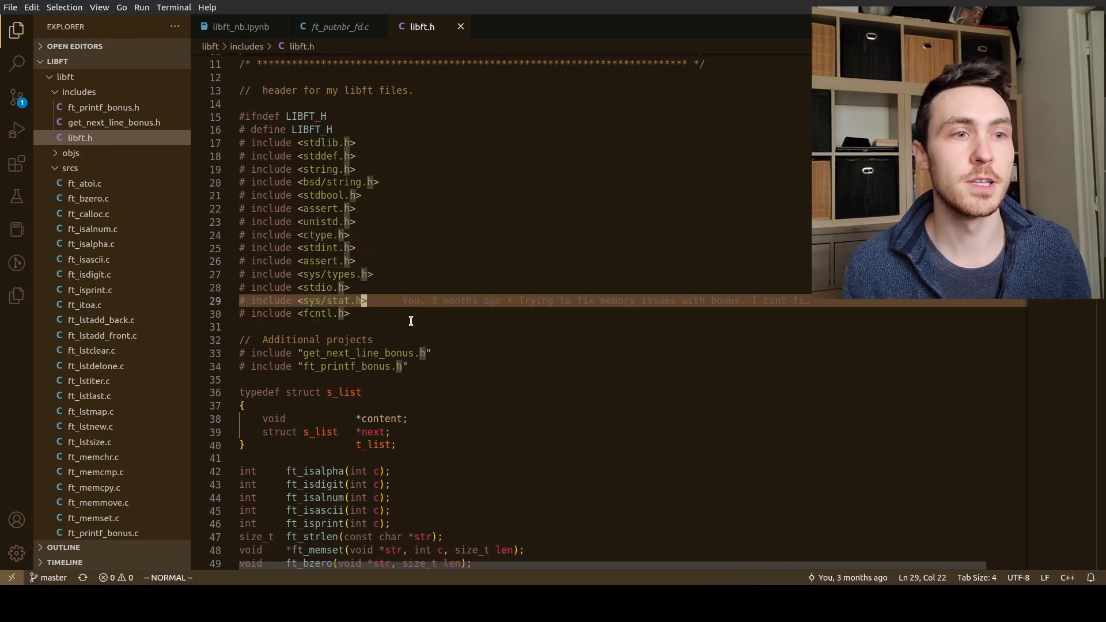
{"action": "scroll", "scroll_direction": "down", "scroll_amount": 3}
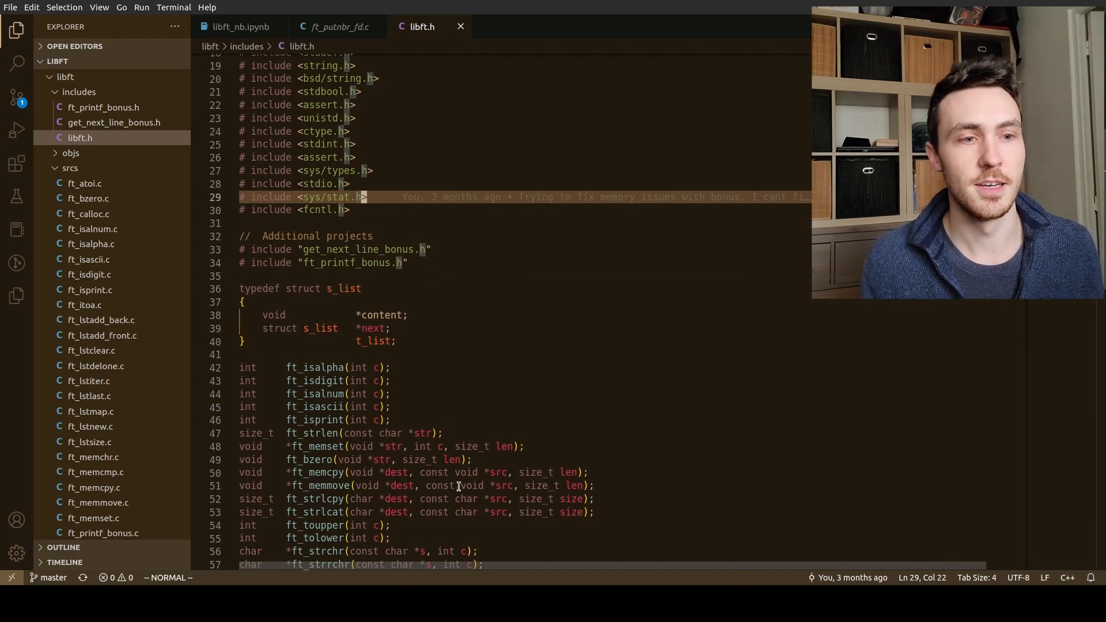
{"action": "scroll", "scroll_direction": "up", "scroll_amount": 3}
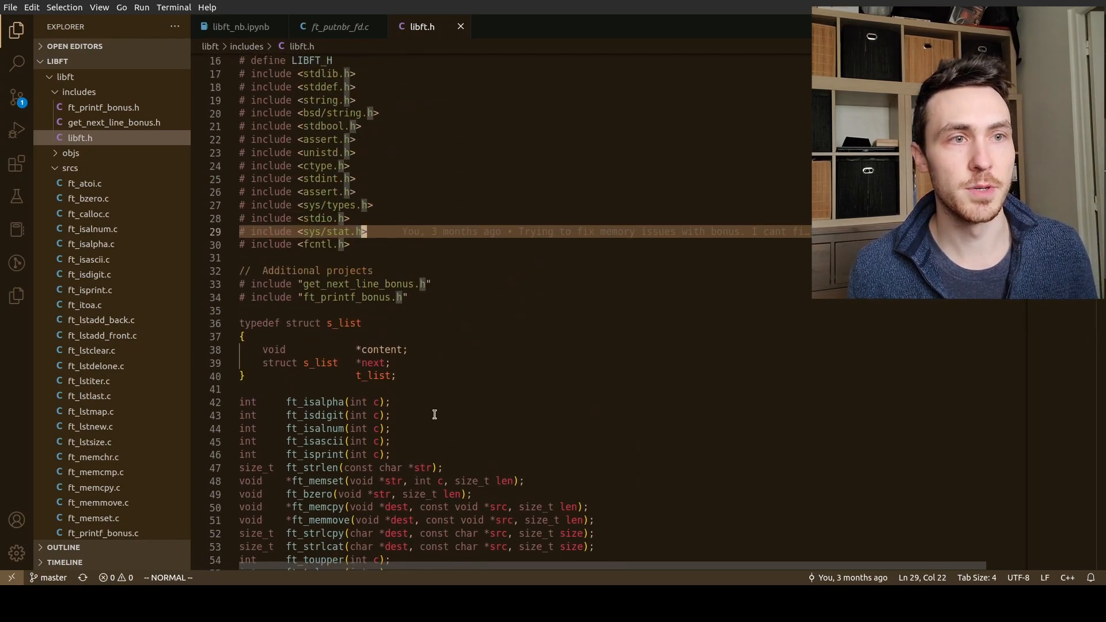
{"action": "scroll", "scroll_direction": "up", "scroll_amount": 3}
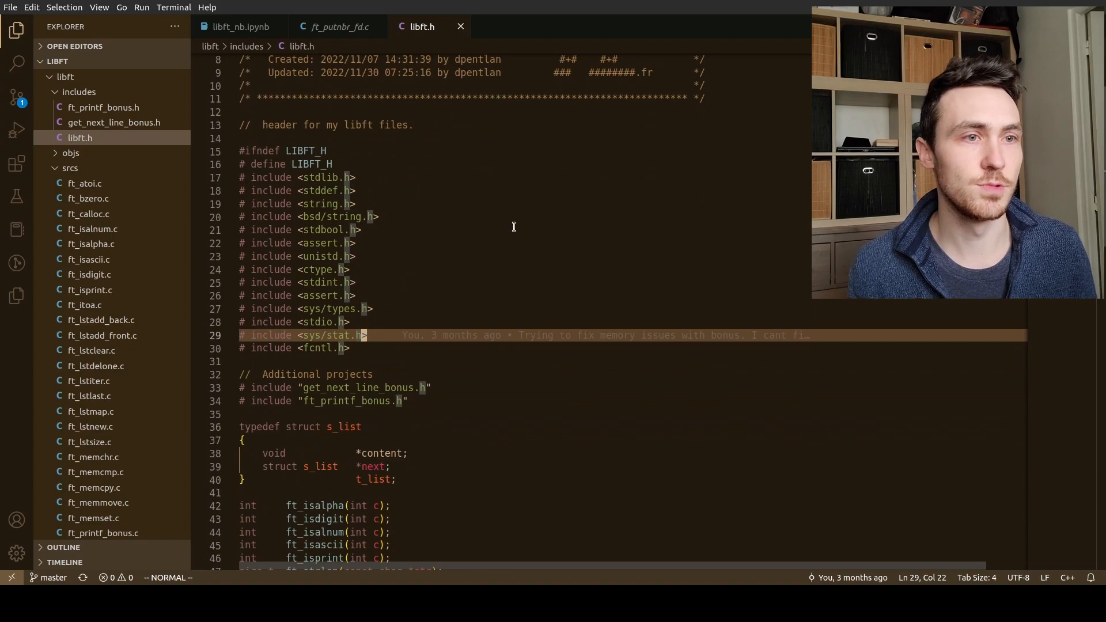
{"action": "mouse_move", "coordinate": [371, 178]}
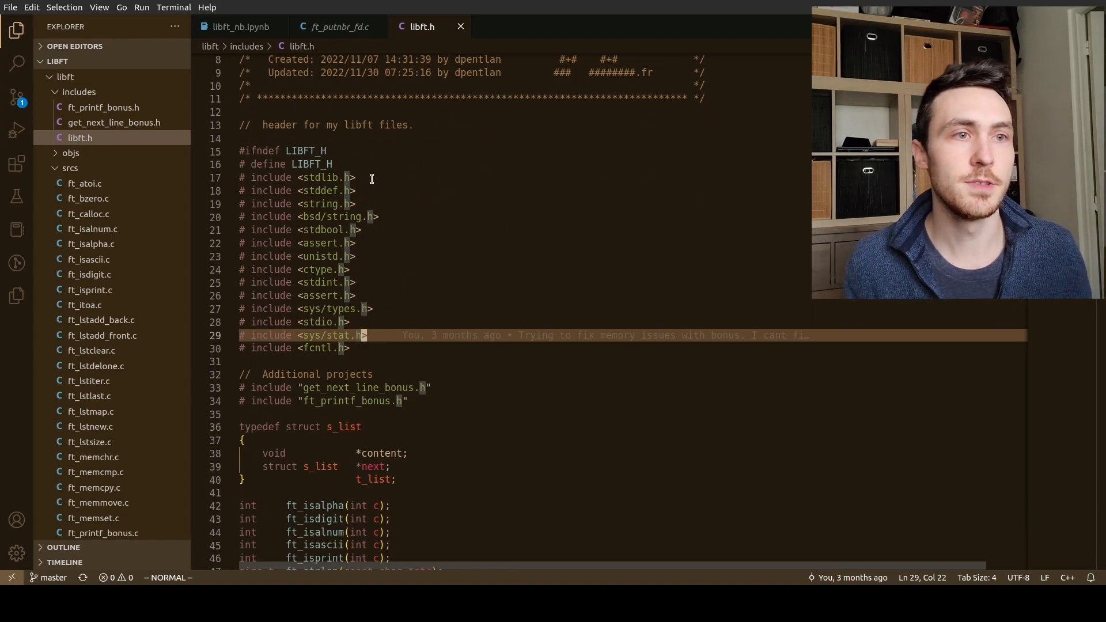
{"action": "mouse_move", "coordinate": [319, 325]}
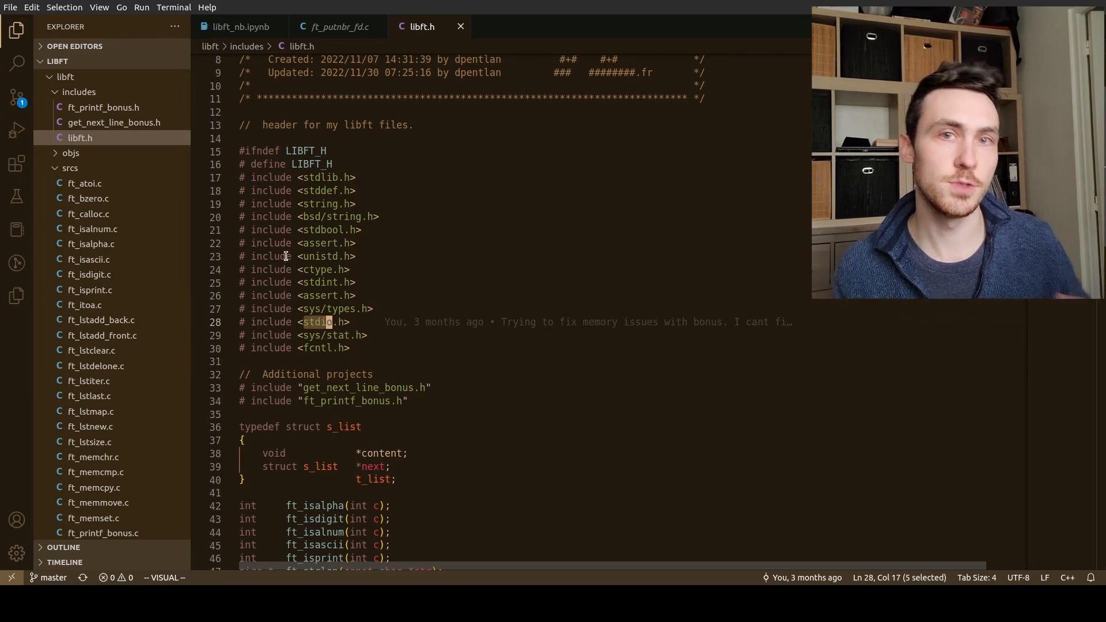
{"action": "scroll", "scroll_direction": "down", "scroll_amount": 3}
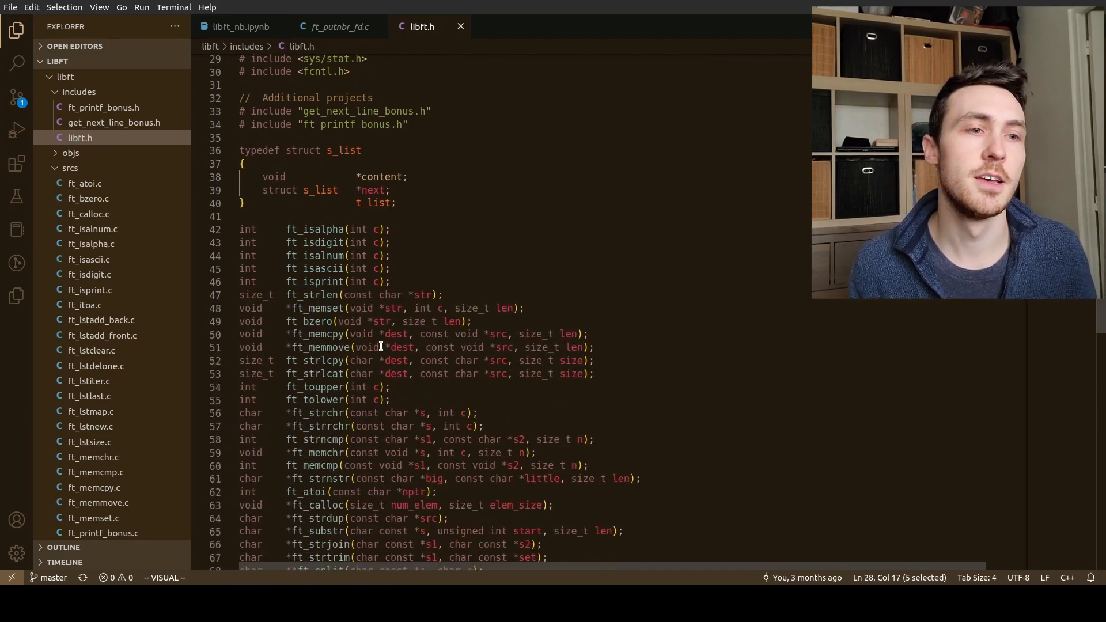
{"action": "scroll", "scroll_direction": "up", "scroll_amount": 3}
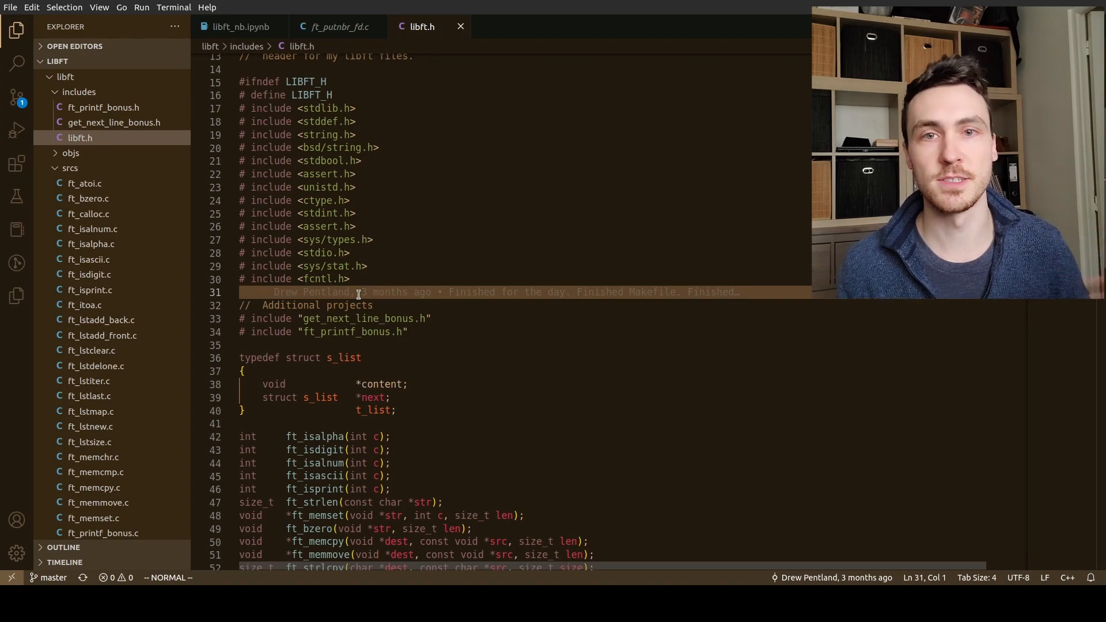
{"action": "scroll", "scroll_direction": "down", "scroll_amount": 3}
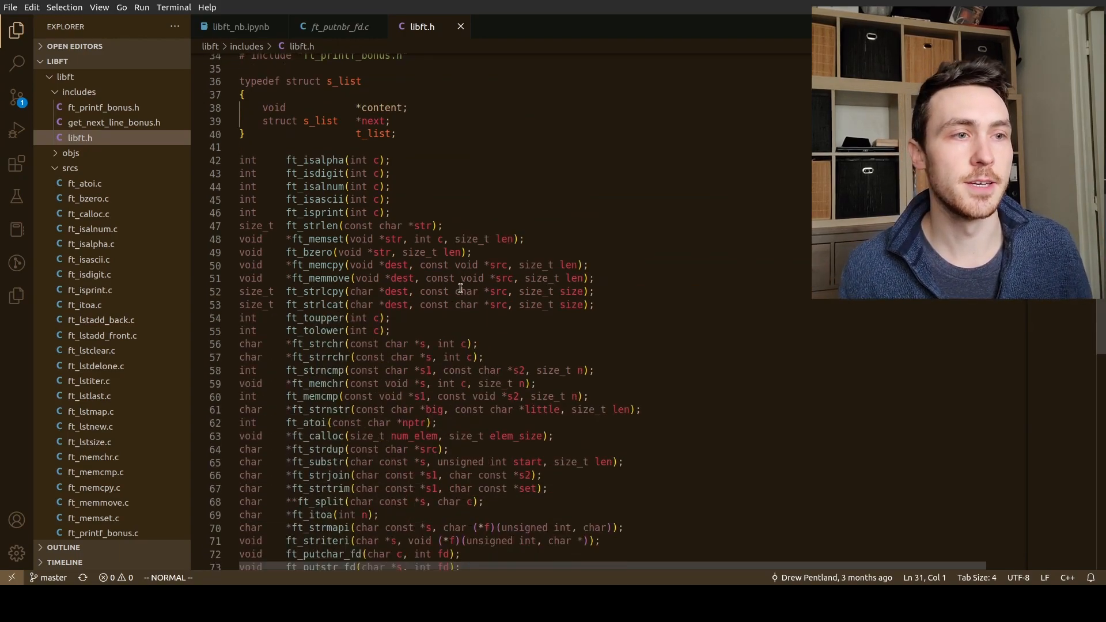
{"action": "scroll", "scroll_direction": "down", "scroll_amount": 3}
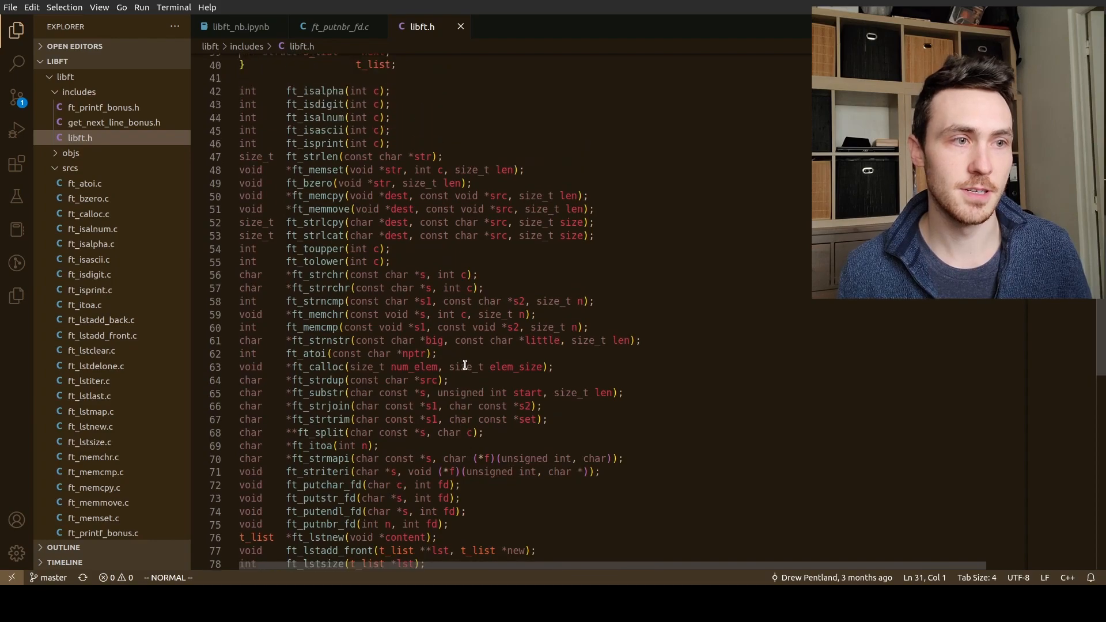
{"action": "mouse_move", "coordinate": [259, 286]}
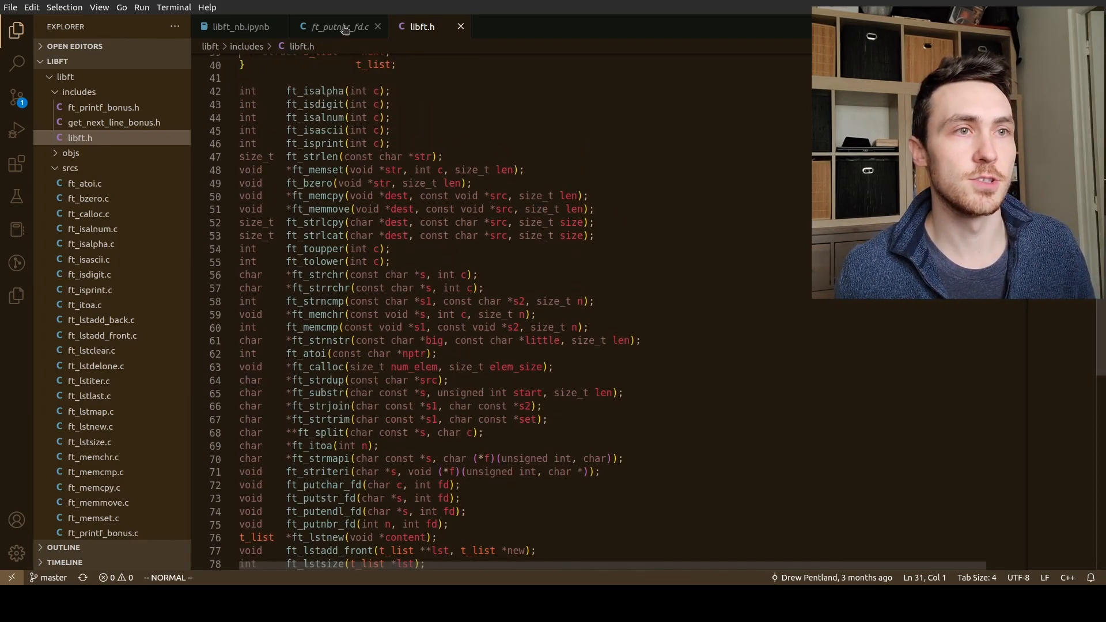
Switch back to ft_putnbr_fd.c and clear the visual selection
{"action": "left_click", "coordinate": [338, 26]}
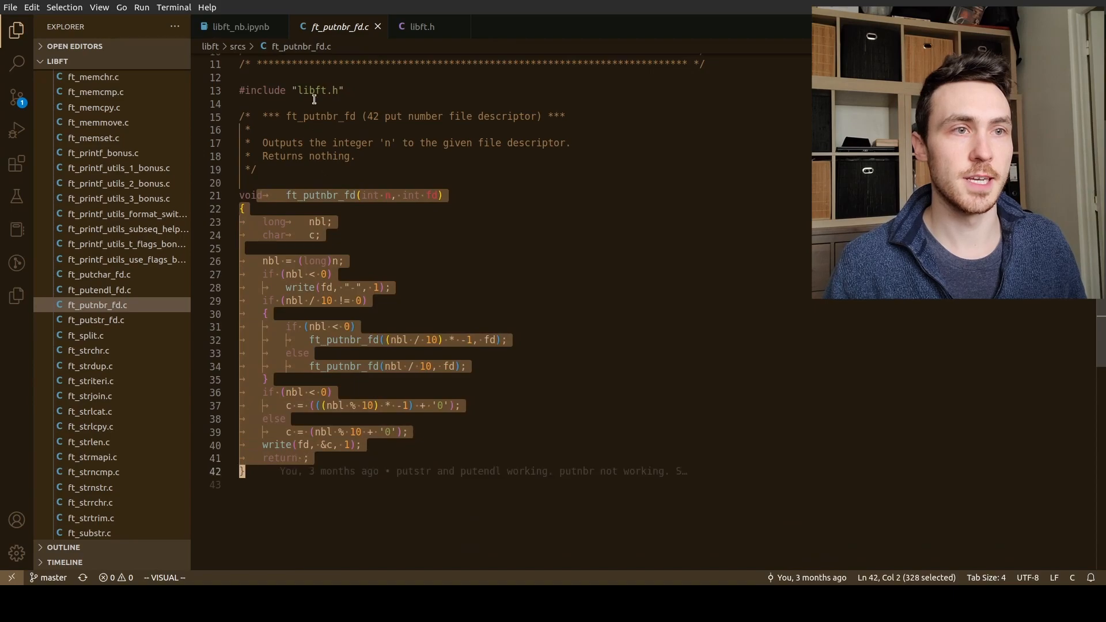
{"action": "key", "text": "Escape"}
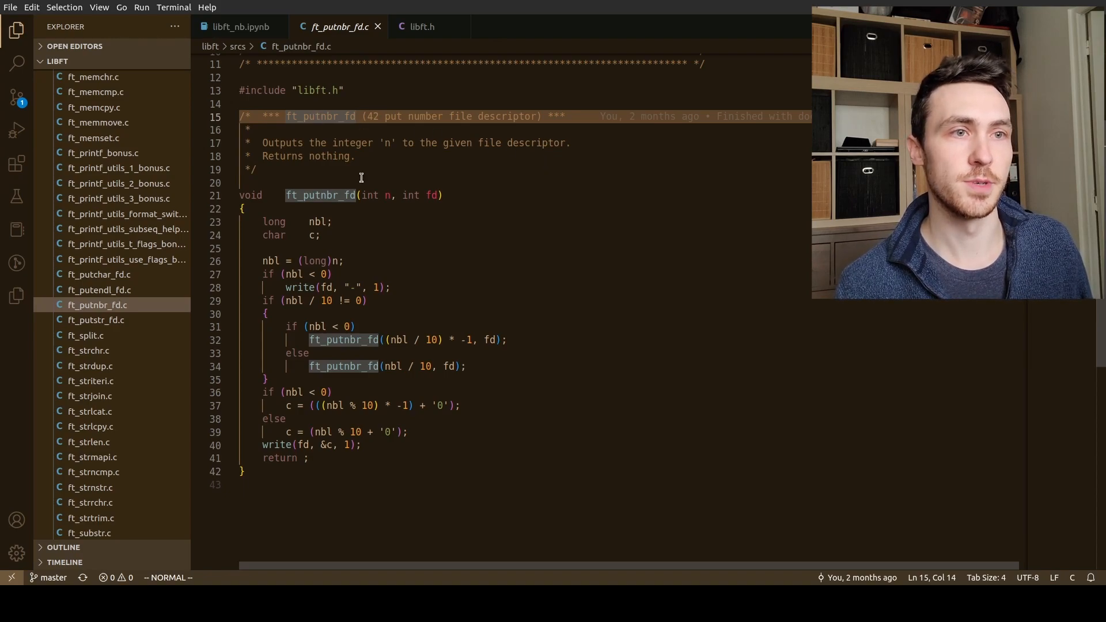
{"action": "mouse_move", "coordinate": [368, 189]}
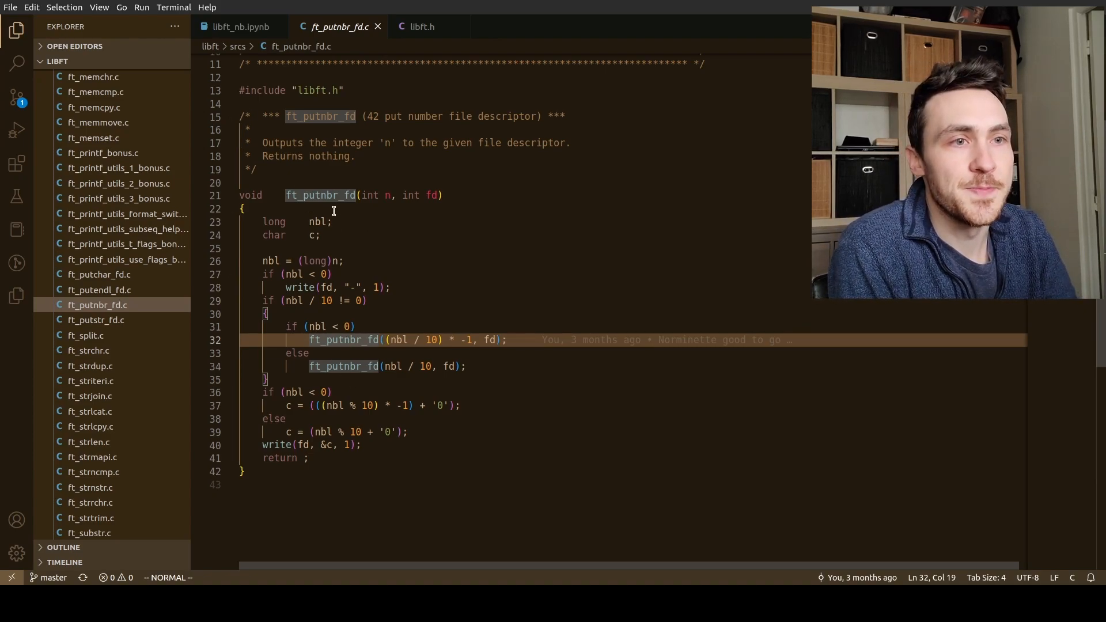
{"action": "mouse_move", "coordinate": [322, 195]}
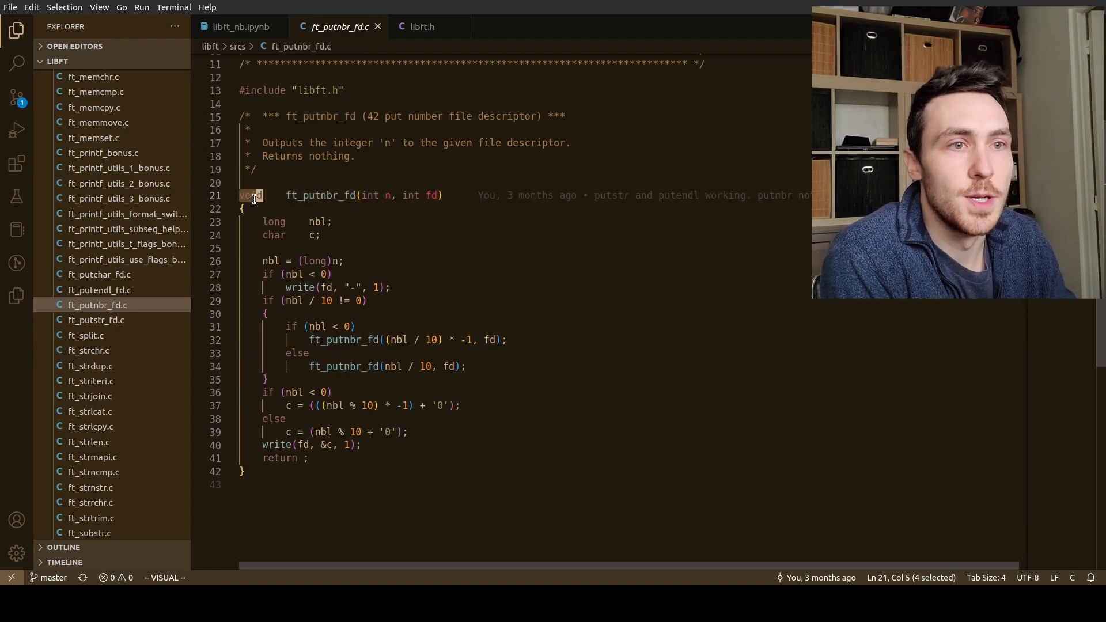
{"action": "mouse_move", "coordinate": [293, 201]}
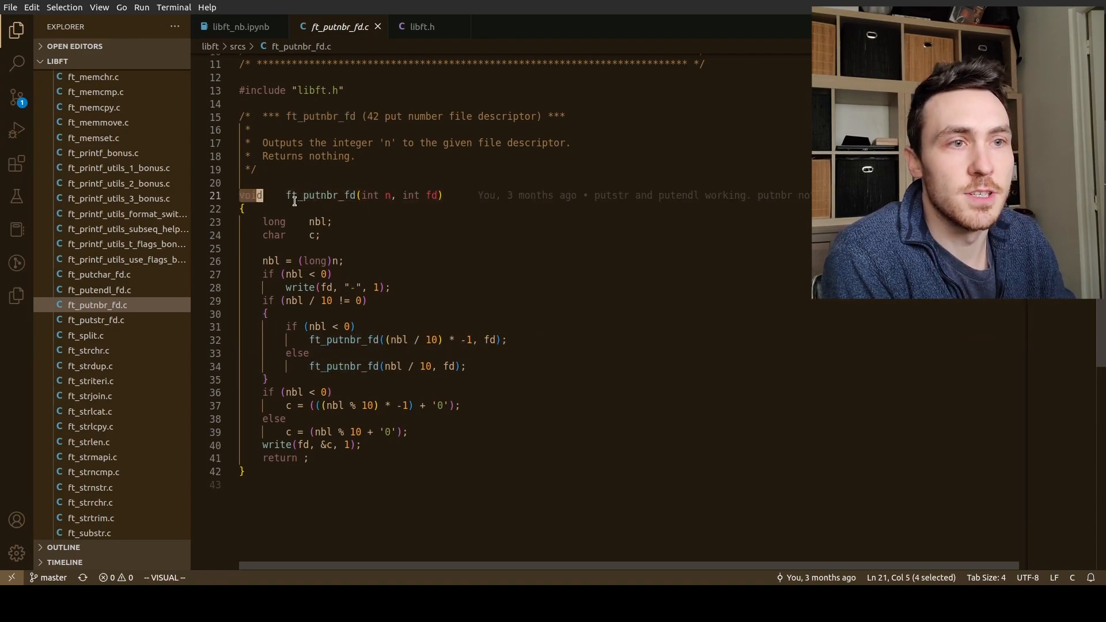
{"action": "double_click", "coordinate": [320, 196]}
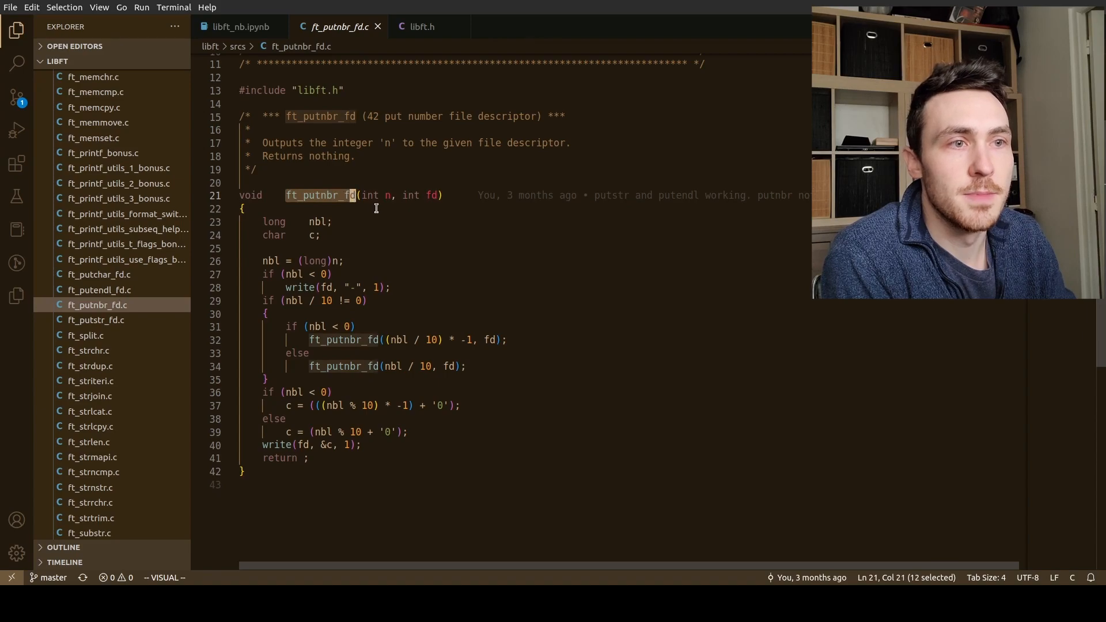
{"action": "key", "text": "Escape"}
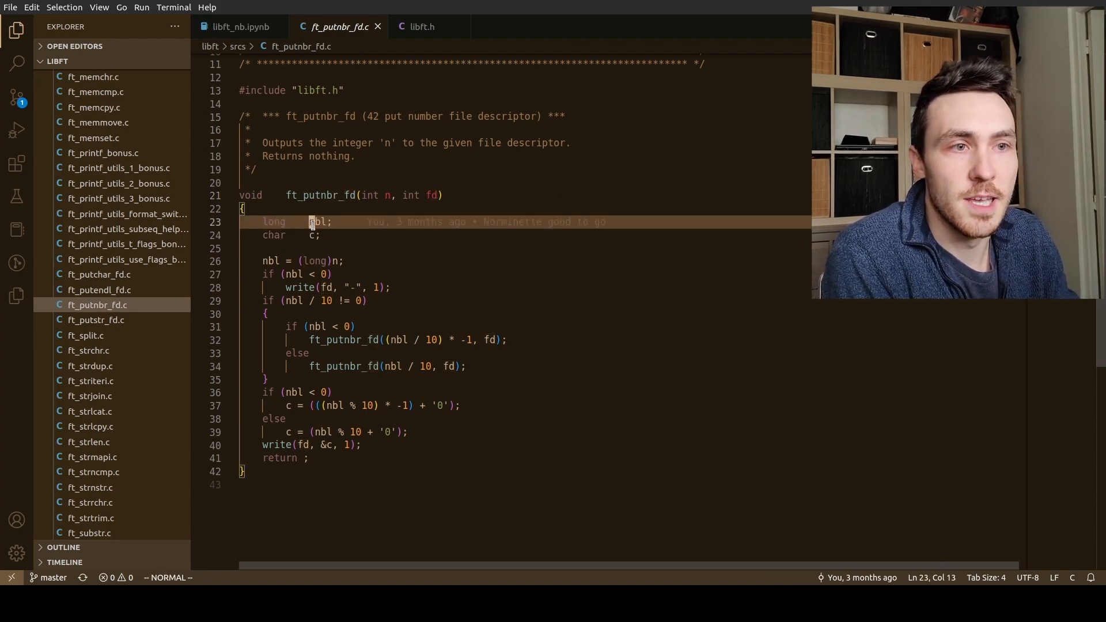
{"action": "key", "text": "v"}
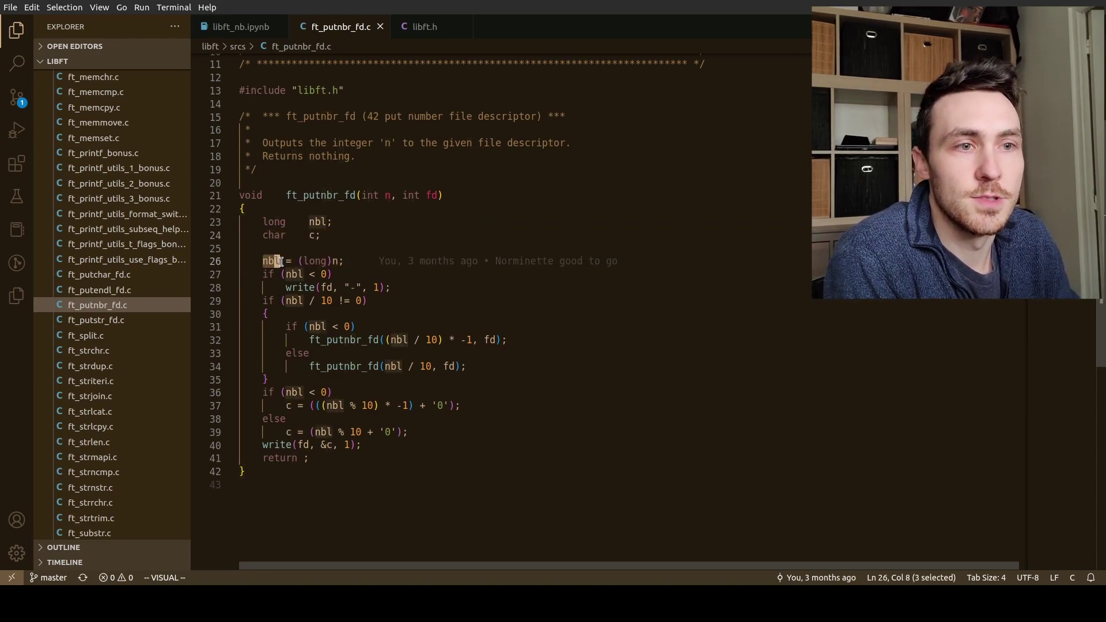
{"action": "key", "text": "Escape"}
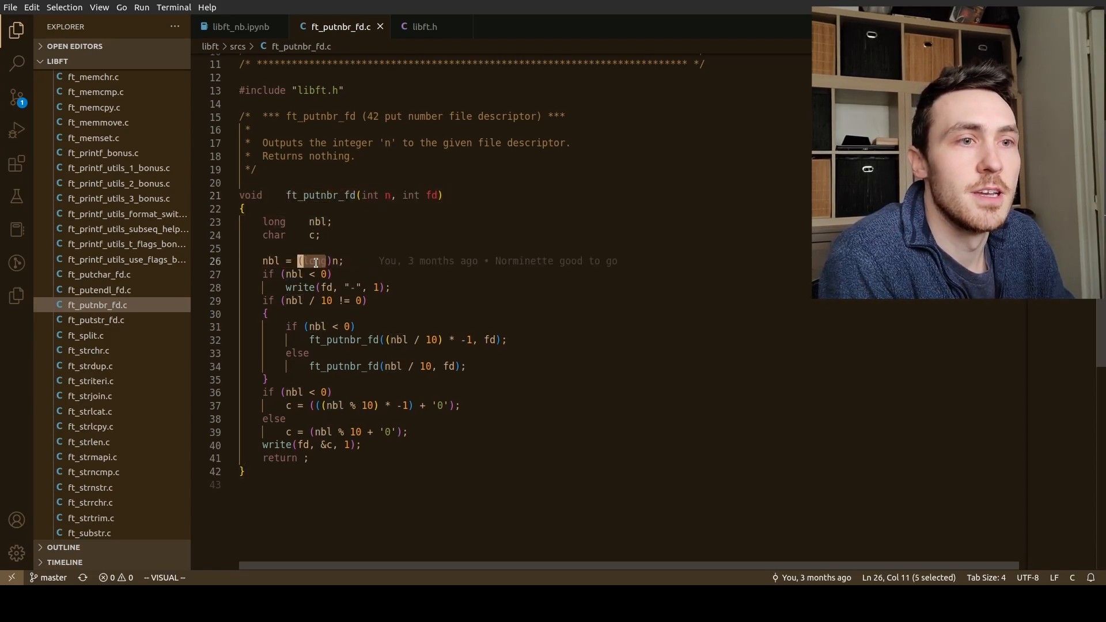
{"action": "key", "text": "Escape"}
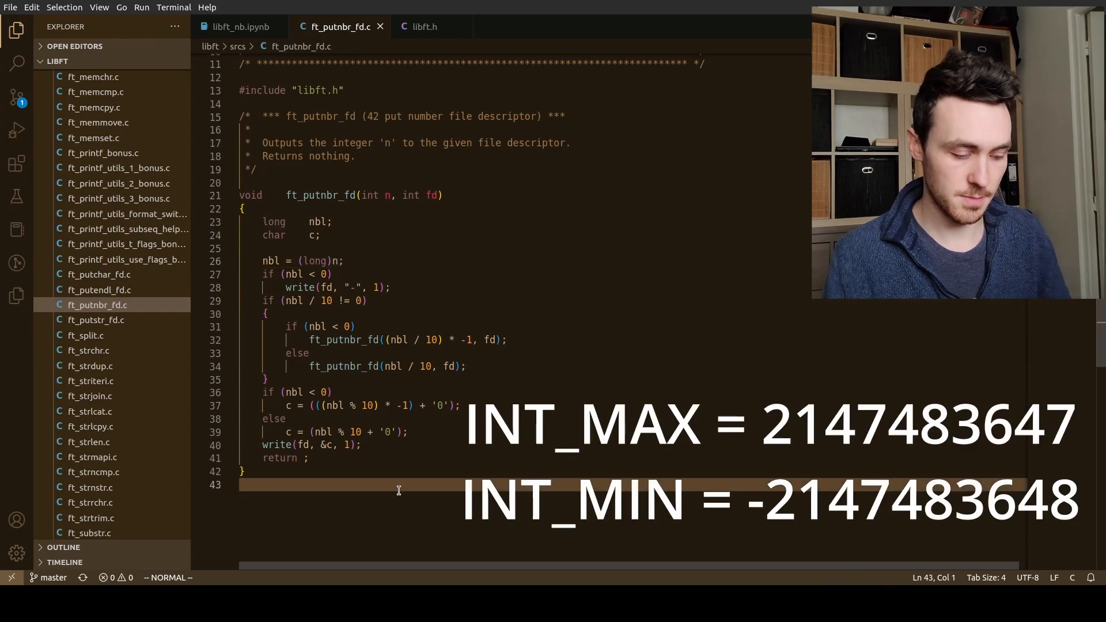
Add a blank trailing line at the end of ft_putnbr_fd.c in vim mode
{"action": "key", "text": "o"}
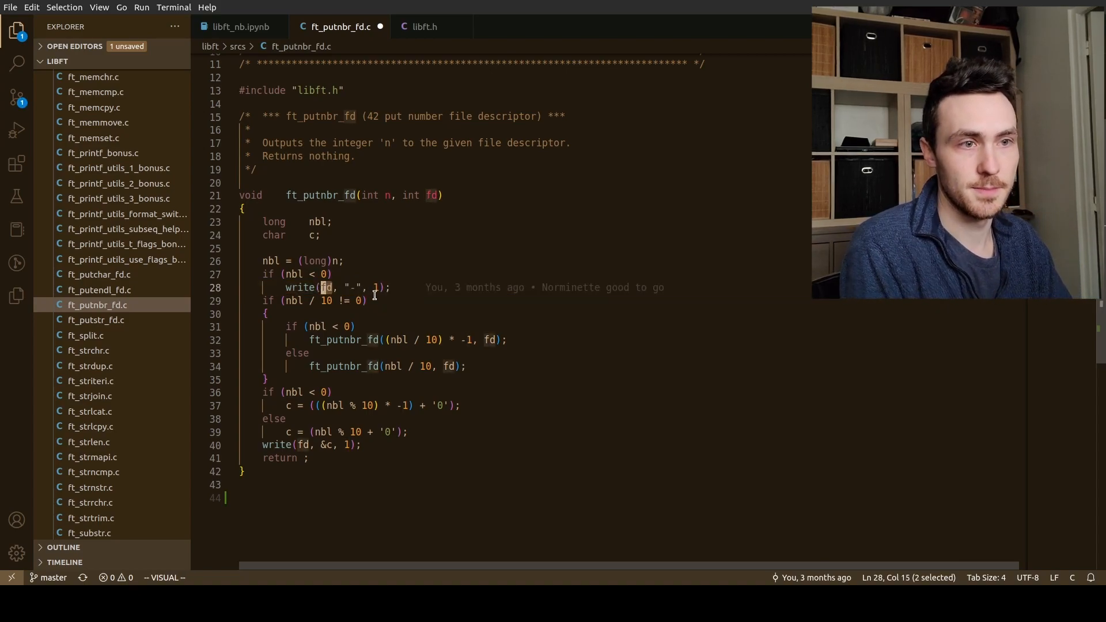
{"action": "key", "text": "Escape"}
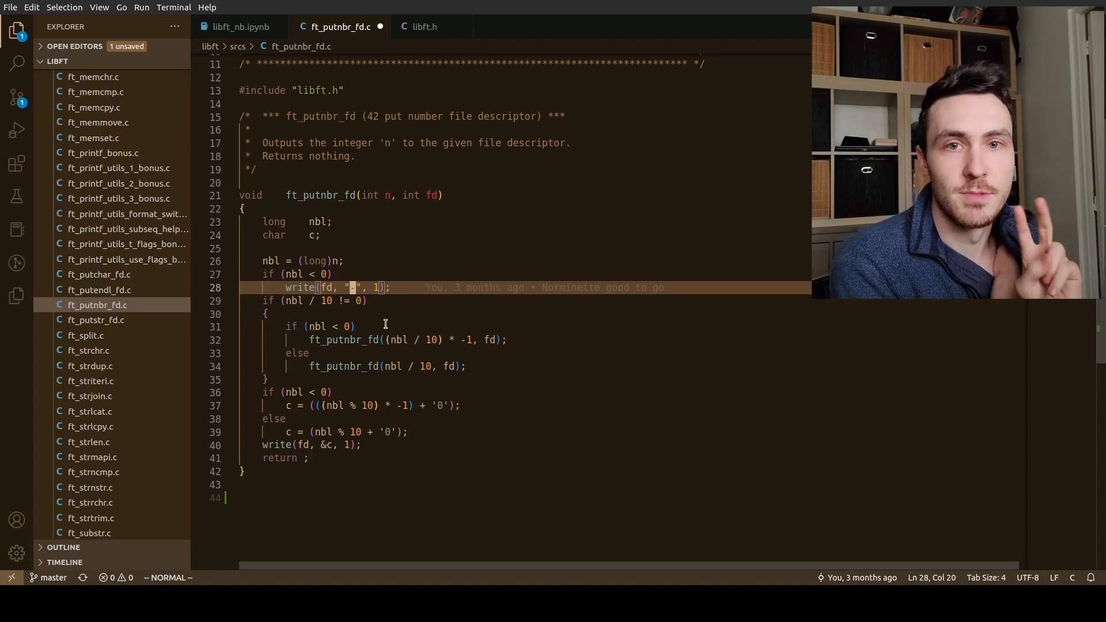
{"action": "mouse_move", "coordinate": [381, 299]}
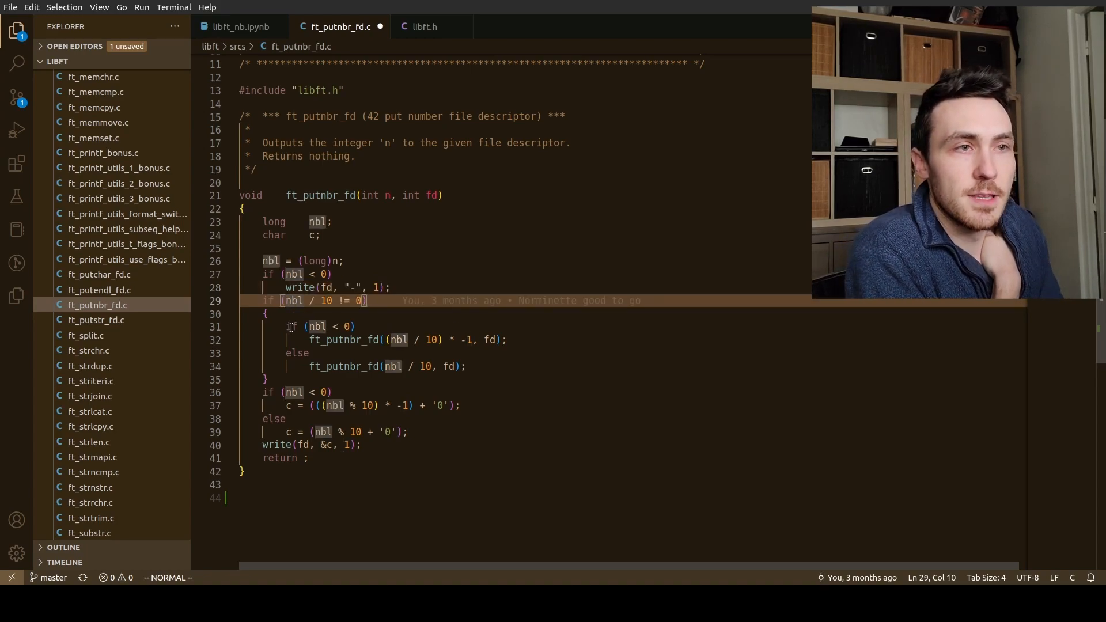
{"action": "key", "text": "v"}
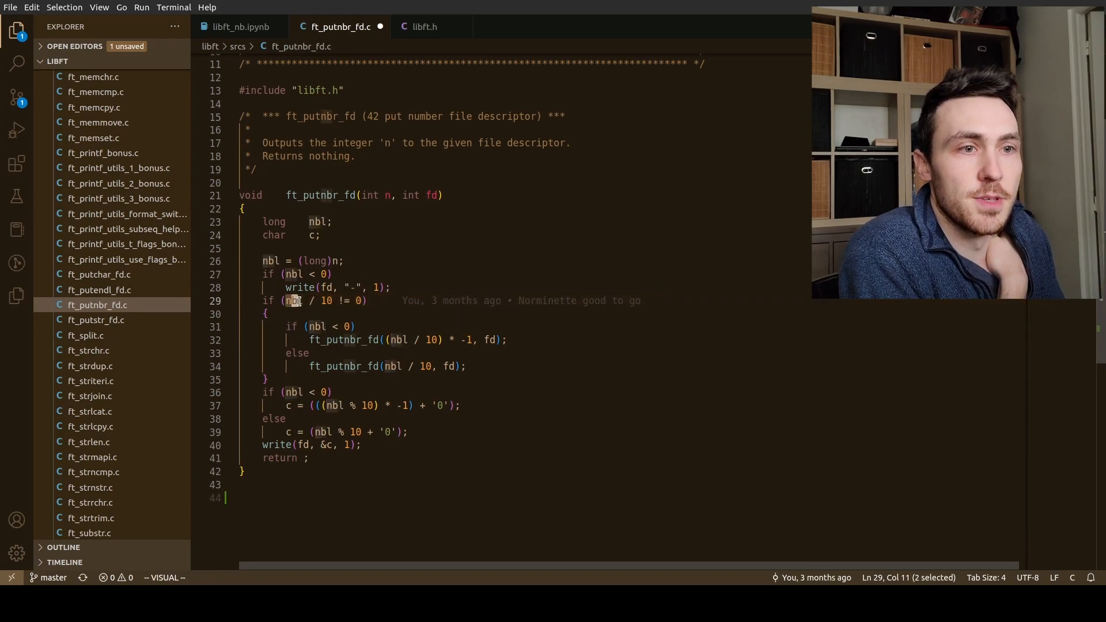
{"action": "key", "text": "Escape"}
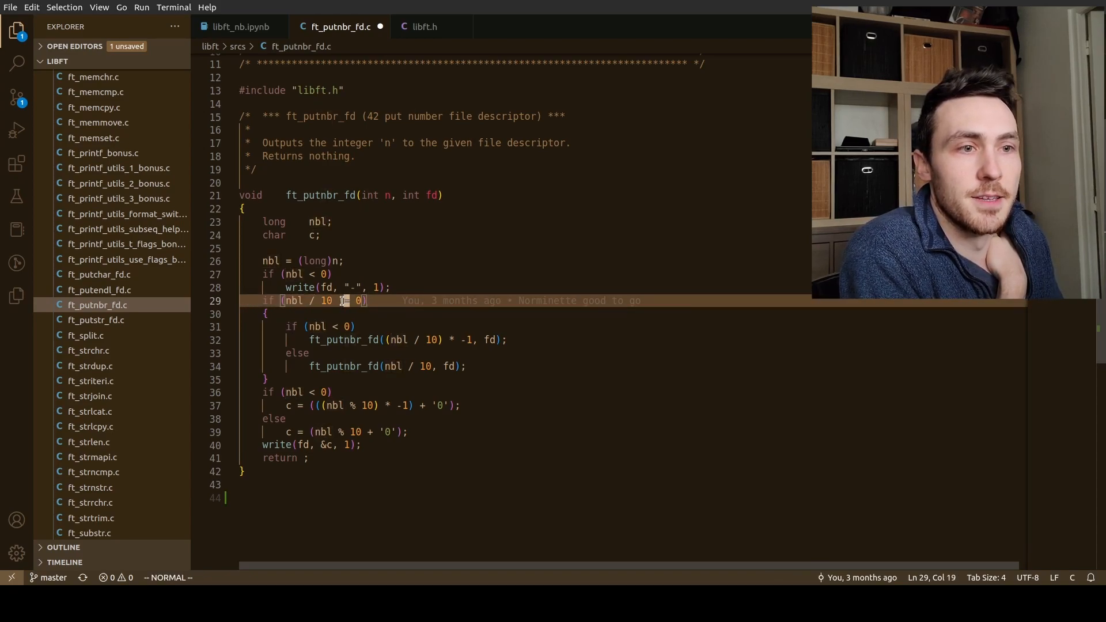
{"action": "key", "text": "v"}
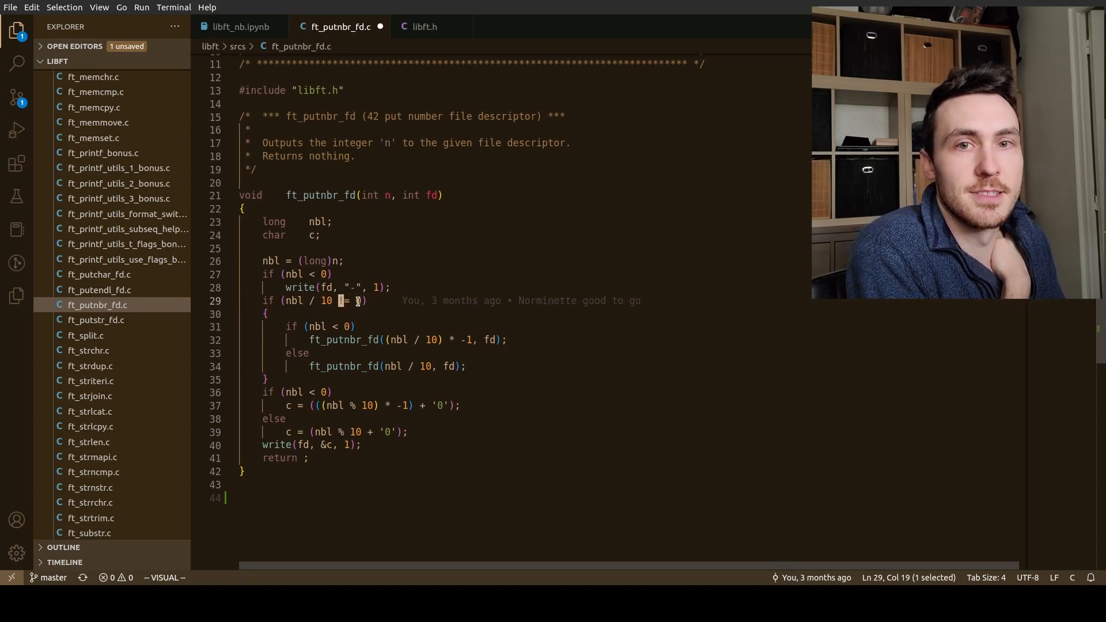
{"action": "mouse_move", "coordinate": [377, 346]}
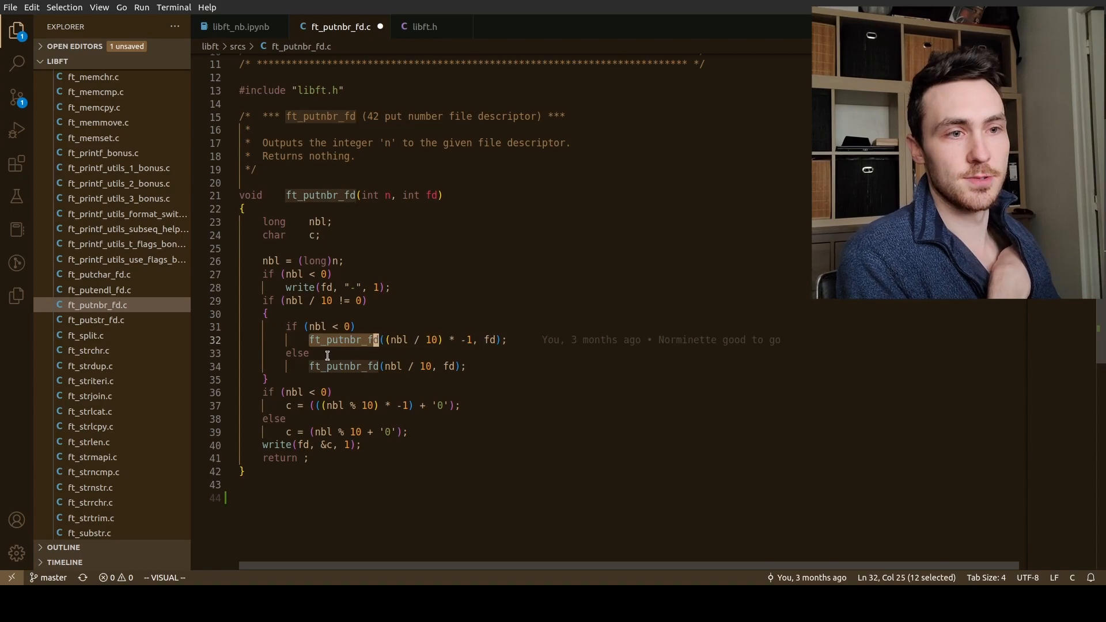
{"action": "mouse_move", "coordinate": [346, 233]}
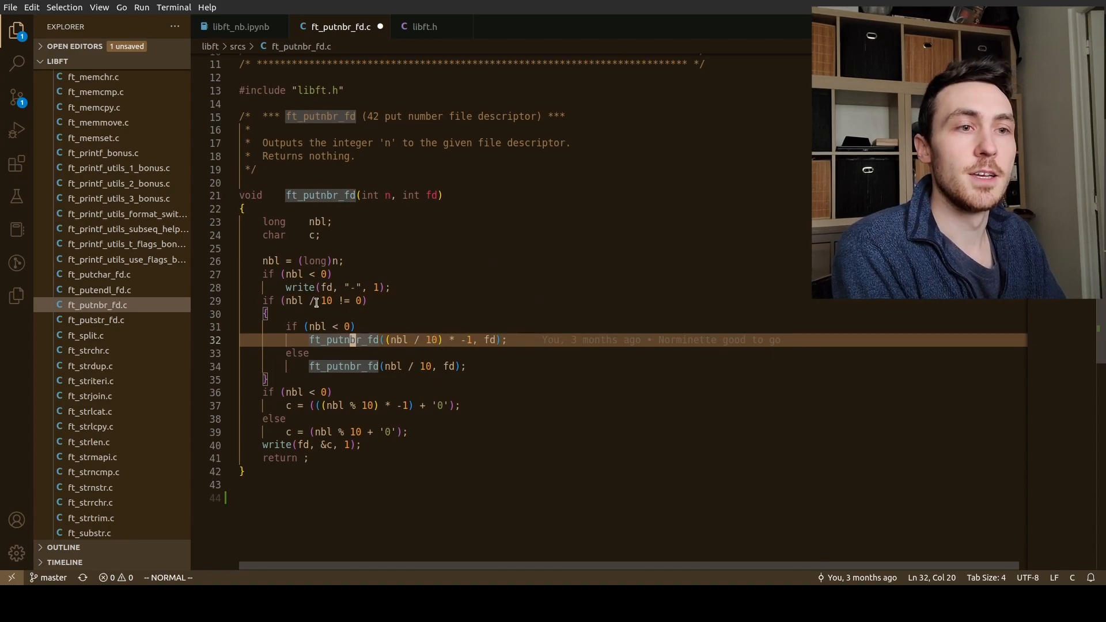
{"action": "left_click", "coordinate": [318, 301]}
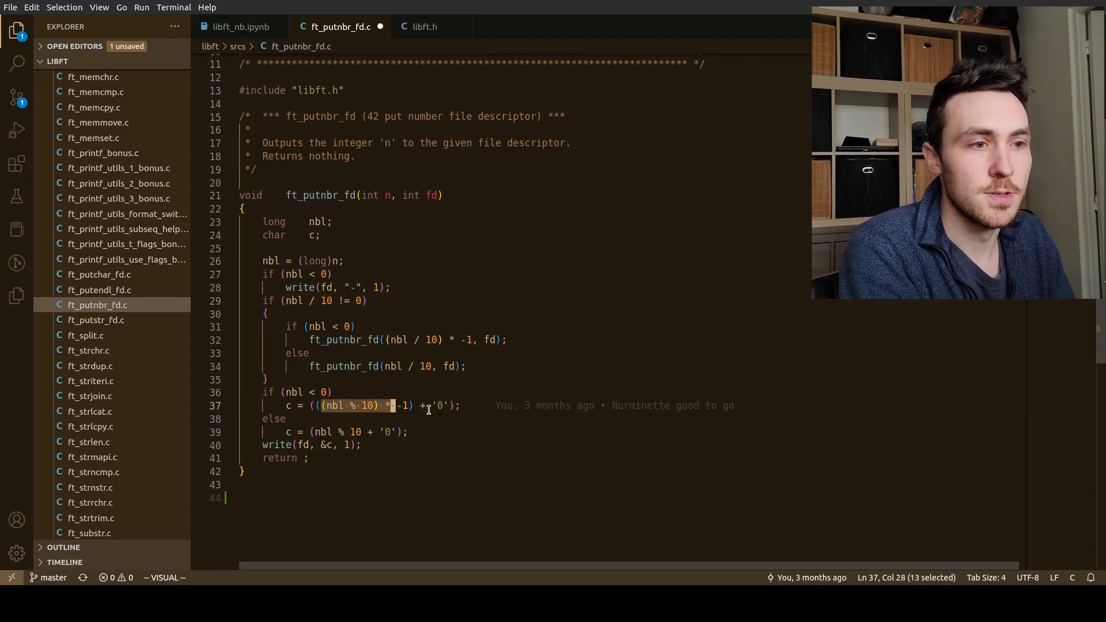
Review the negative-digit calculation on line 37 and leave visual mode
{"action": "key", "text": "Escape"}
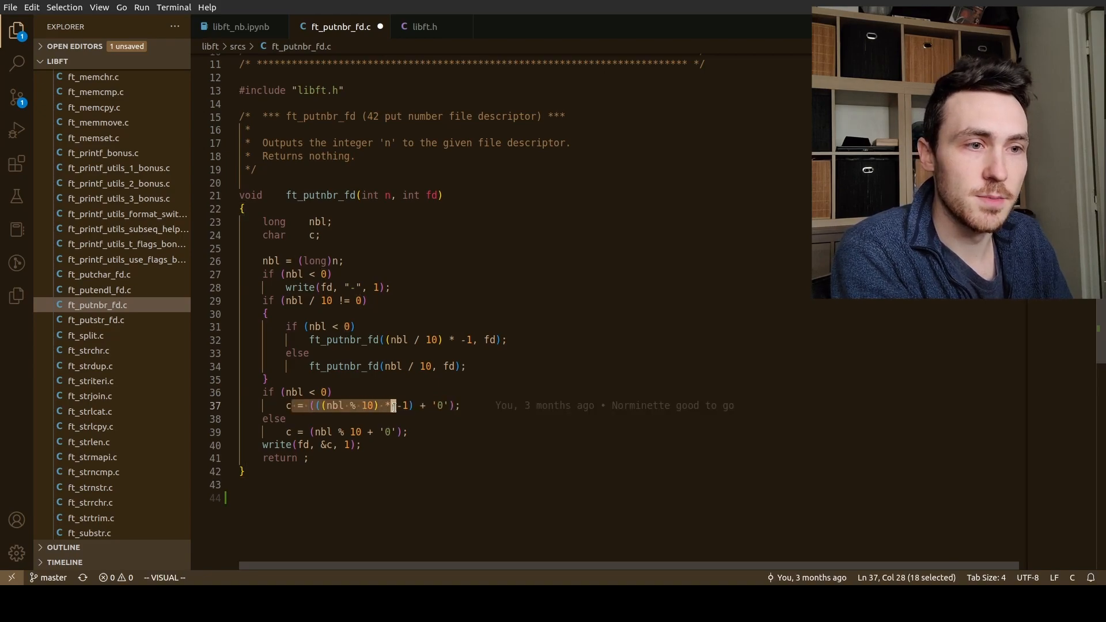
{"action": "key", "text": "Escape"}
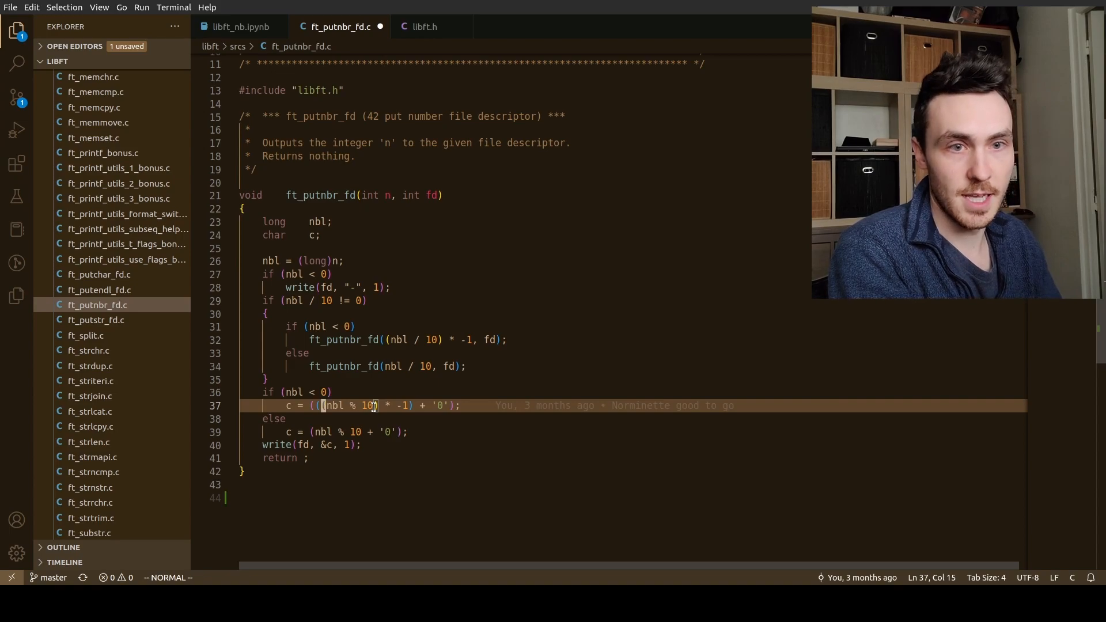
{"action": "mouse_move", "coordinate": [404, 406]}
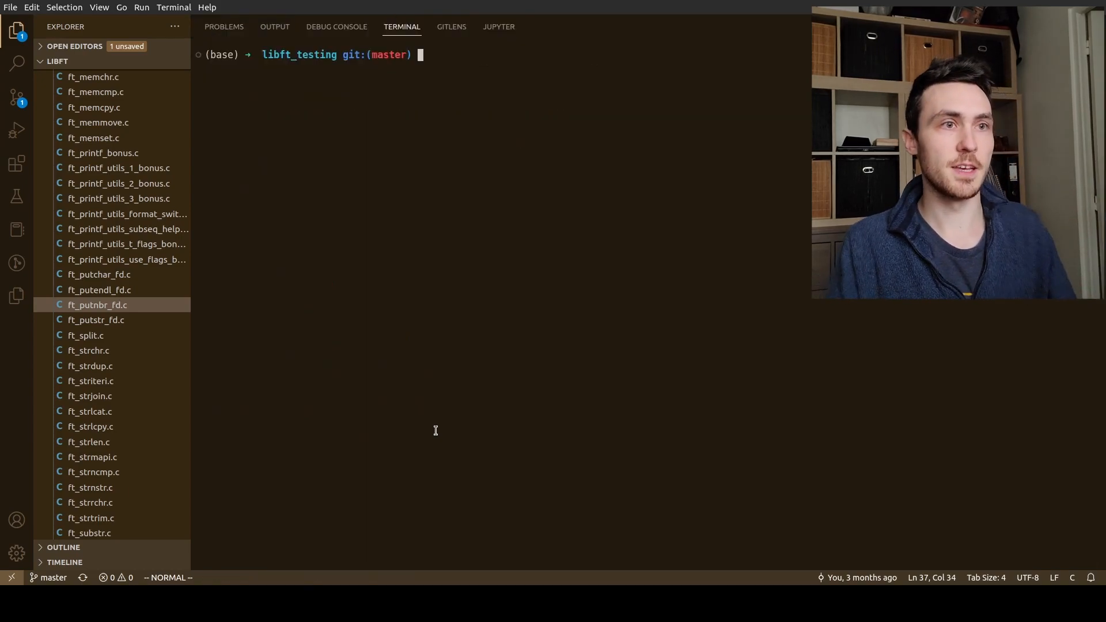
Run man ascii and scroll to the digit characters, where '0' is 48
{"action": "type", "text": "man as"}
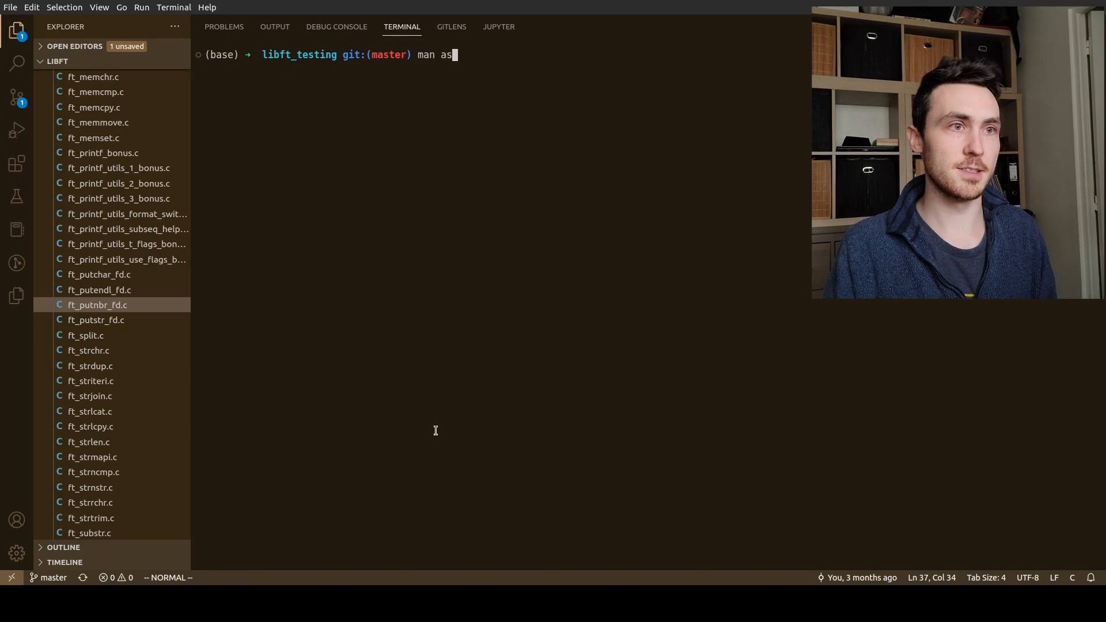
{"action": "key", "text": "Return"}
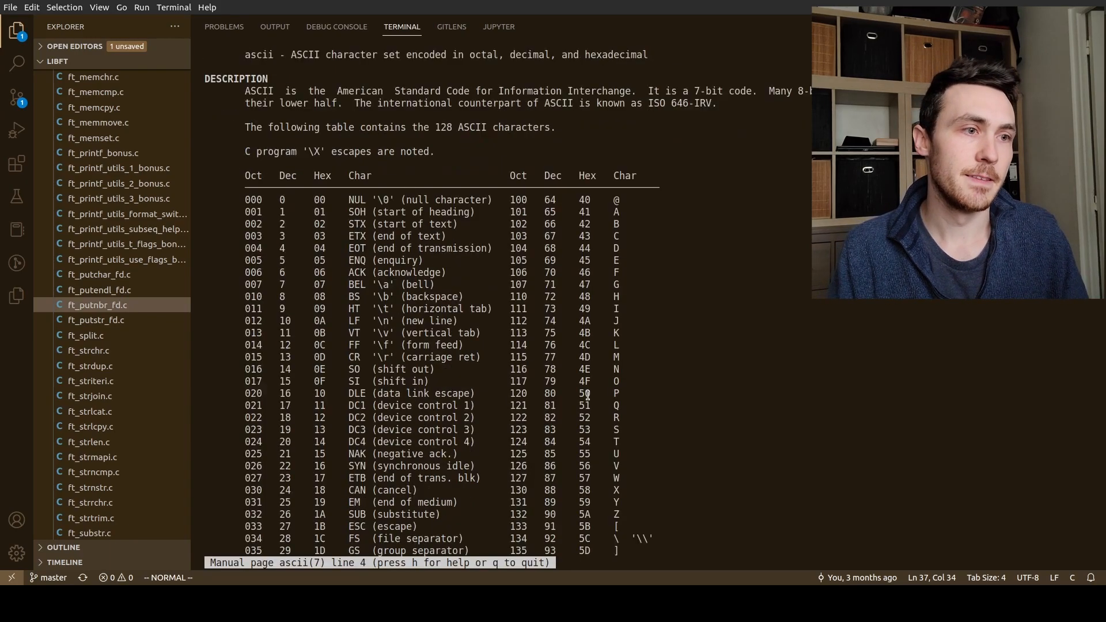
{"action": "scroll", "scroll_direction": "down", "scroll_amount": 3}
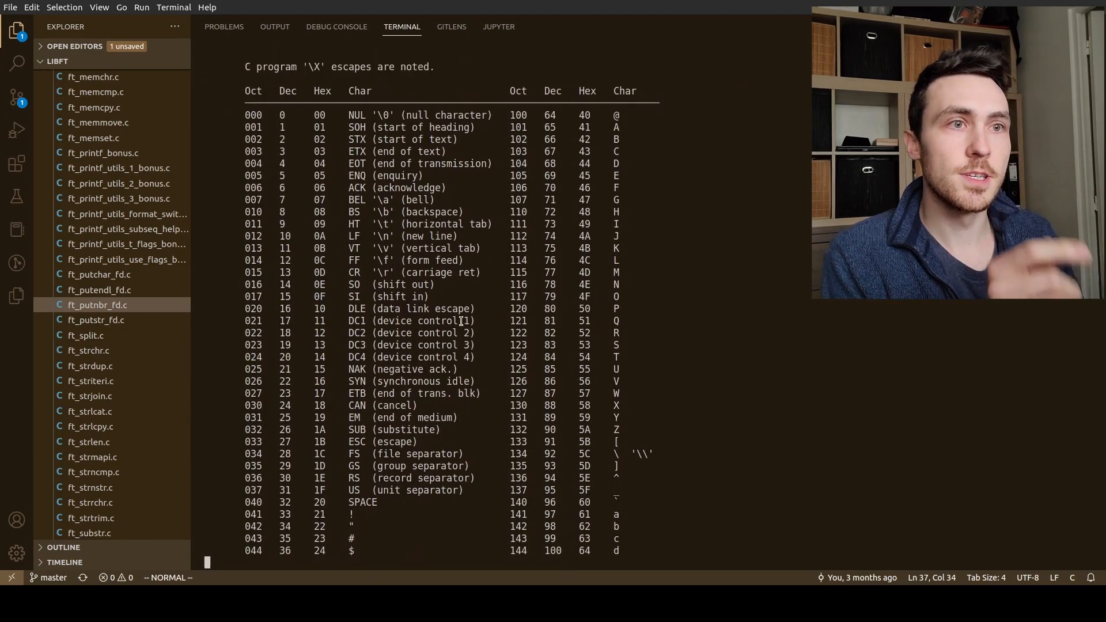
{"action": "scroll", "scroll_direction": "up", "scroll_amount": 3}
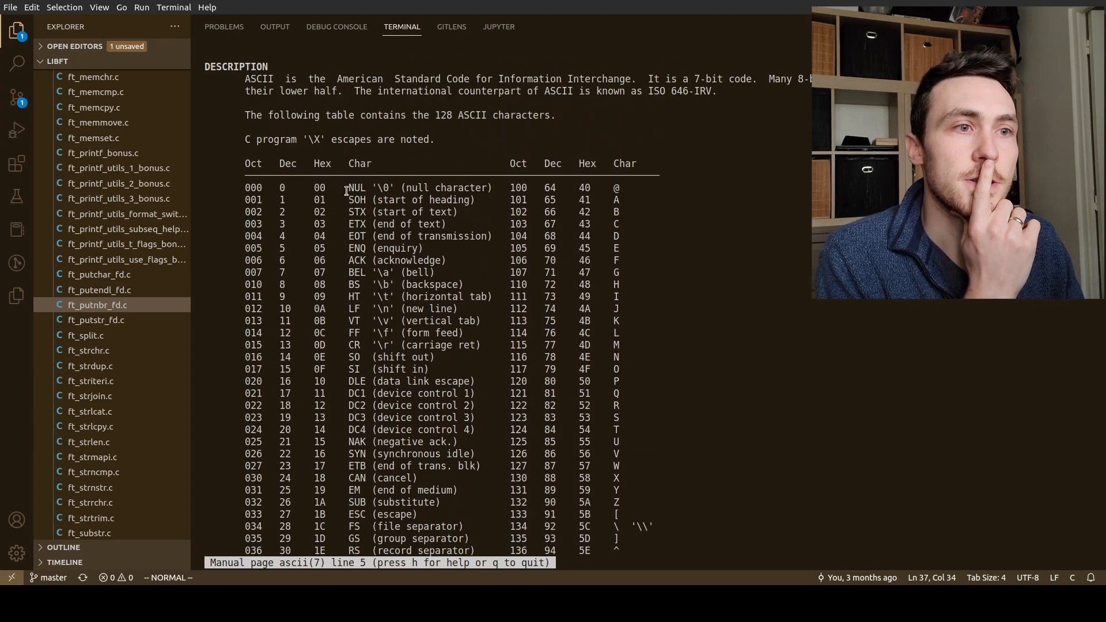
{"action": "scroll", "scroll_direction": "down", "scroll_amount": 3}
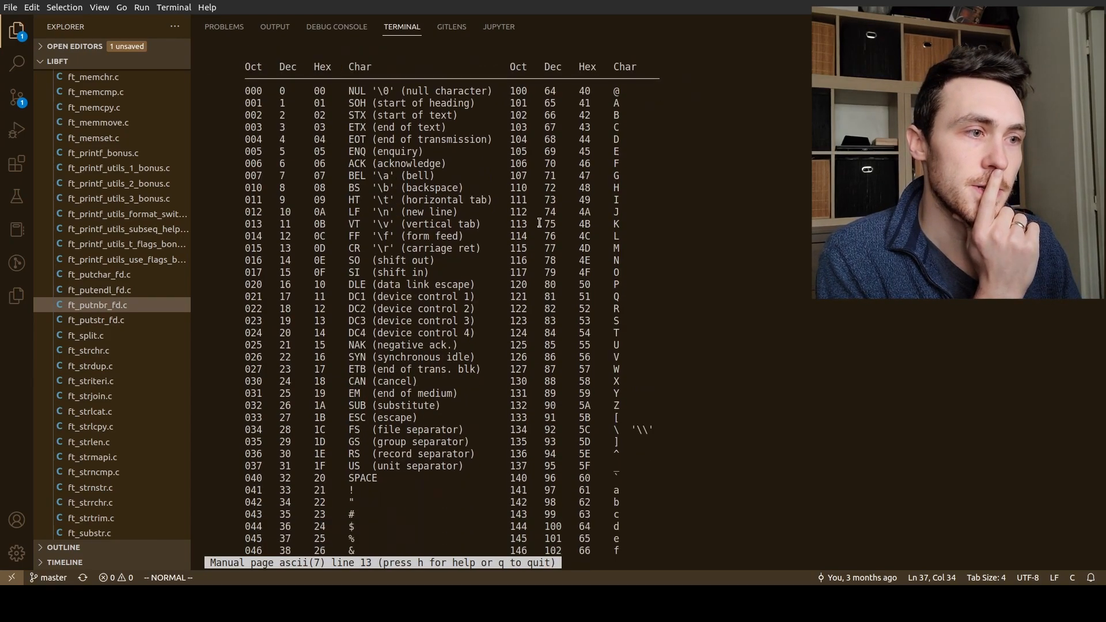
{"action": "scroll", "scroll_direction": "down", "scroll_amount": 3}
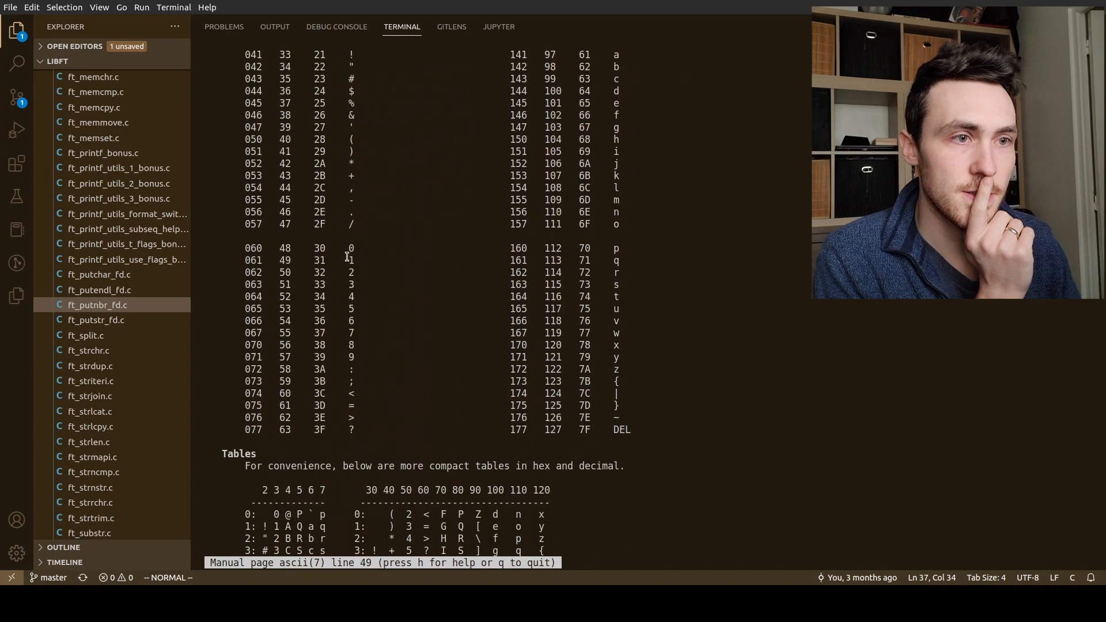
{"action": "scroll", "scroll_direction": "up", "scroll_amount": 3}
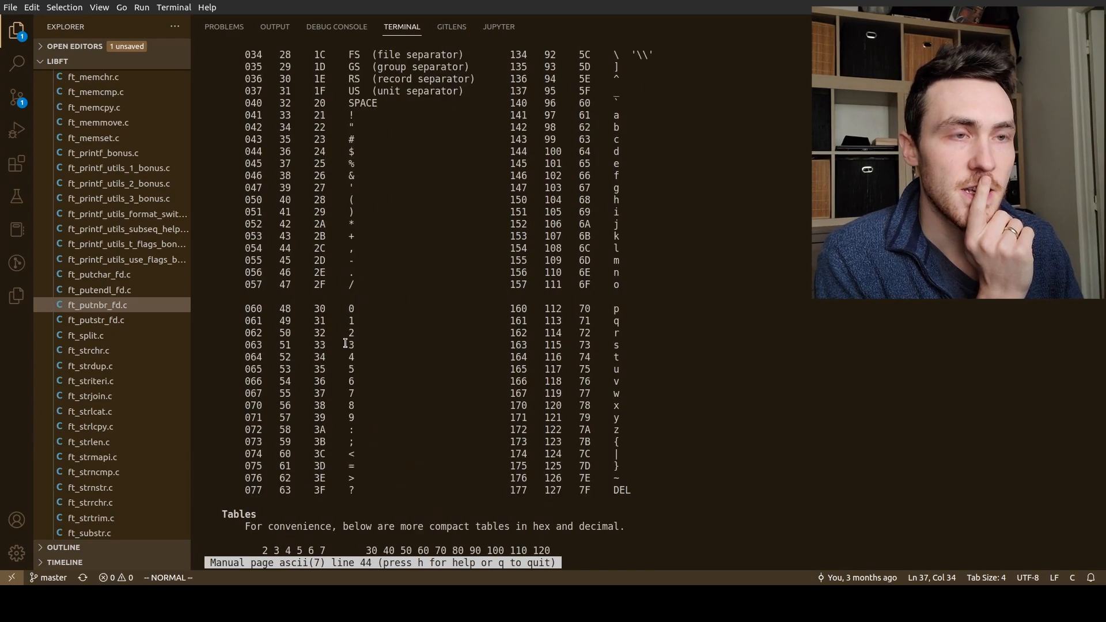
{"action": "scroll", "scroll_direction": "up", "scroll_amount": 3}
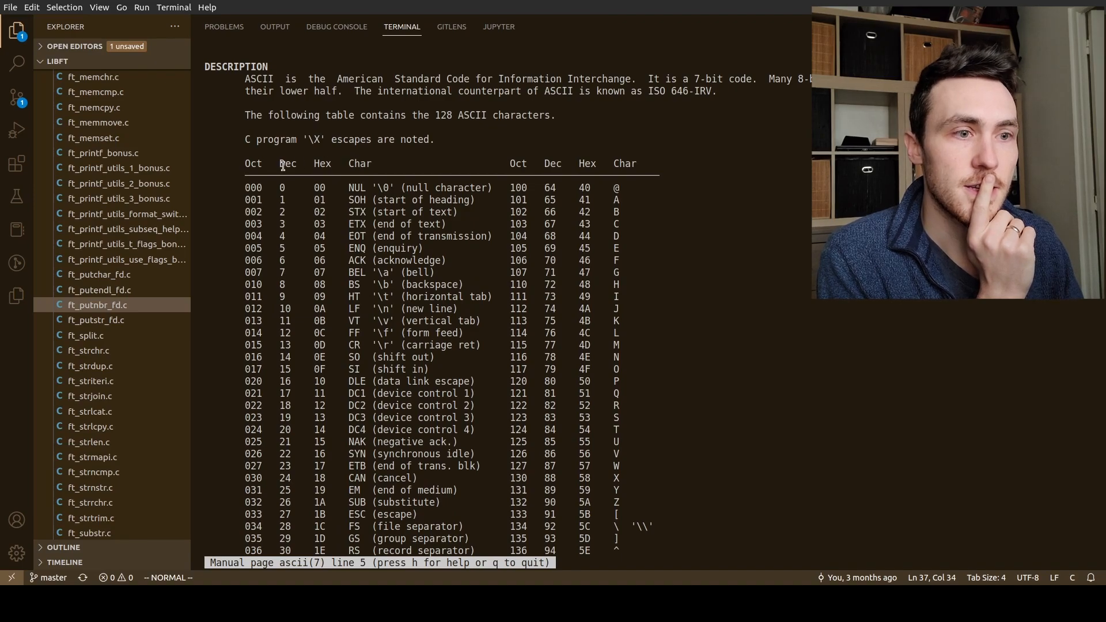
{"action": "scroll", "scroll_direction": "down", "scroll_amount": 3}
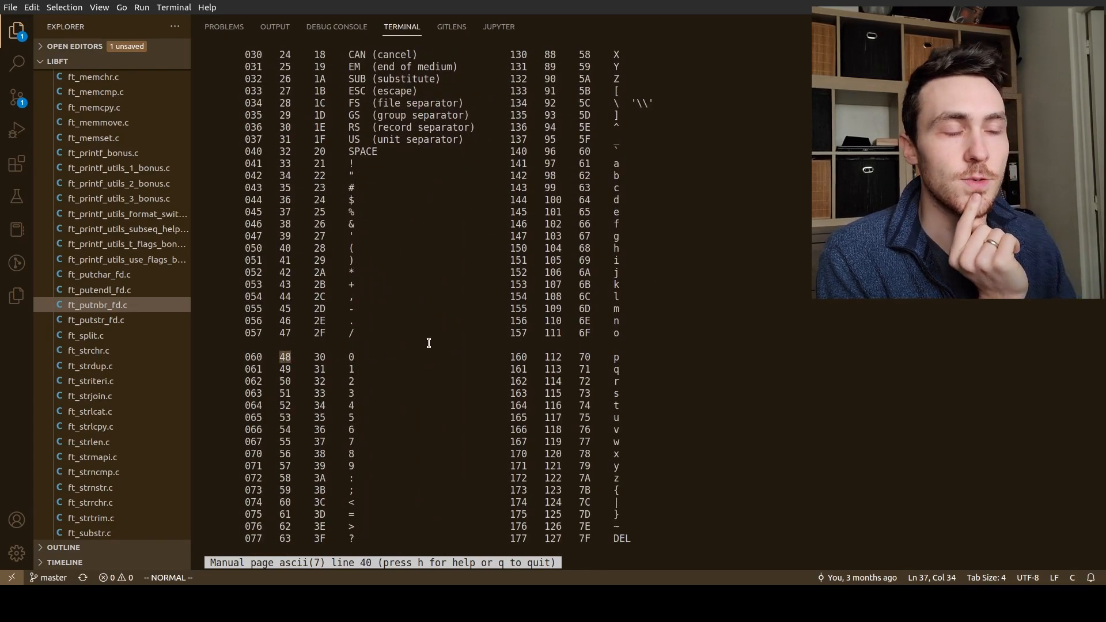
{"action": "left_click", "coordinate": [339, 27]}
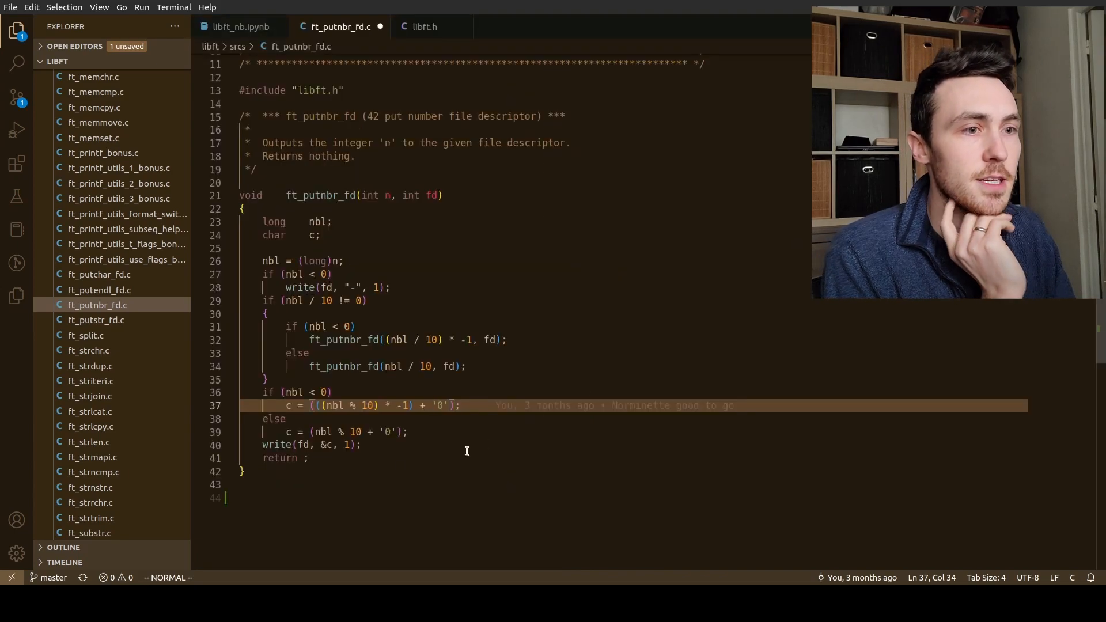
{"action": "mouse_move", "coordinate": [434, 406]}
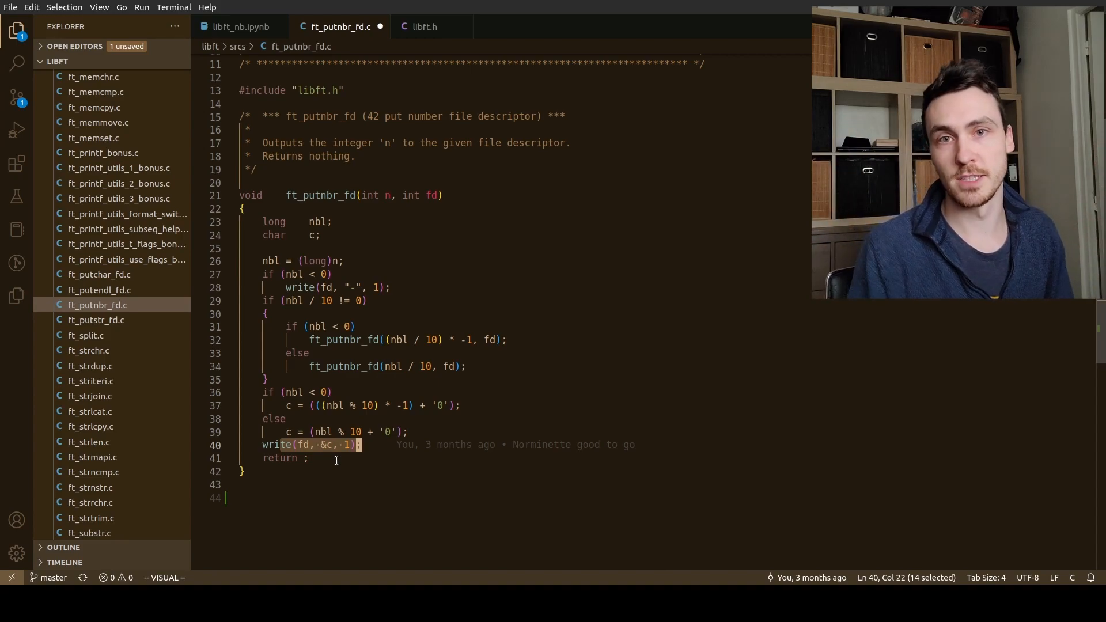
{"action": "mouse_move", "coordinate": [342, 452]}
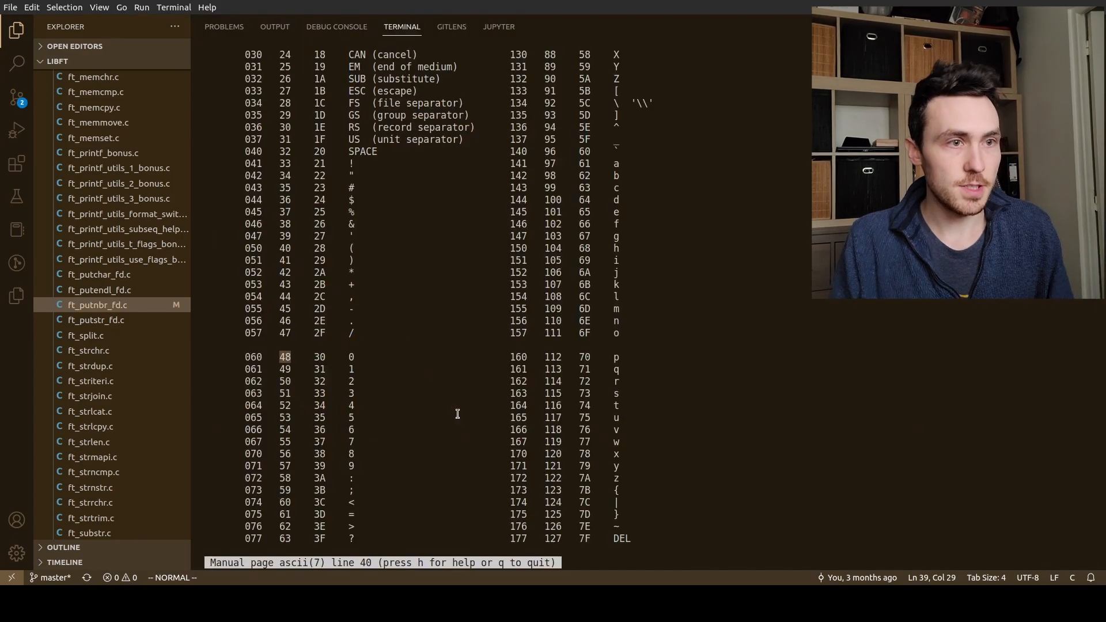
Quit the man page and start vim on a new test_putnbr.c file
{"action": "key", "text": "q"}
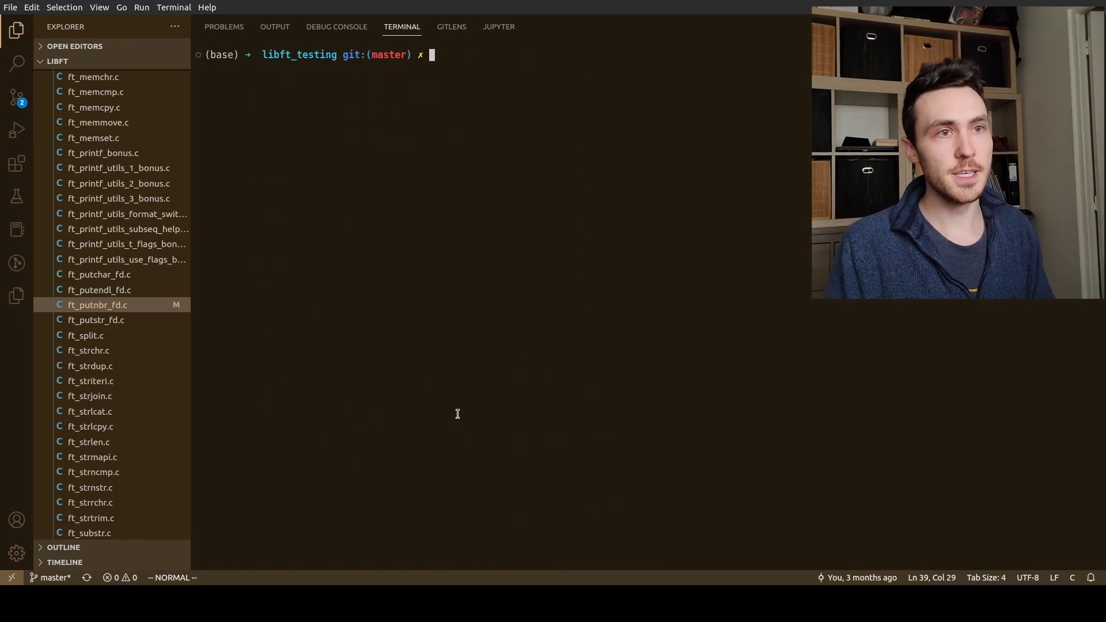
{"action": "type", "text": "vim"}
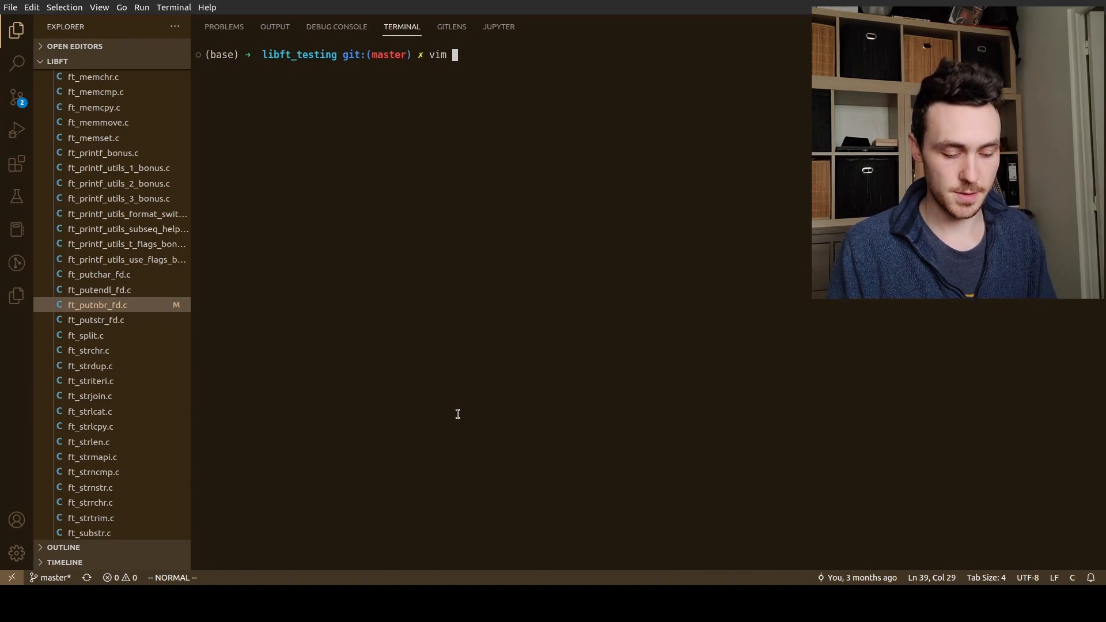
{"action": "type", "text": "test"}
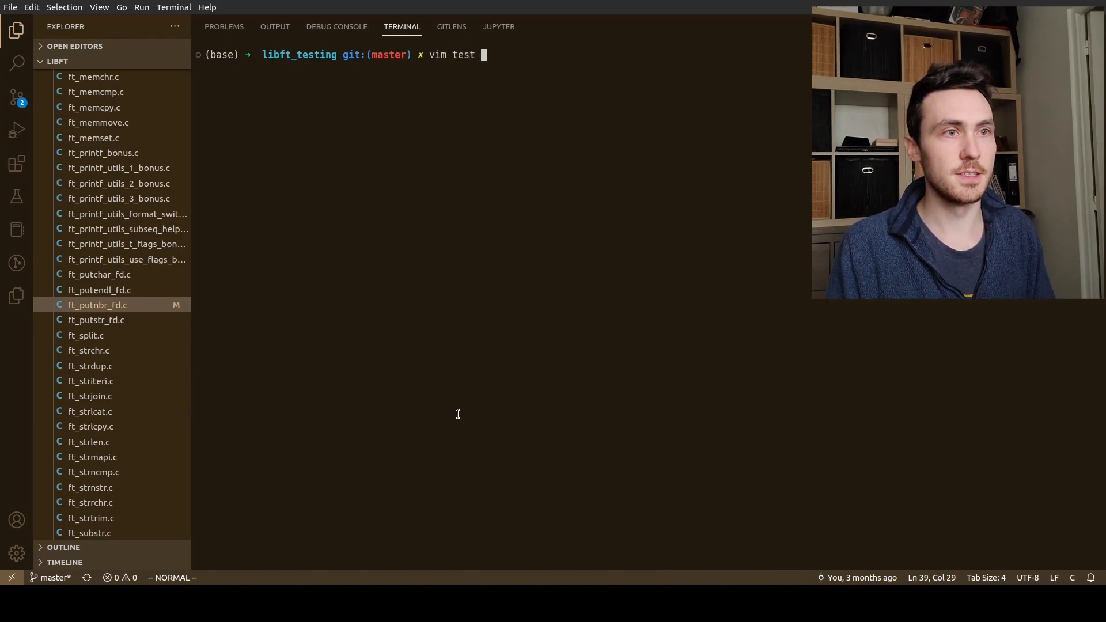
{"action": "type", "text": "_putnbr."}
{"action": "type", "text": "#in"}
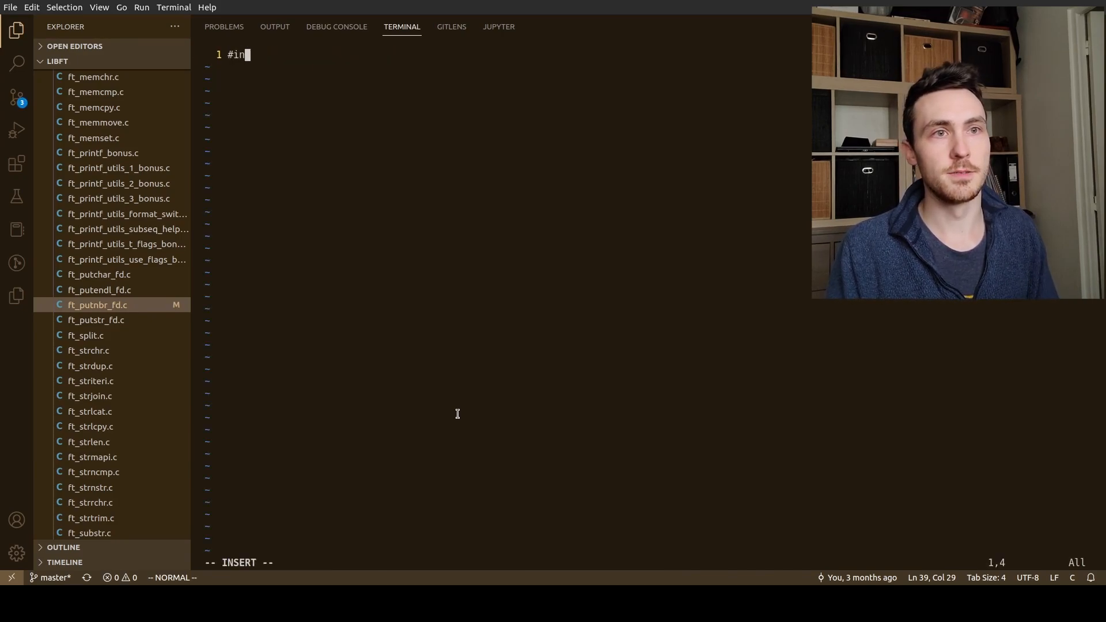
Write #include "../libft/libft.h" and an int main(void) returning 0
{"action": "type", "text": "clude \""}
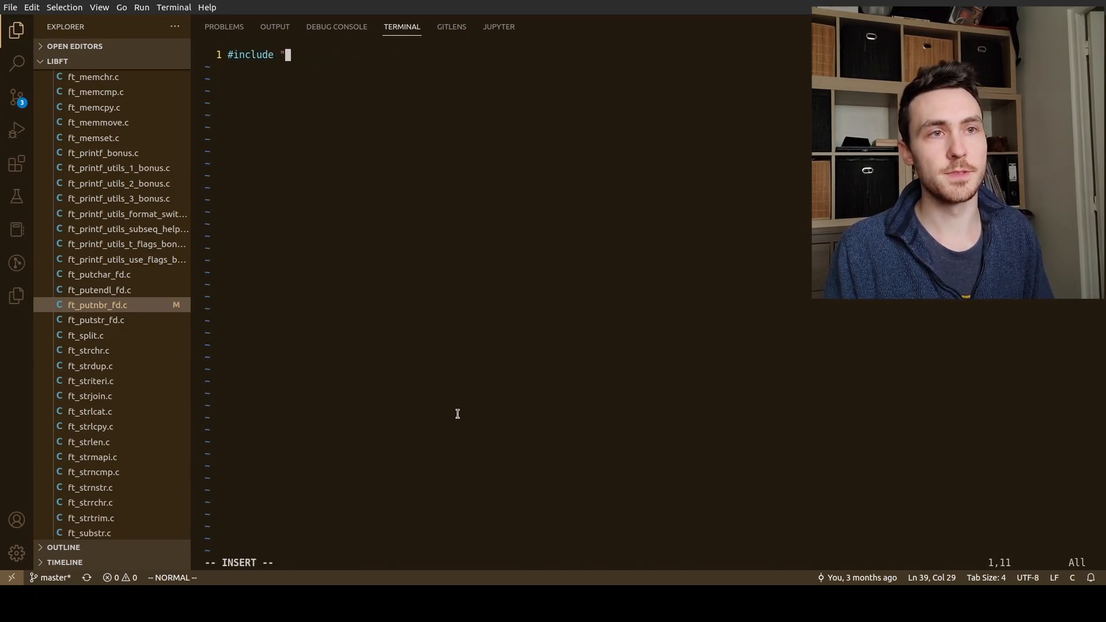
{"action": "type", "text": "../libft/"}
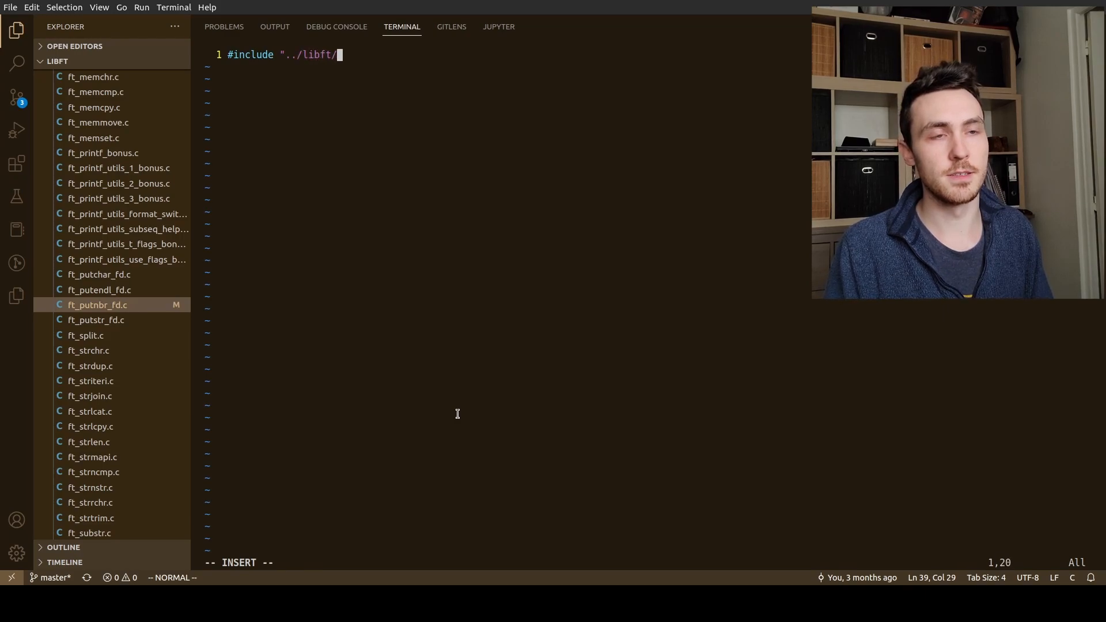
{"action": "type", "text": "libft.h?"}
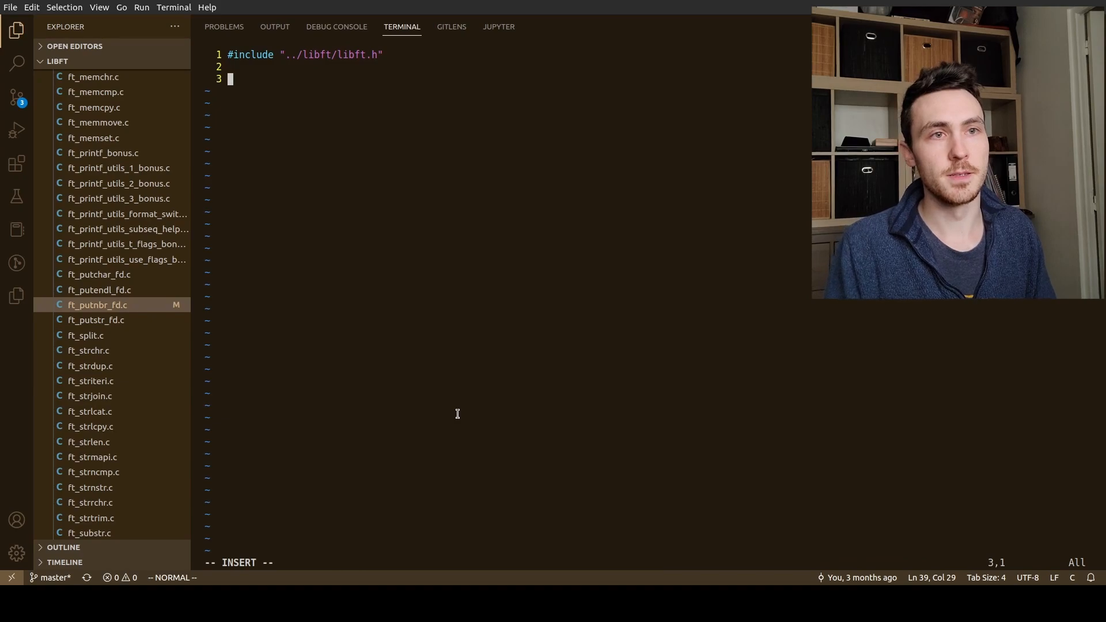
{"action": "type", "text": "int main"}
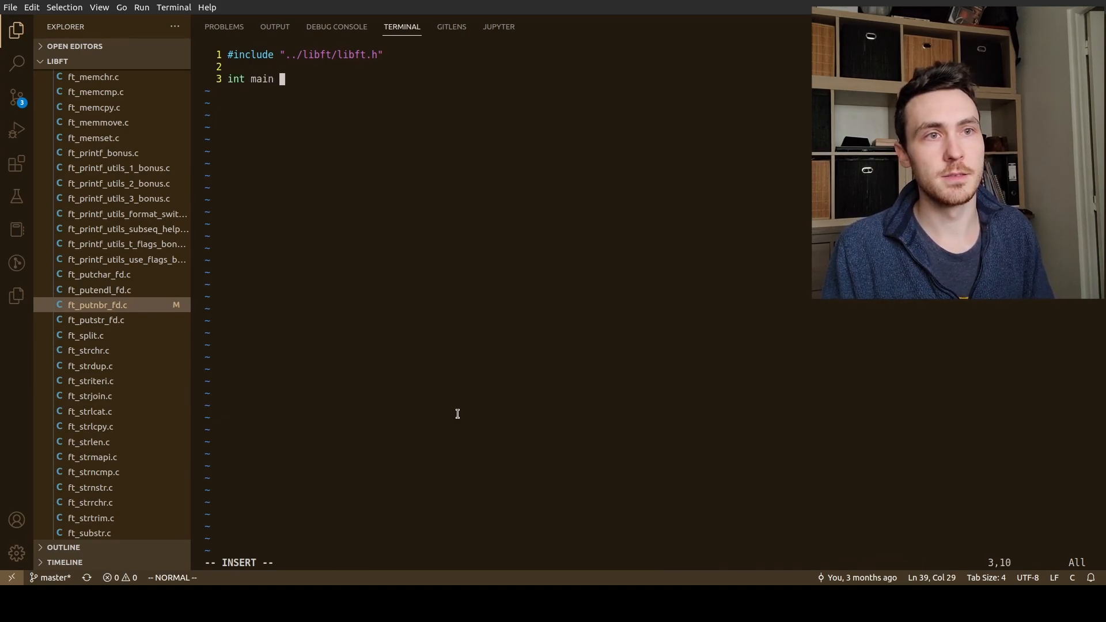
{"action": "type", "text": "(void)"}
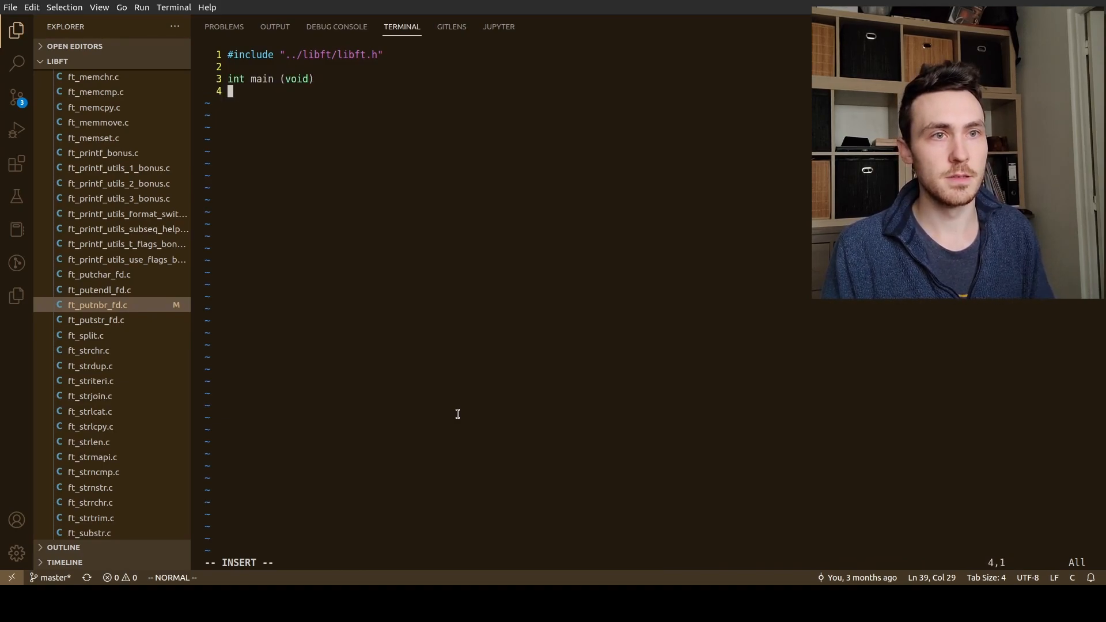
{"action": "type", "text": "{"}
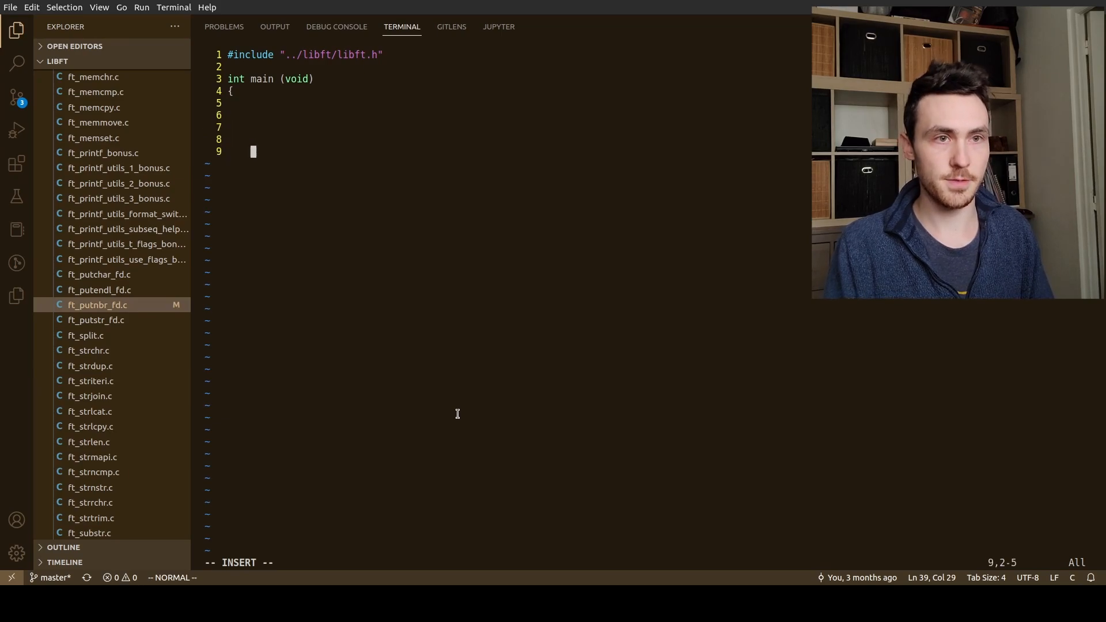
{"action": "type", "text": "return (0);"}
{"action": "type", "text": "}"}
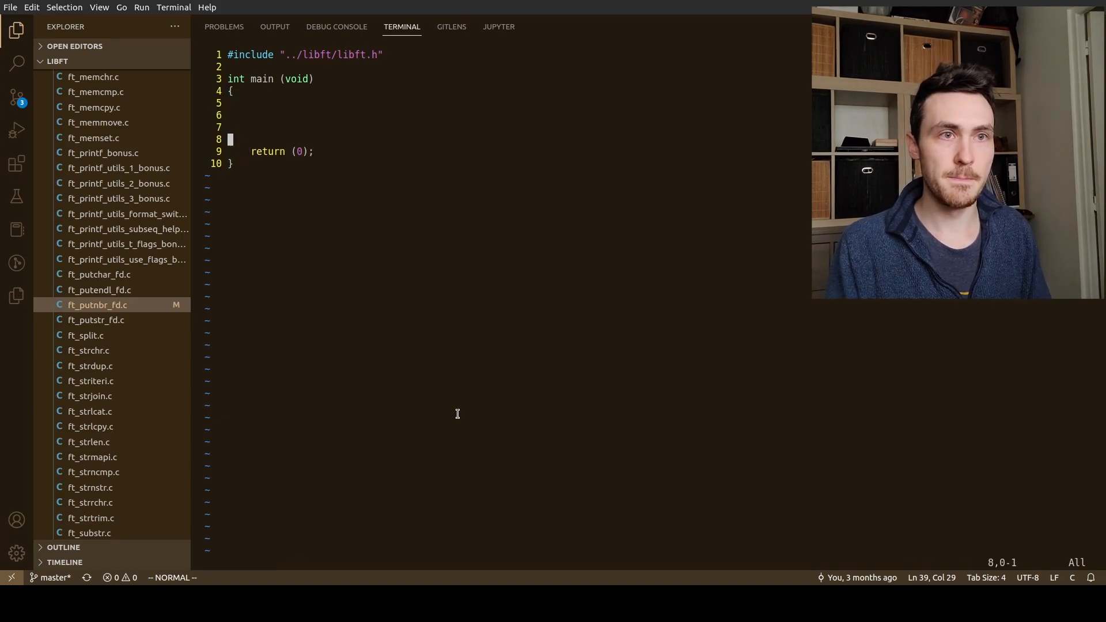
Add the call ft_putnbr_fd(12345, 1); above the return
{"action": "key", "text": "o"}
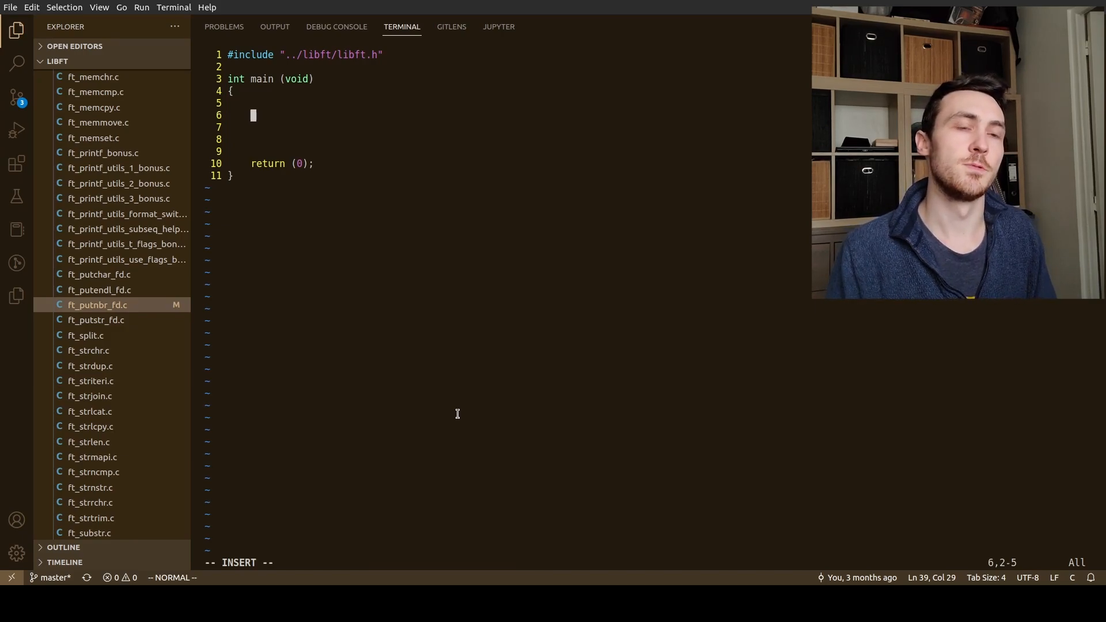
{"action": "type", "text": "ft_p"}
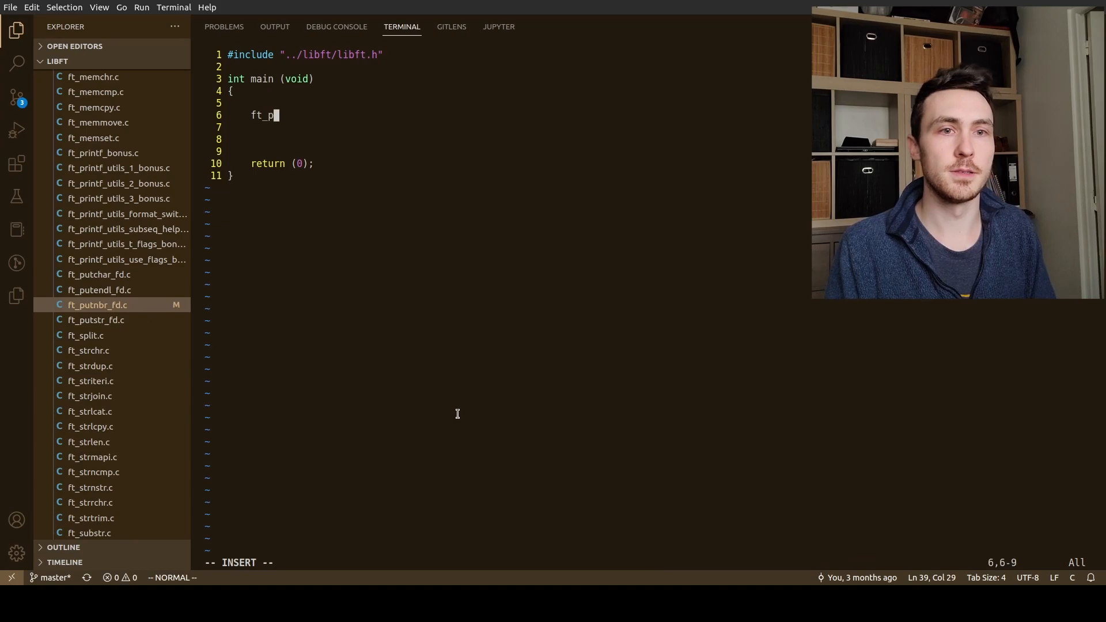
{"action": "type", "text": "utnbrt"}
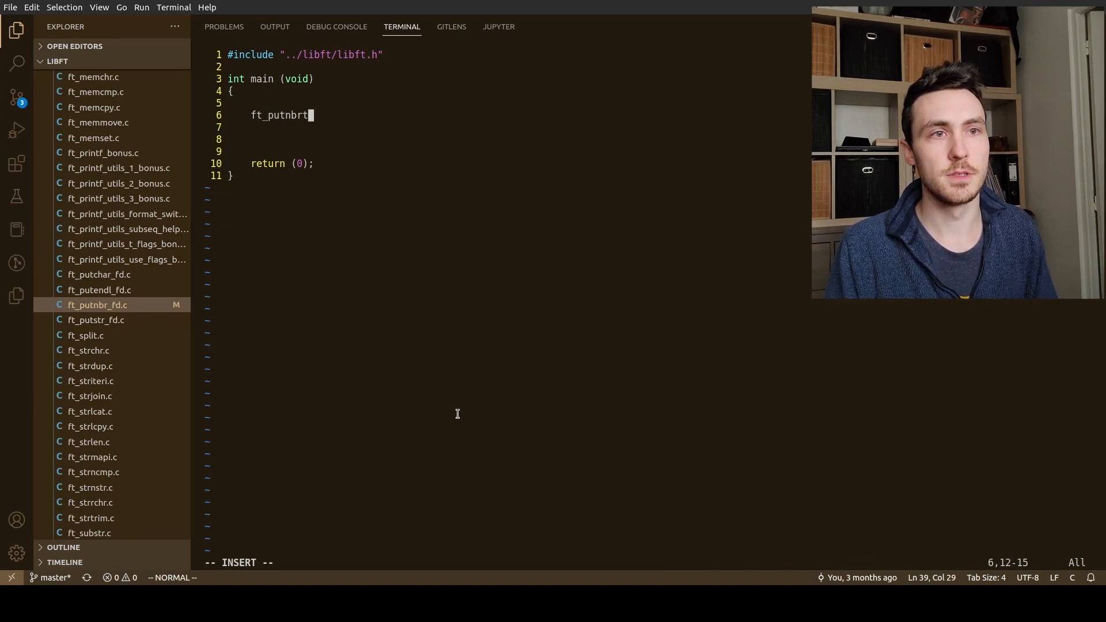
{"action": "type", "text": "_fd"}
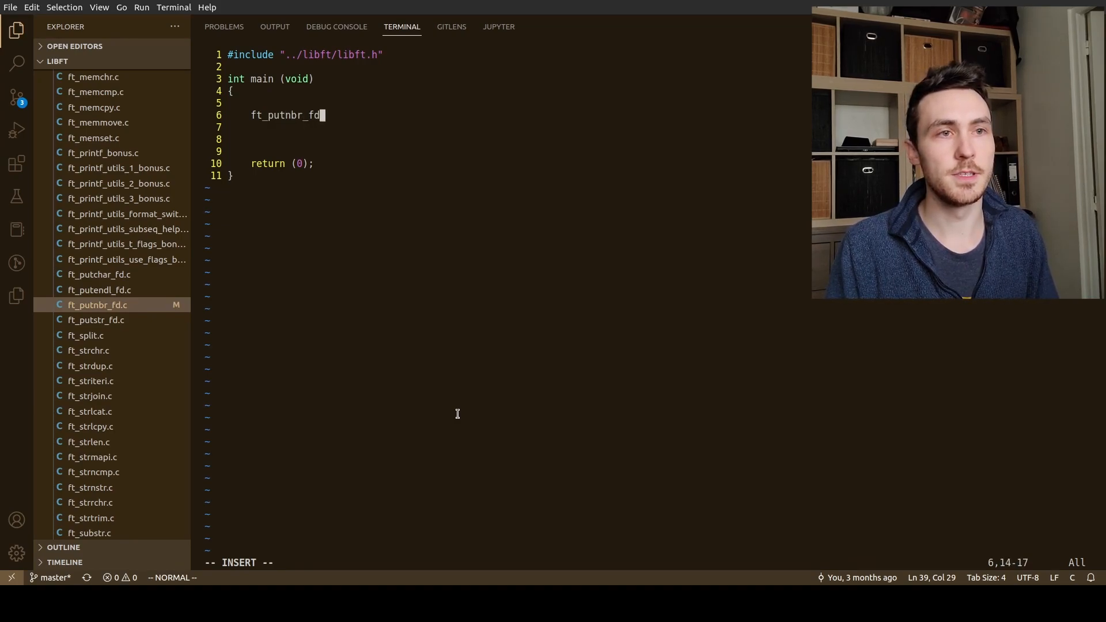
{"action": "type", "text": "("}
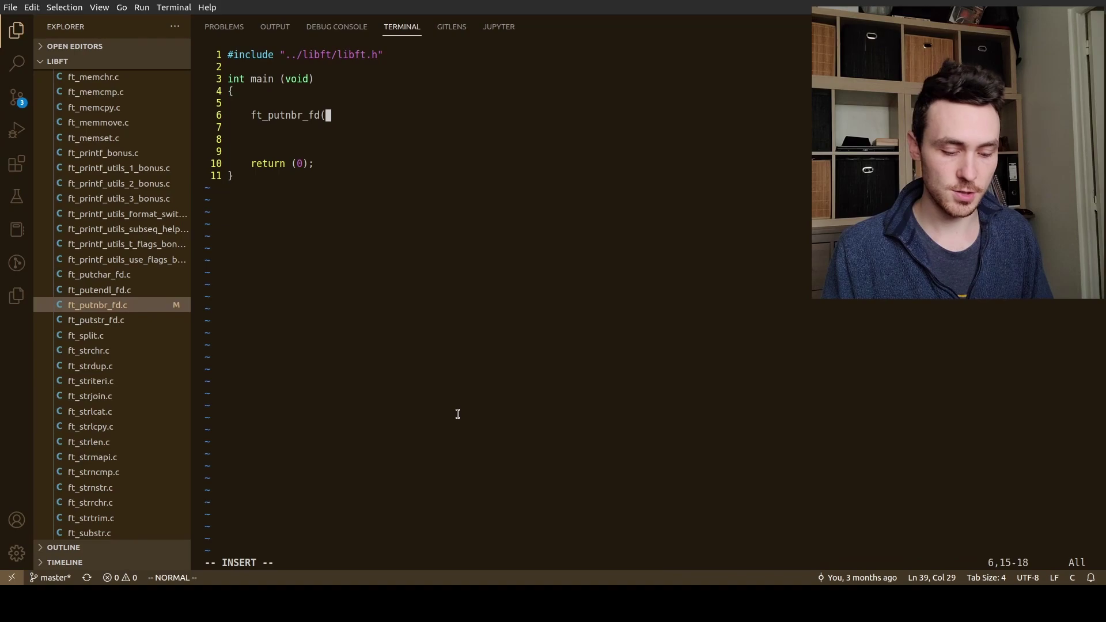
{"action": "type", "text": "123"}
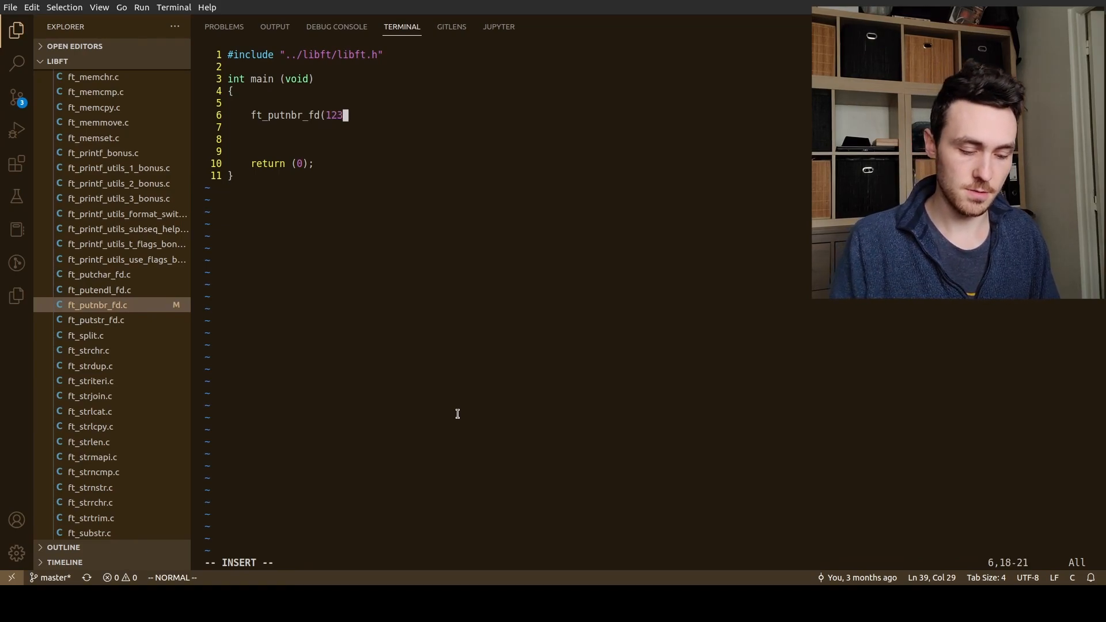
{"action": "type", "text": "45,"}
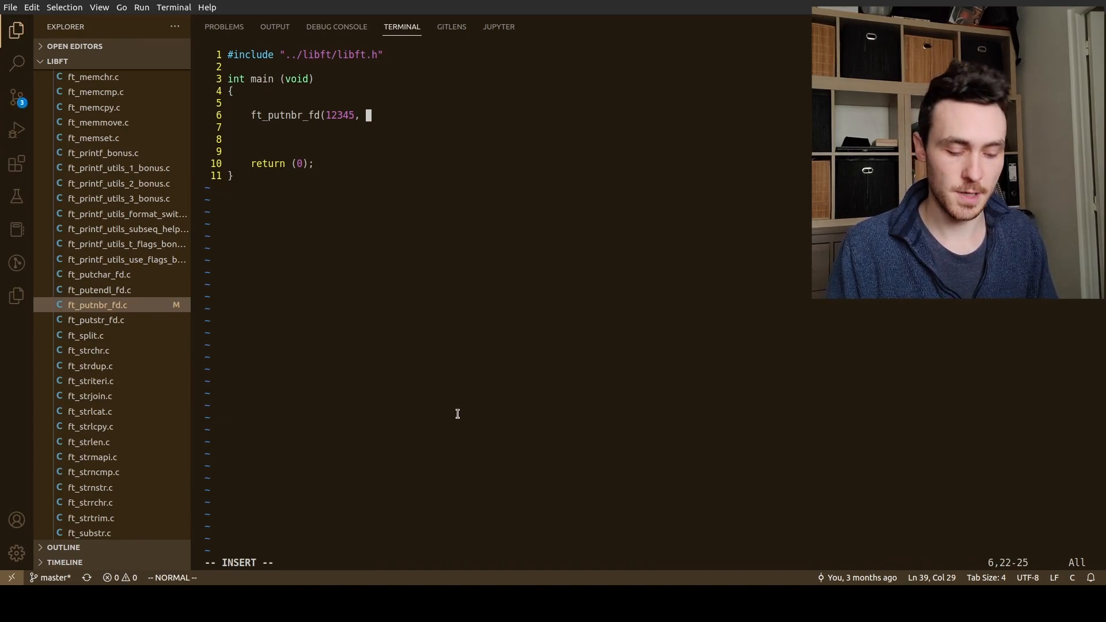
{"action": "type", "text": "1"}
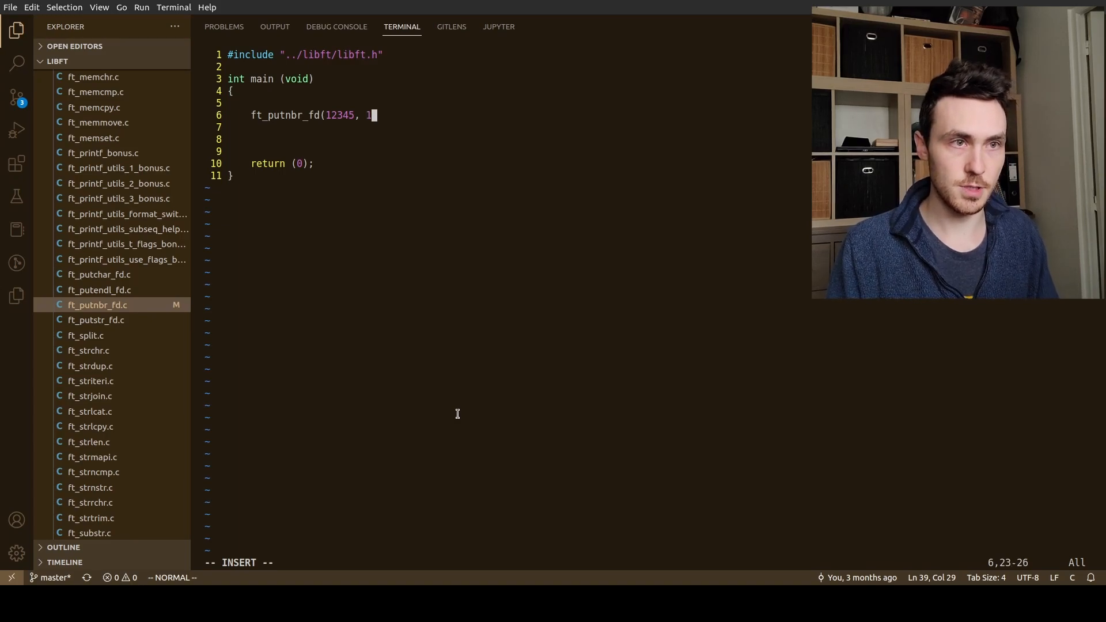
{"action": "type", "text": ");"}
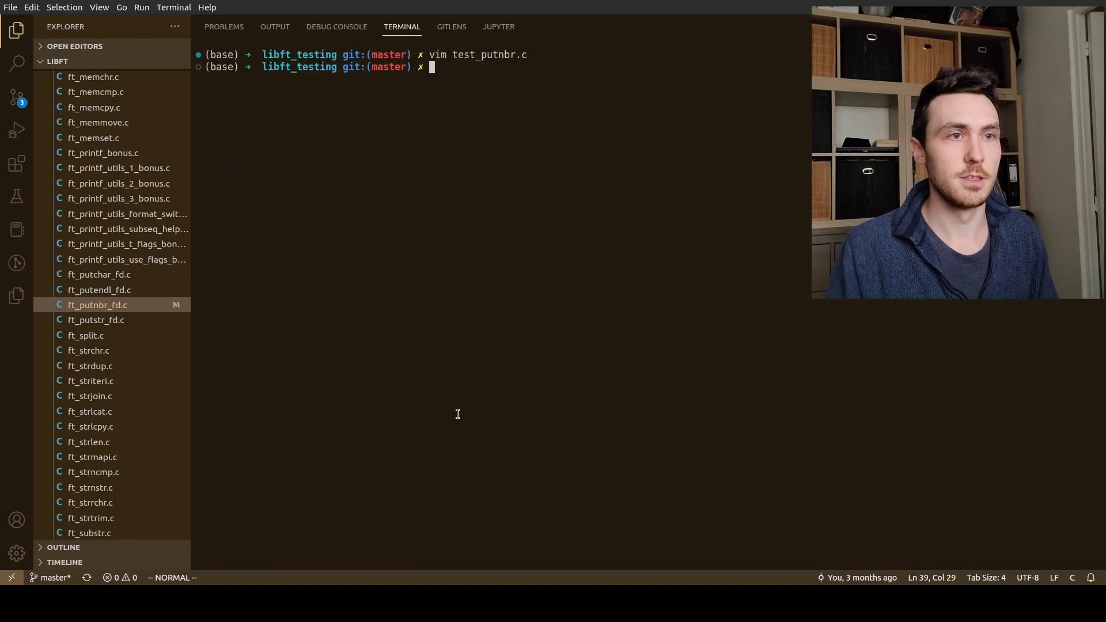
Compile with gcc test_putnbr.c -o test_putnbr -g; it fails finding ../libft/libft.h
{"action": "type", "text": "g"}
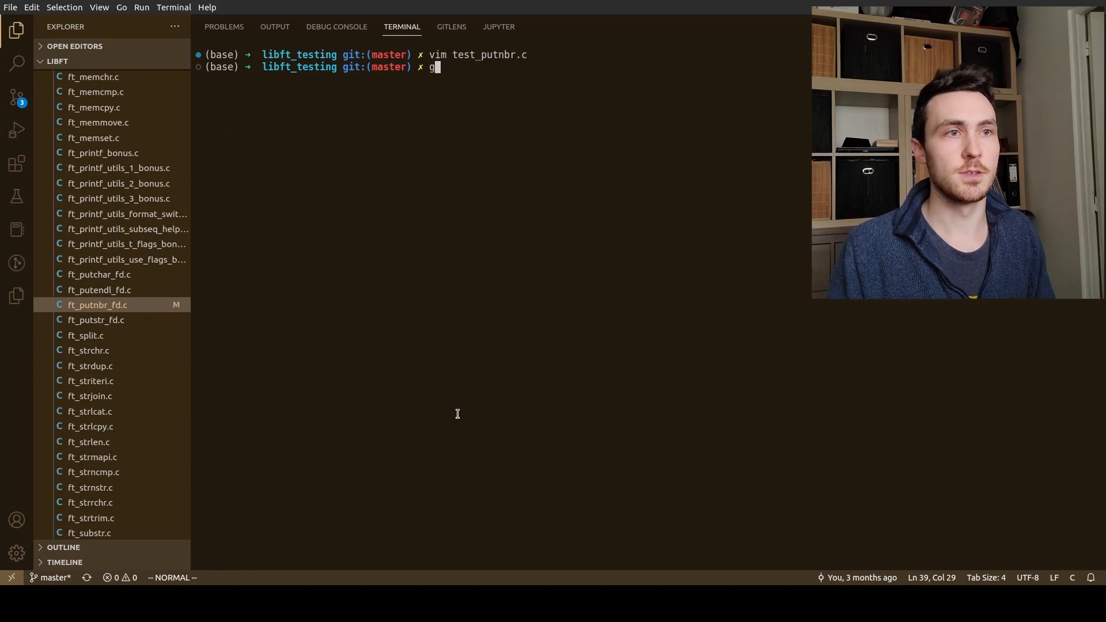
{"action": "type", "text": "cc te"}
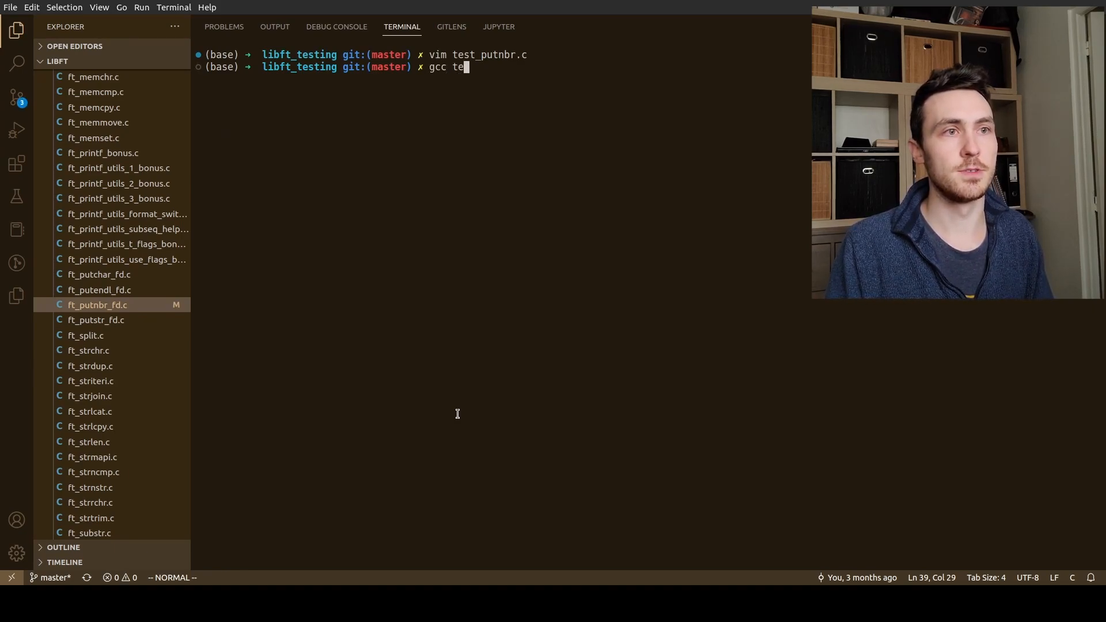
{"action": "type", "text": "st_putnbr.c"}
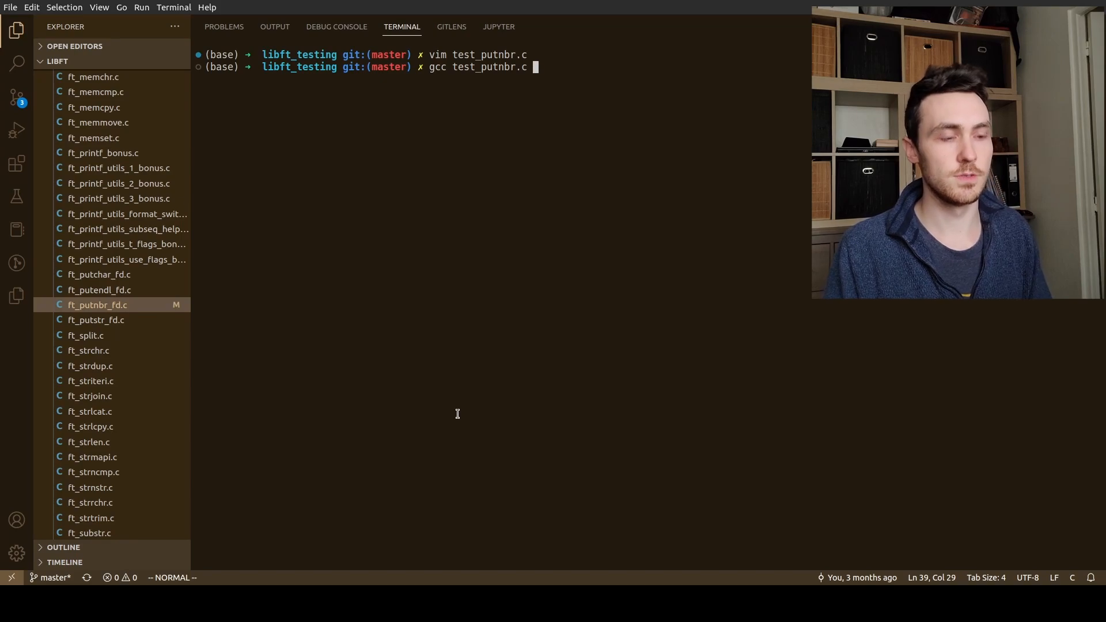
{"action": "type", "text": "-o"}
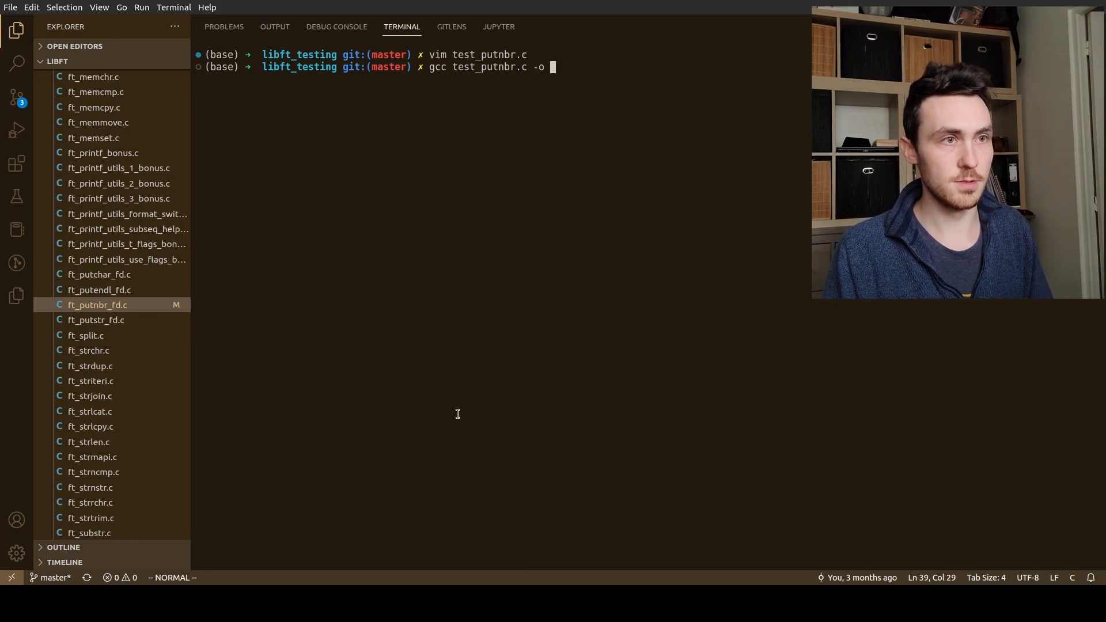
{"action": "type", "text": "re"}
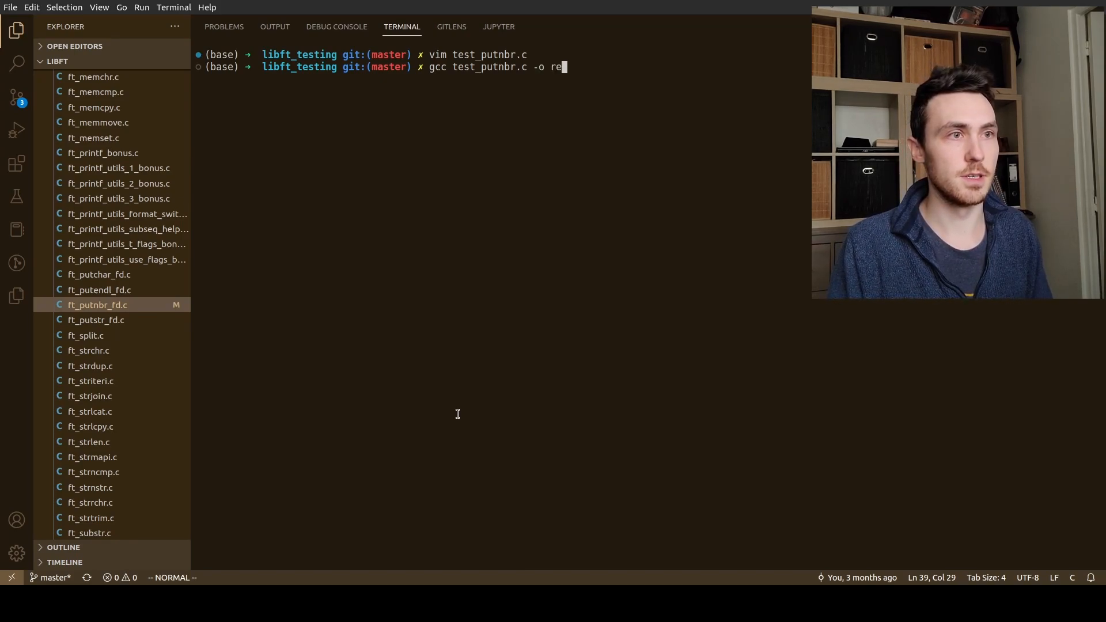
{"action": "type", "text": "test_putnbr"}
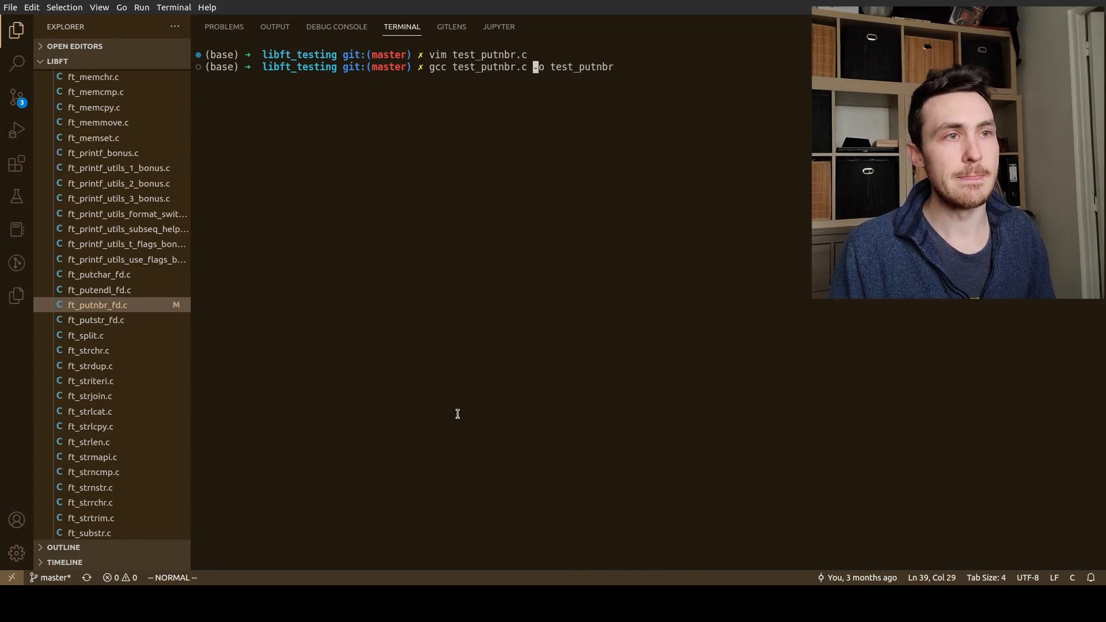
{"action": "type", "text": "-g -"}
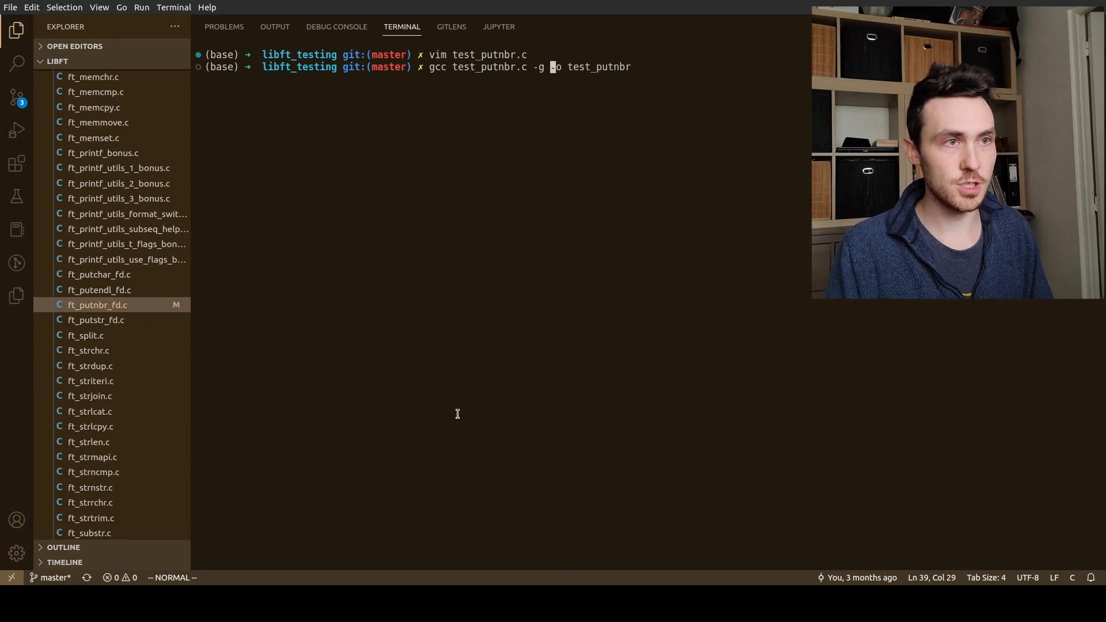
{"action": "key", "text": "Return"}
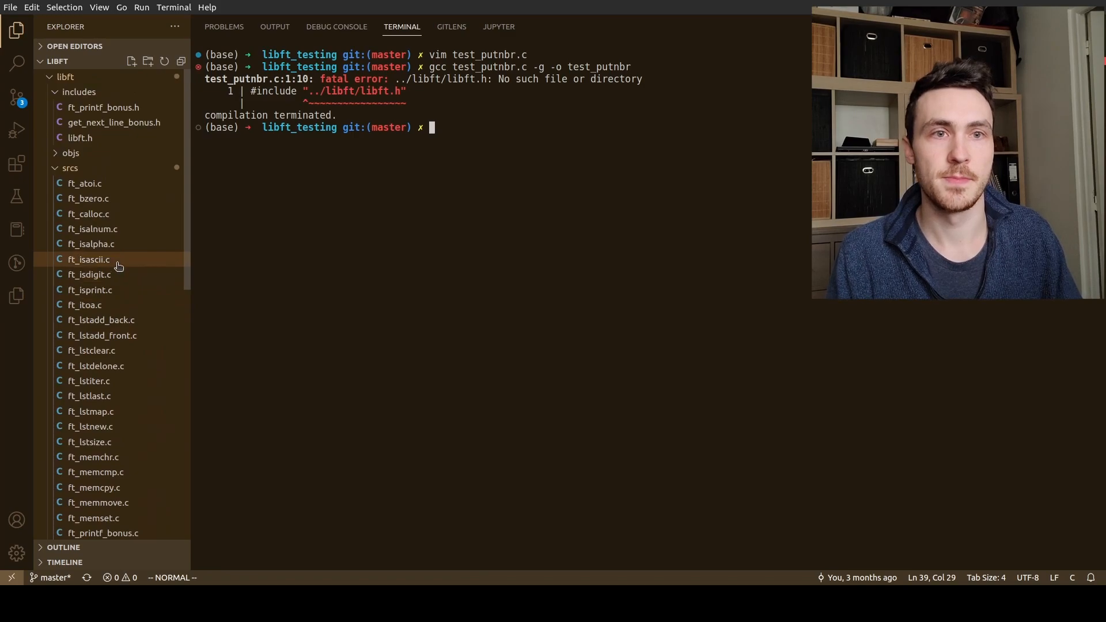
{"action": "mouse_move", "coordinate": [104, 122]}
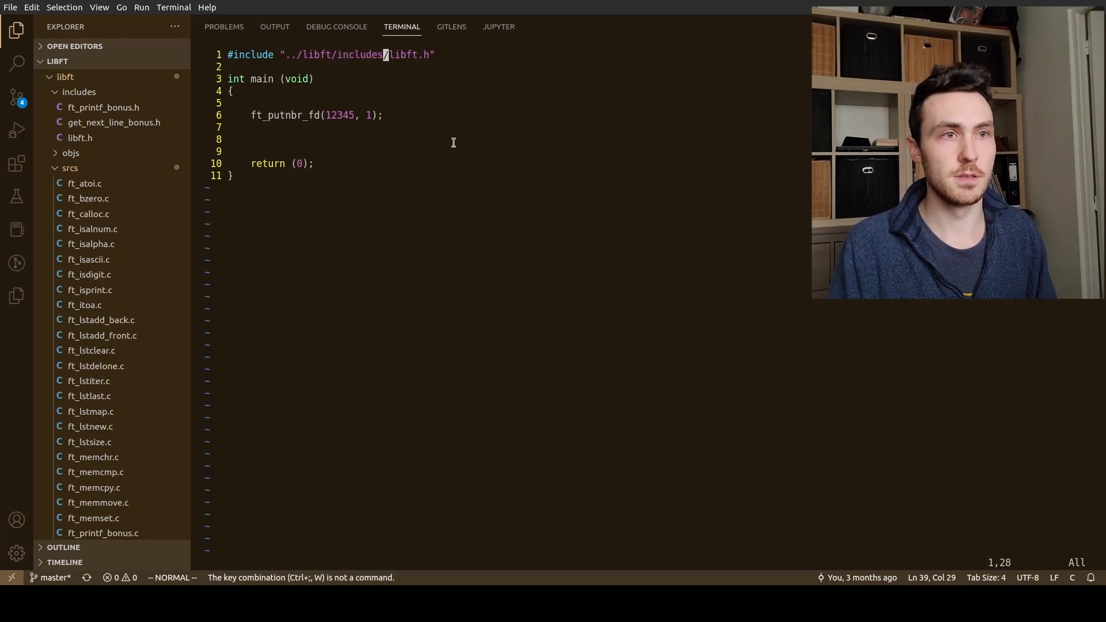
Save the corrected include path and rerun gcc, which now fails linking ft_putnbr_fd
{"action": "type", "text": ":wq"}
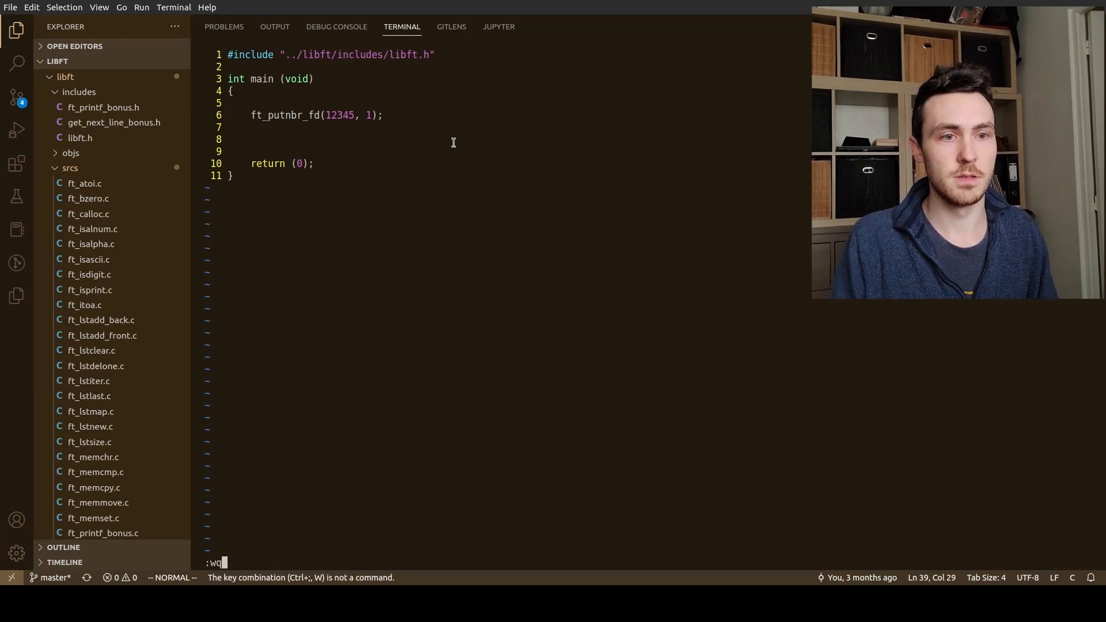
{"action": "key", "text": "Return"}
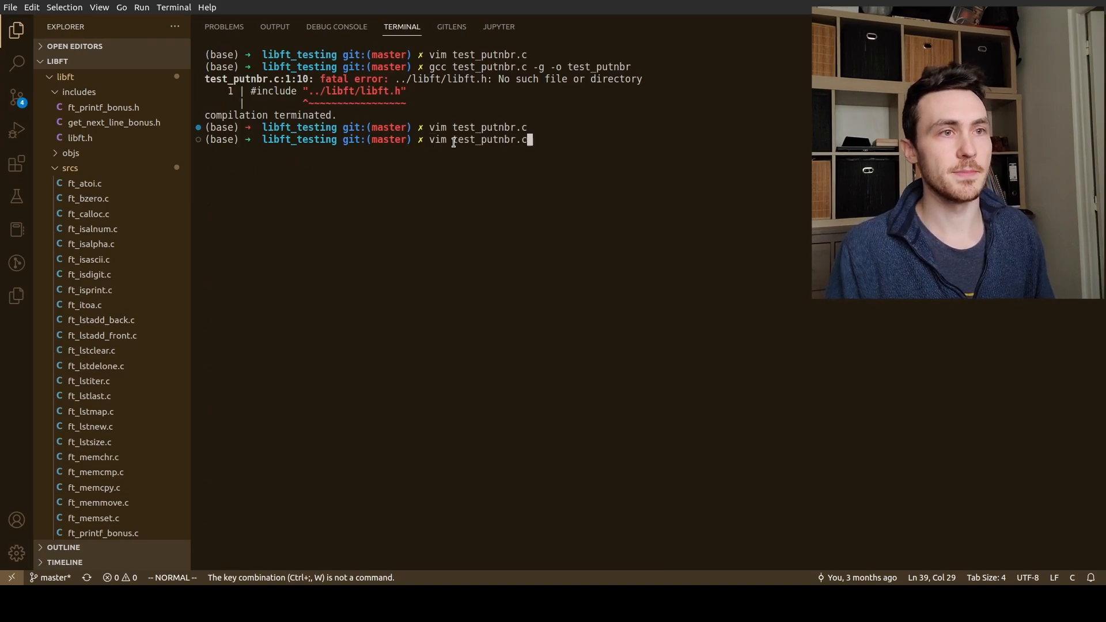
{"action": "key", "text": "Return"}
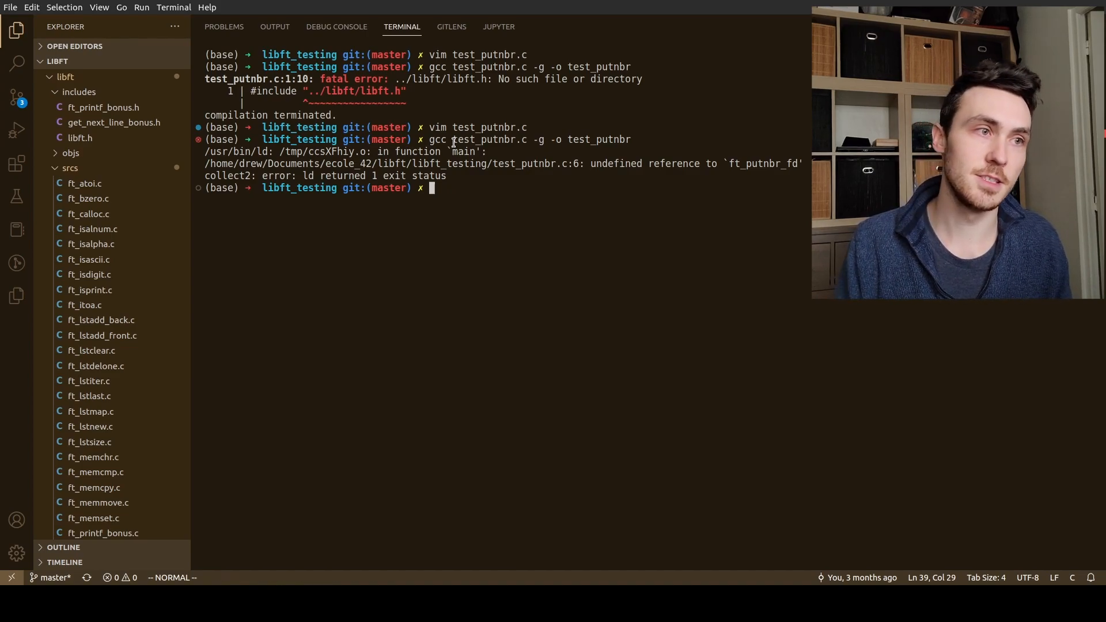
{"action": "mouse_move", "coordinate": [575, 252]}
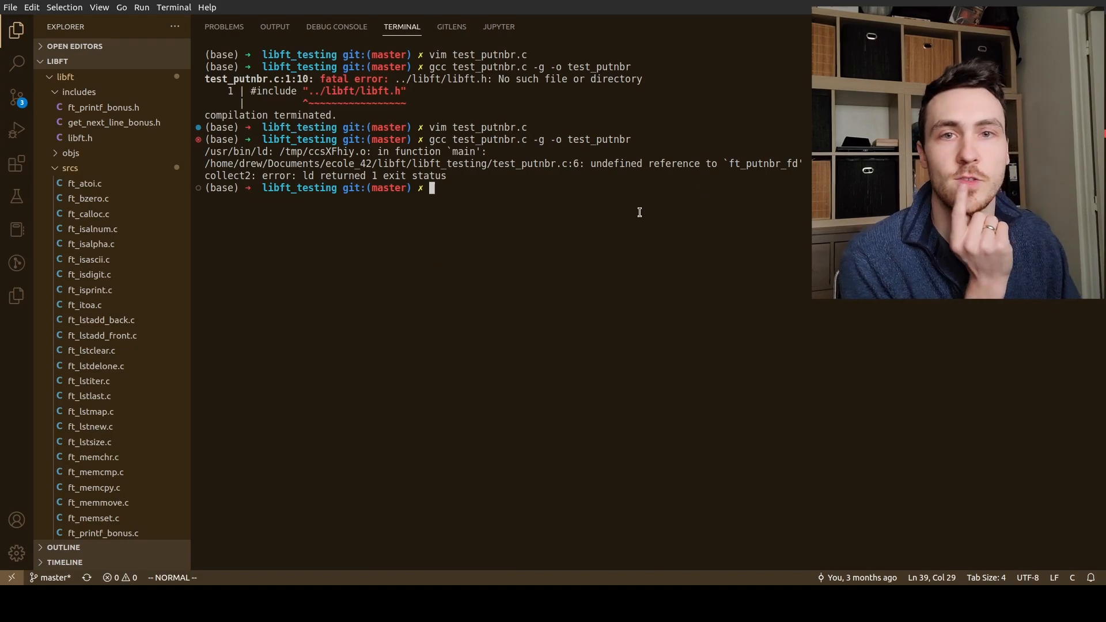
{"action": "mouse_move", "coordinate": [594, 221]}
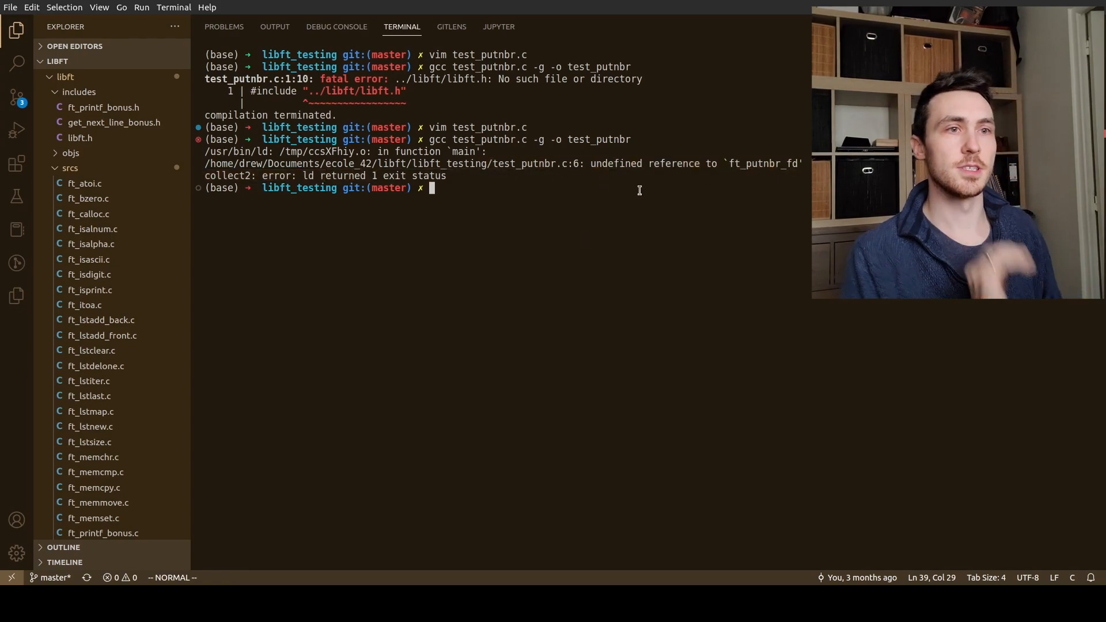
Reopen test_putnbr.c in vim to review the ft_putnbr_fd call
{"action": "type", "text": "vim test_putnbr.c"}
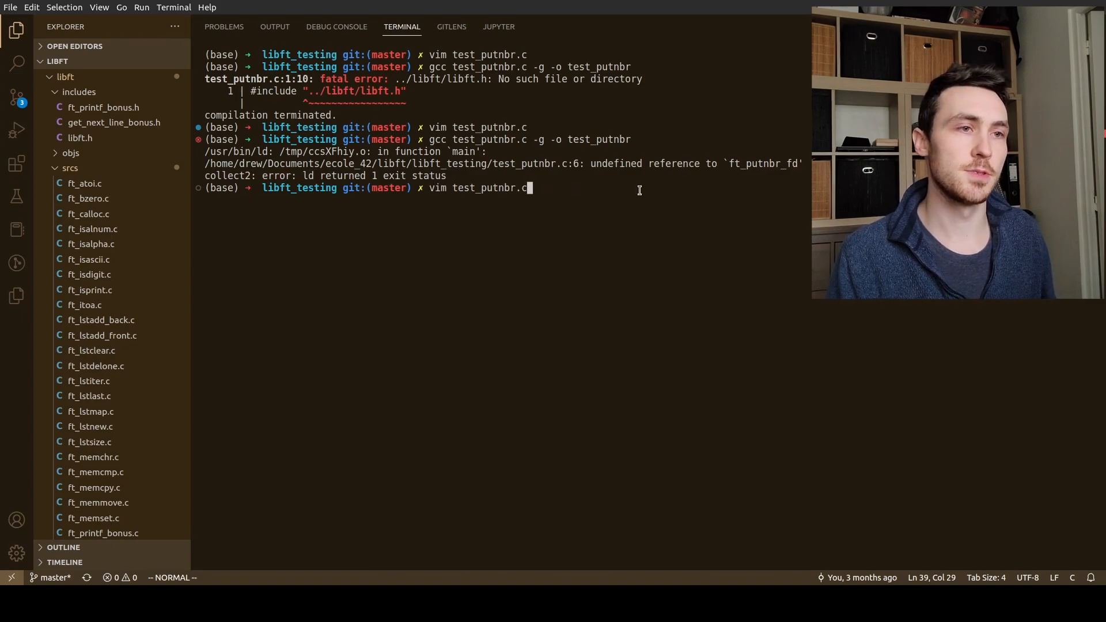
{"action": "key", "text": "Return"}
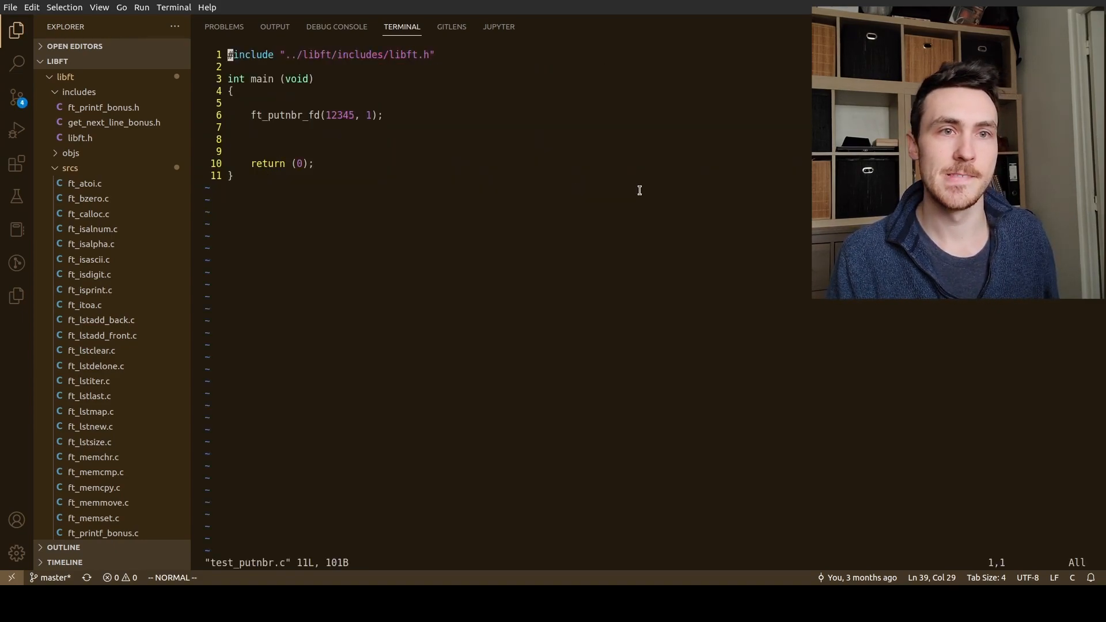
{"action": "key", "text": "ctrl+a"}
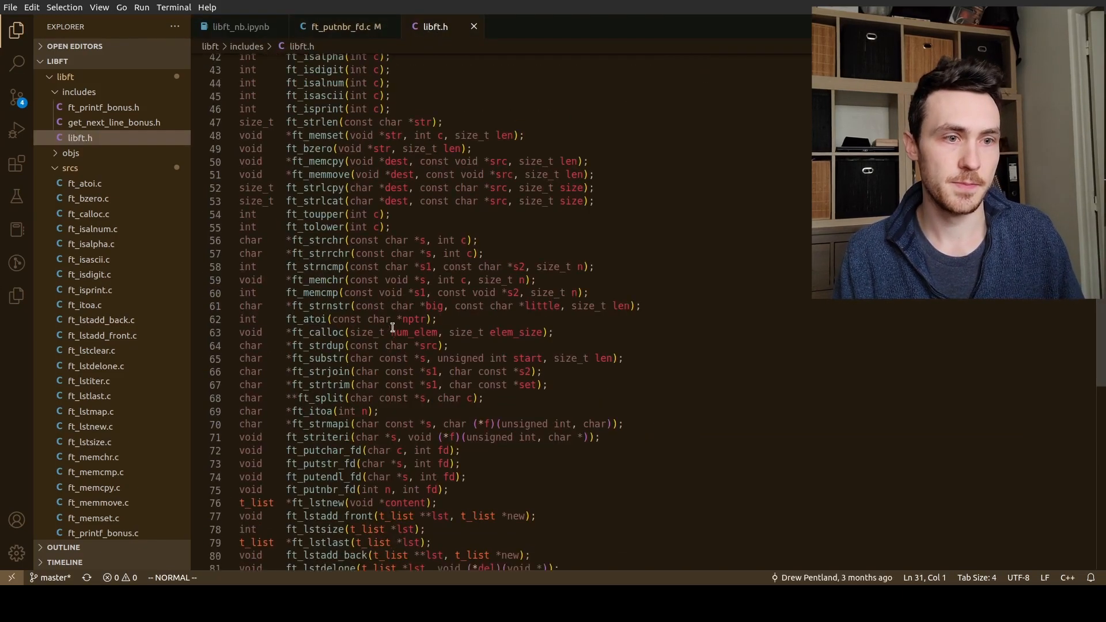
Locate and highlight the ft_putnbr_fd prototype in libft.h
{"action": "scroll", "scroll_direction": "down", "scroll_amount": 3}
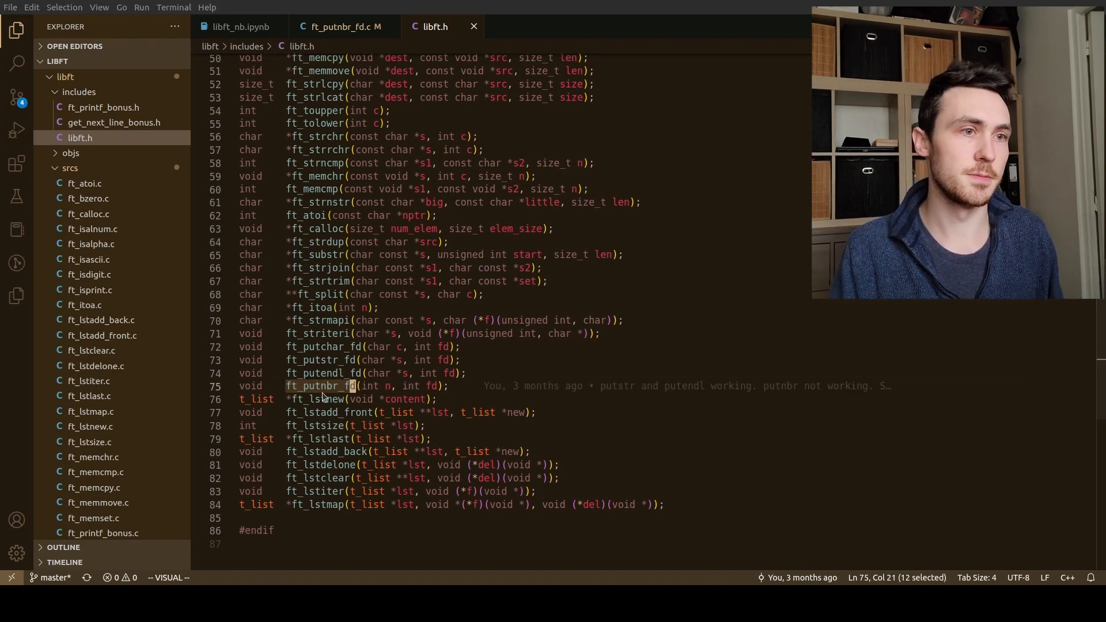
{"action": "key", "text": "ctrl+a"}
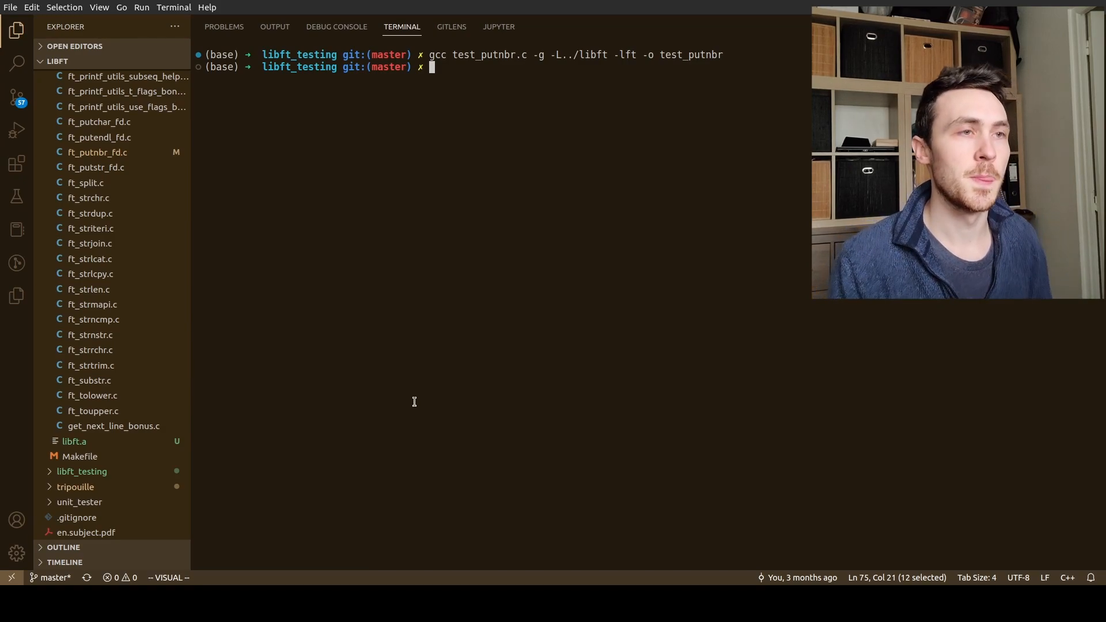
{"action": "mouse_move", "coordinate": [552, 153]}
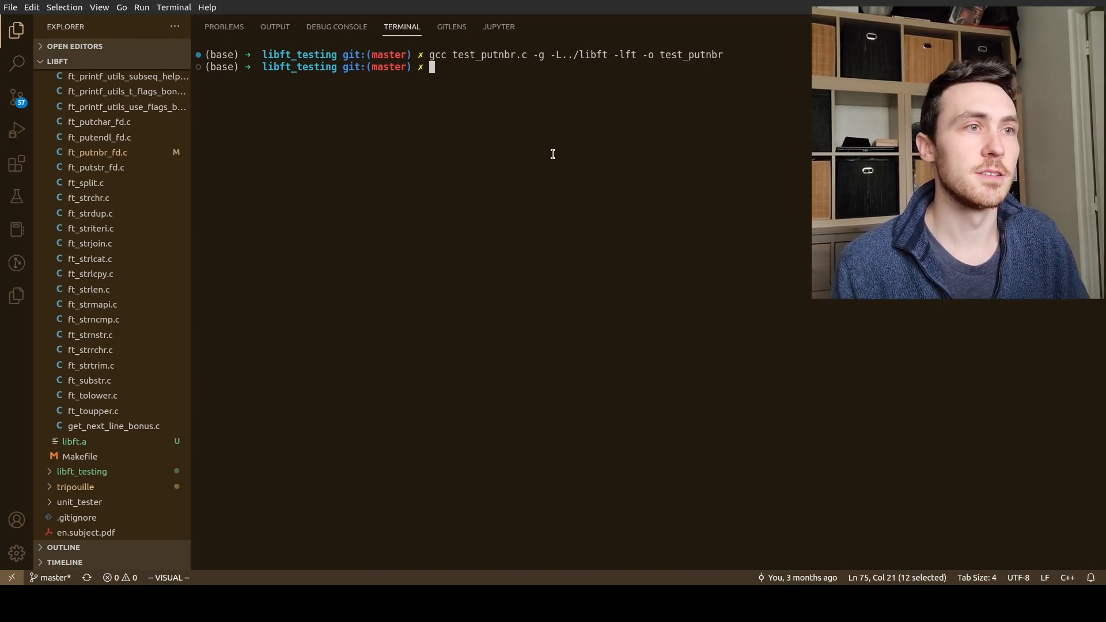
{"action": "mouse_move", "coordinate": [438, 54]}
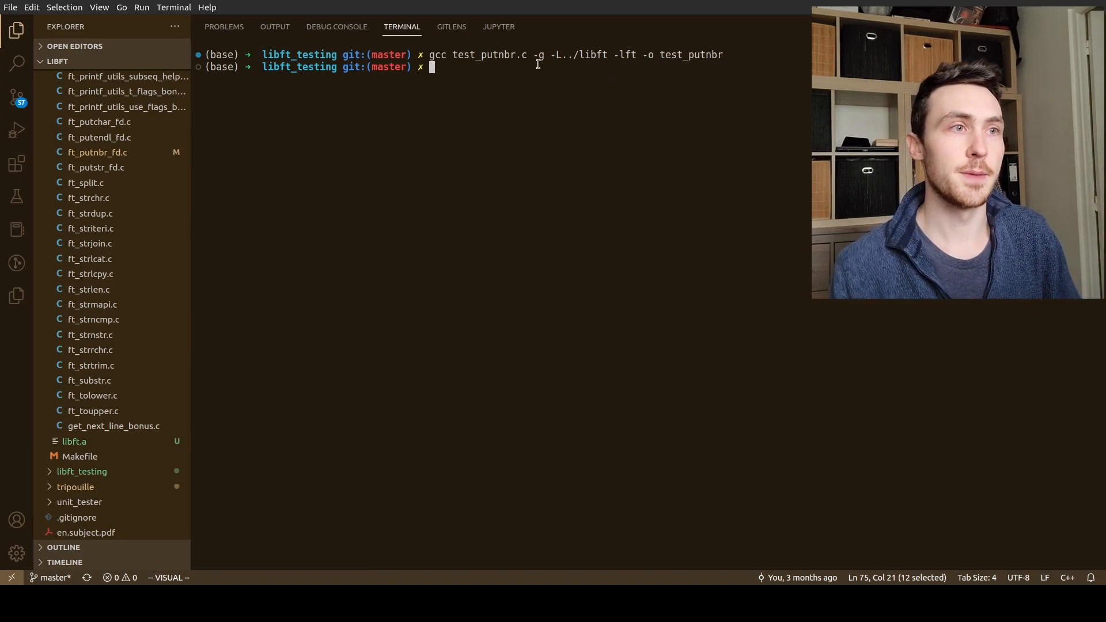
{"action": "mouse_move", "coordinate": [661, 179]}
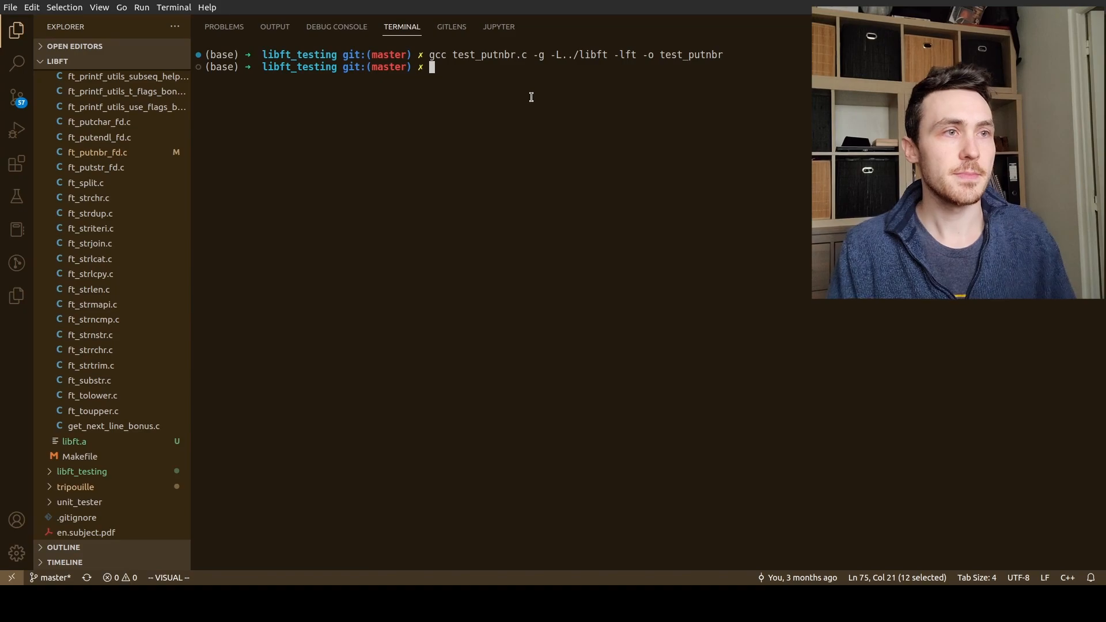
{"action": "mouse_move", "coordinate": [688, 146]}
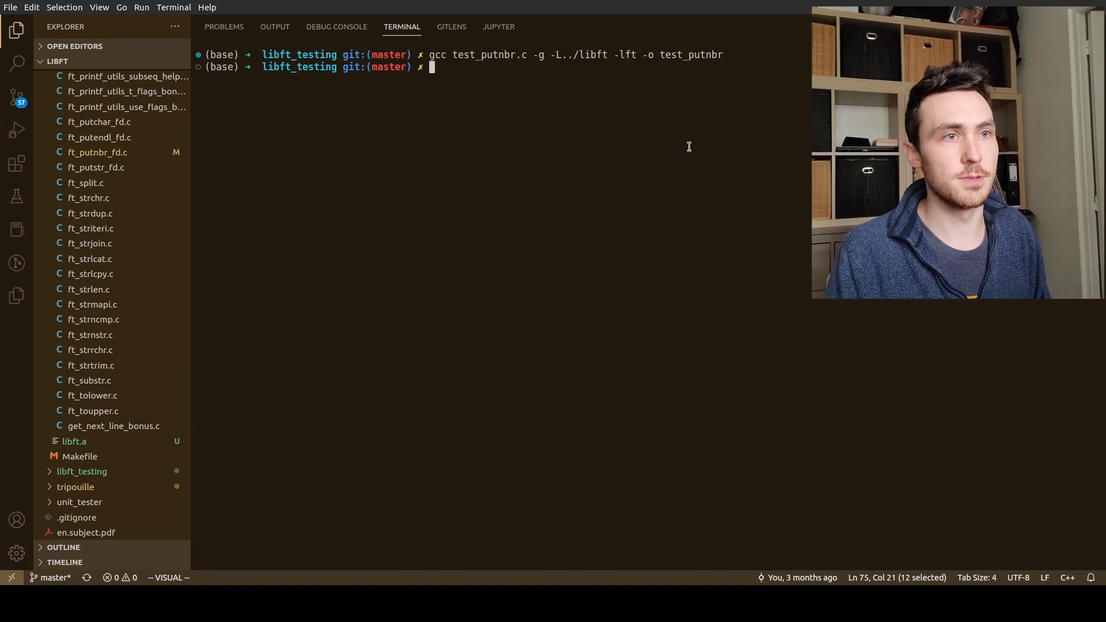
Run the compiled test_putnbr program in the terminal to print 12345
{"action": "type", "text": "./a."}
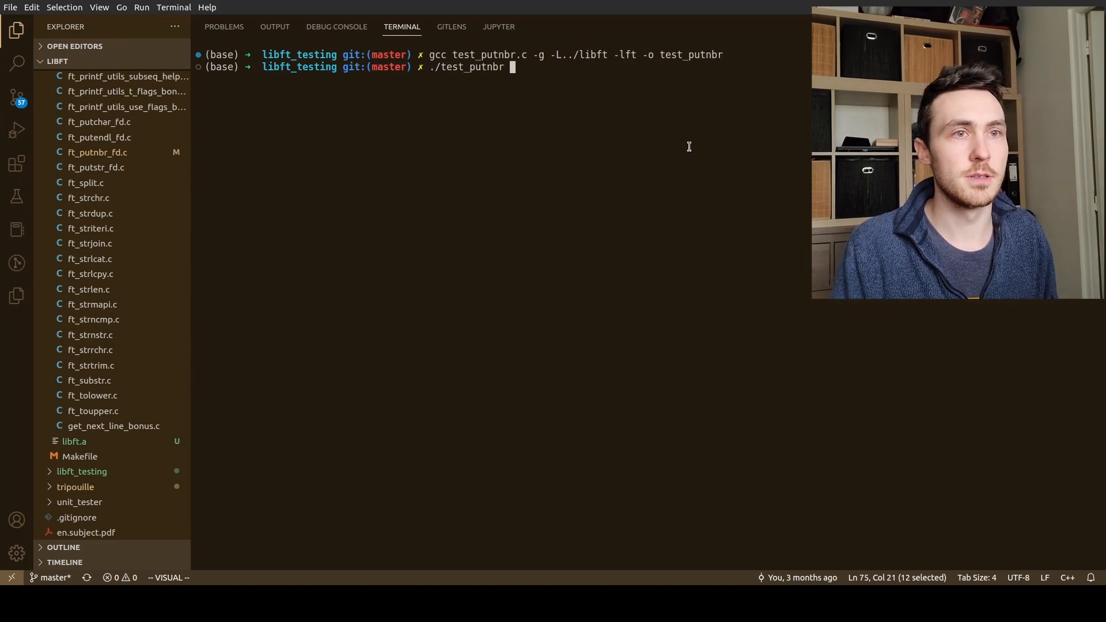
{"action": "key", "text": "Return"}
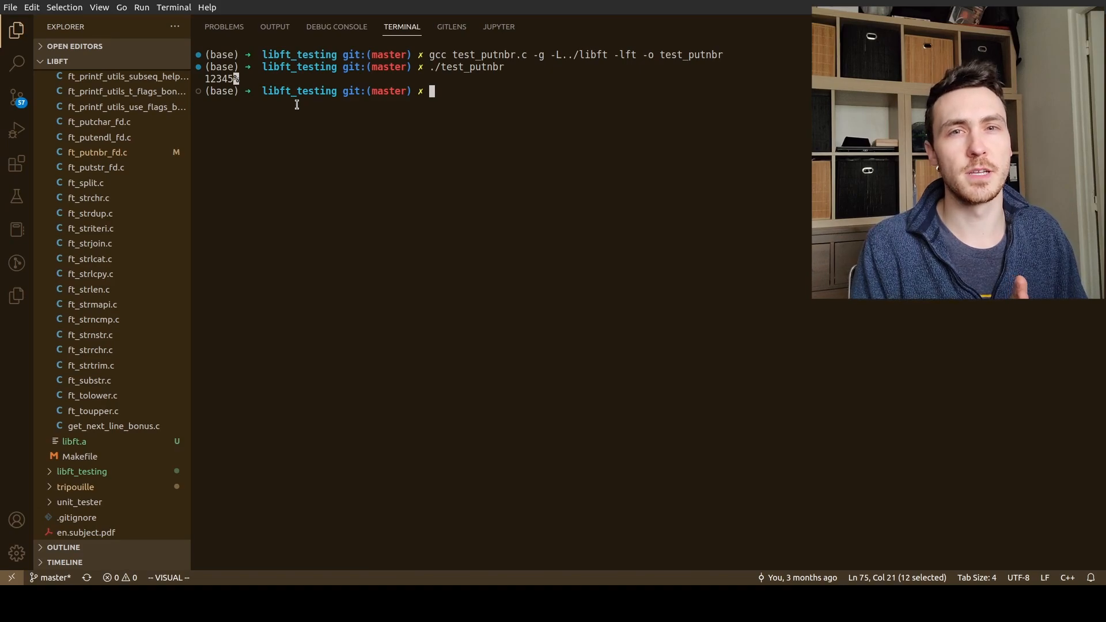
{"action": "mouse_move", "coordinate": [518, 133]}
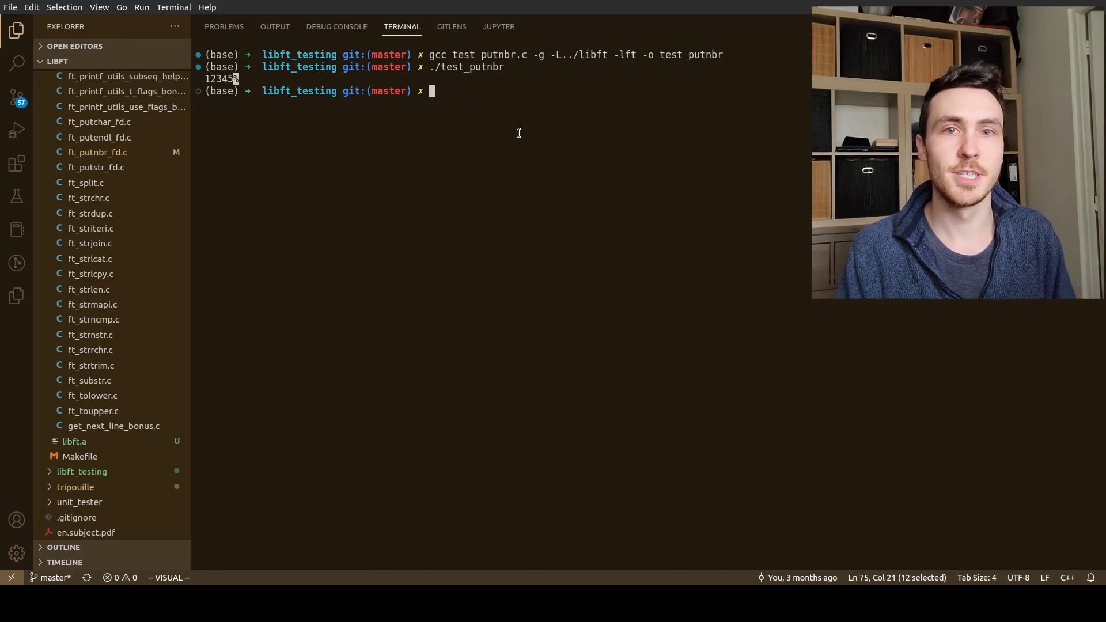
{"action": "mouse_move", "coordinate": [769, 83]}
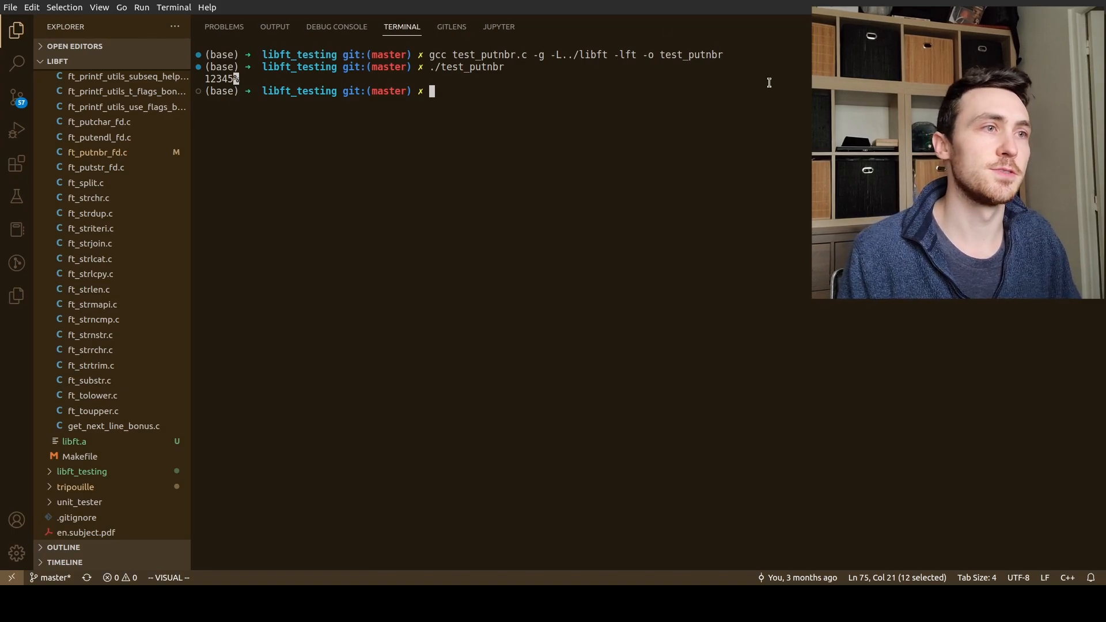